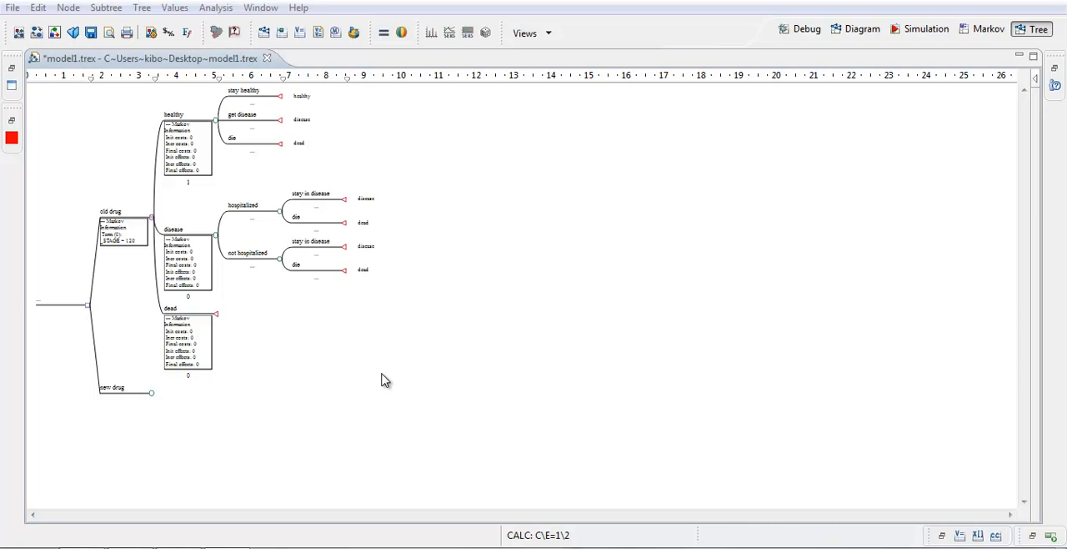
pyautogui.moveTo(325, 375)
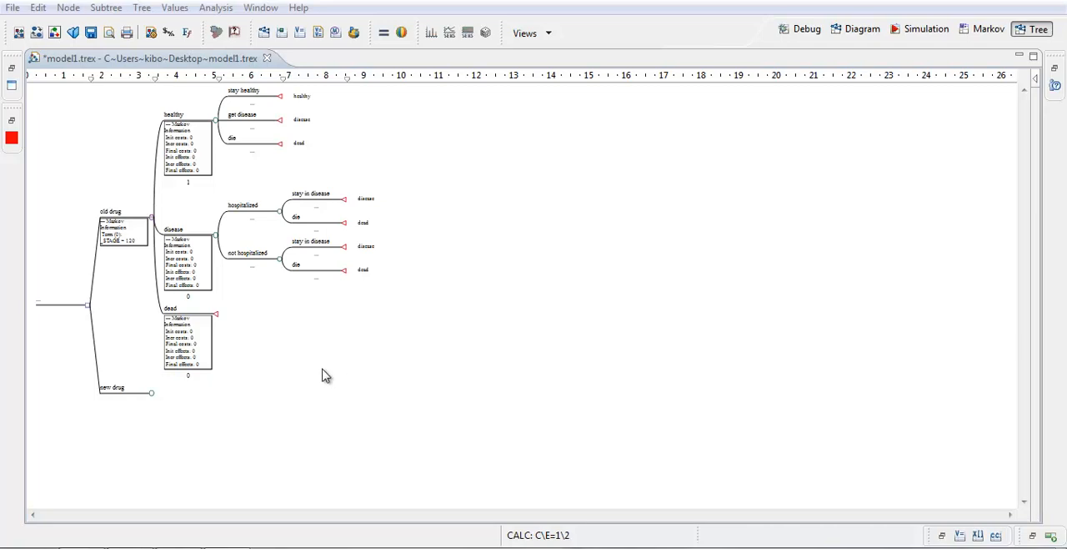
pyautogui.moveTo(142, 233)
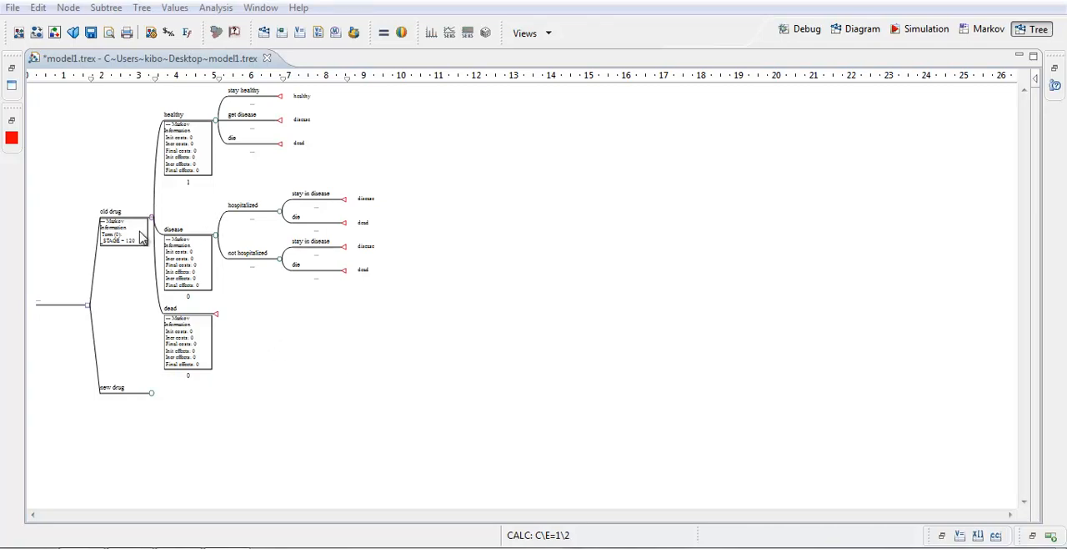
pyautogui.moveTo(150, 240)
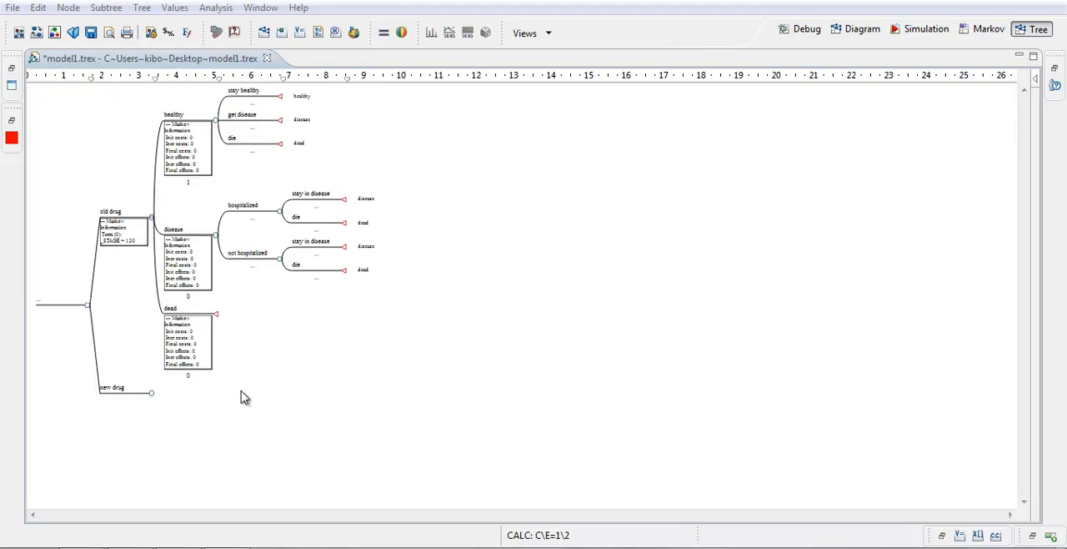
pyautogui.moveTo(150, 395)
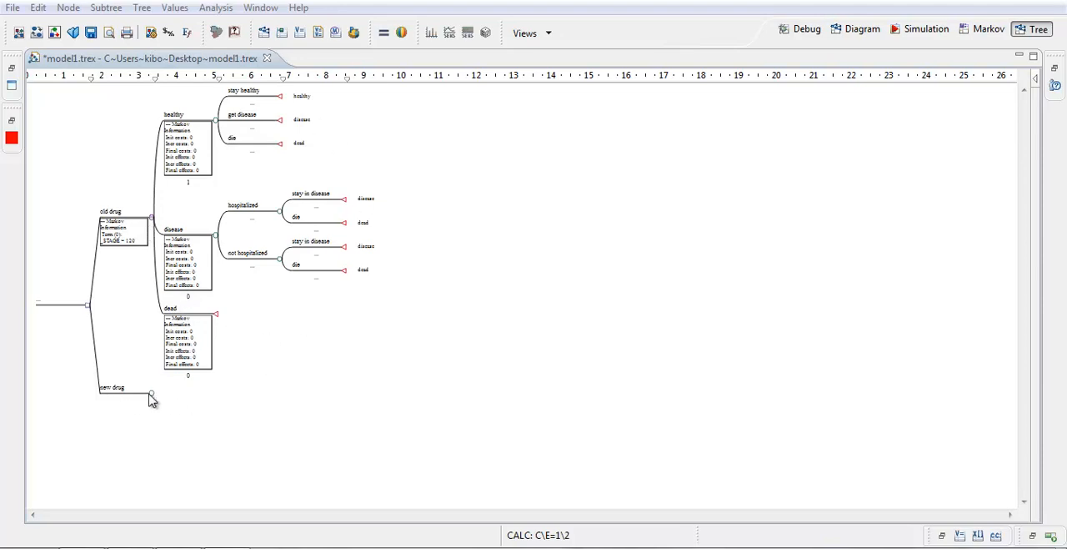
pyautogui.moveTo(188, 418)
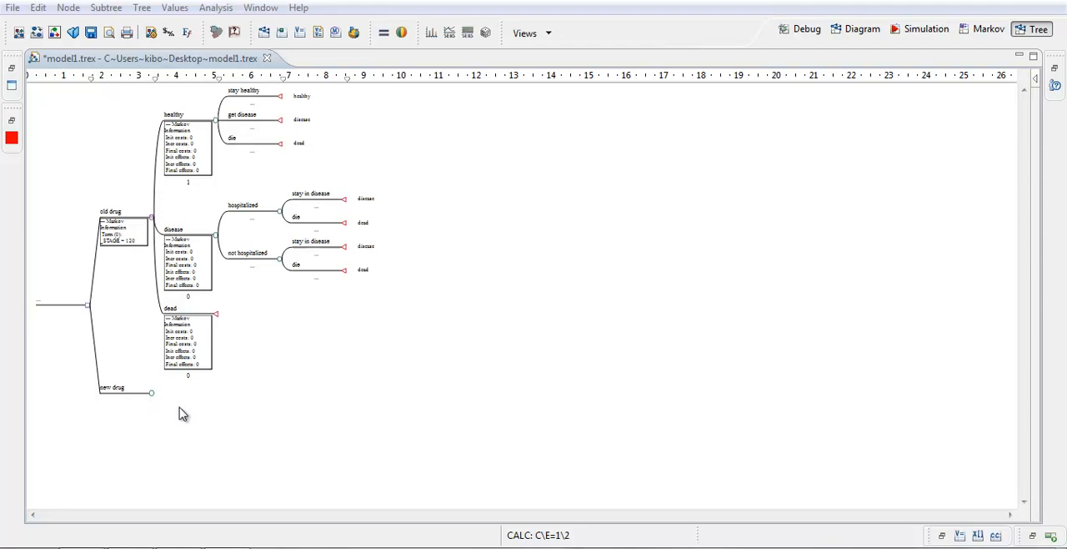
pyautogui.moveTo(195, 405)
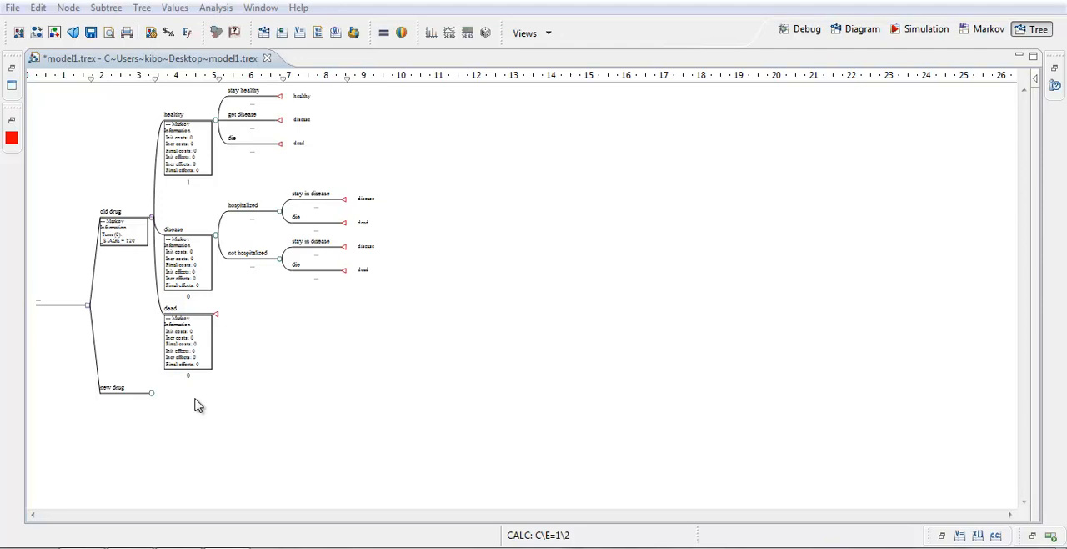
pyautogui.moveTo(191, 398)
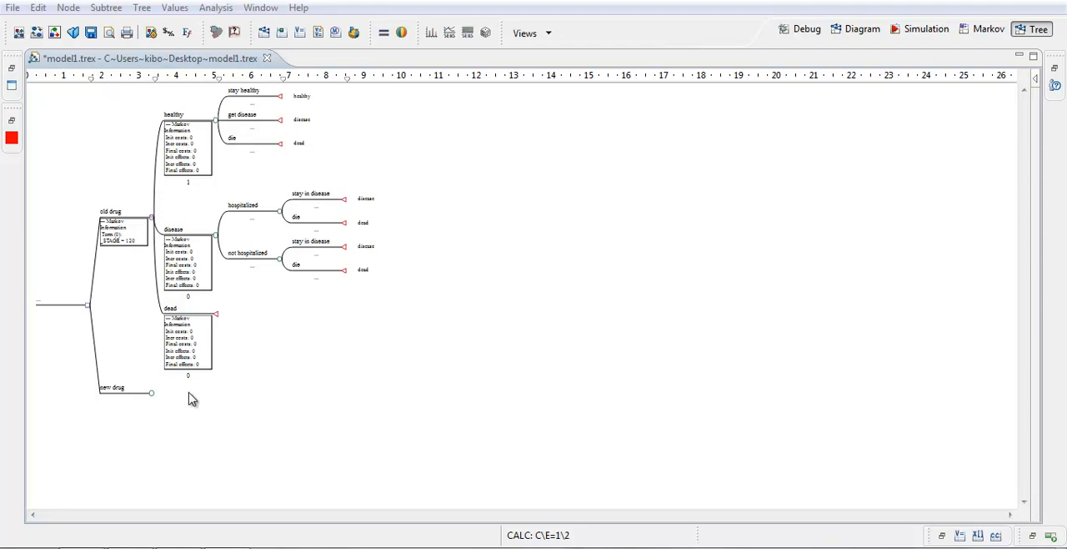
pyautogui.moveTo(254, 311)
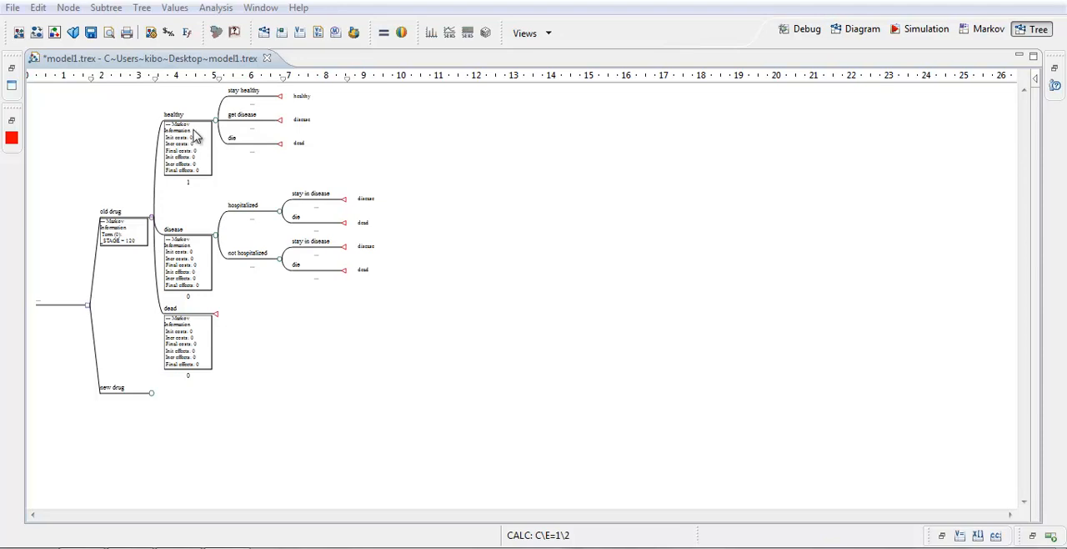
pyautogui.moveTo(300, 106)
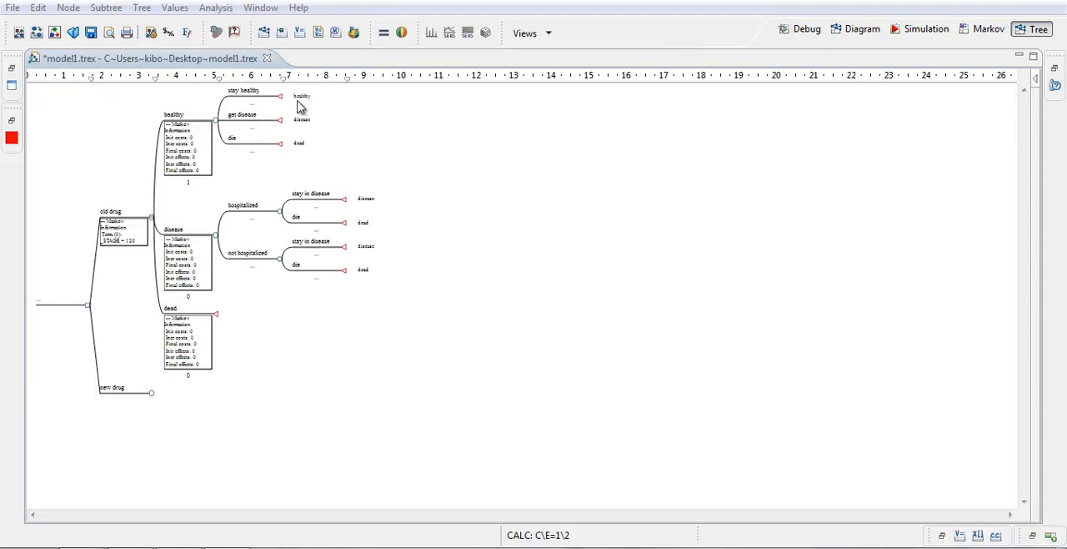
pyautogui.moveTo(253, 220)
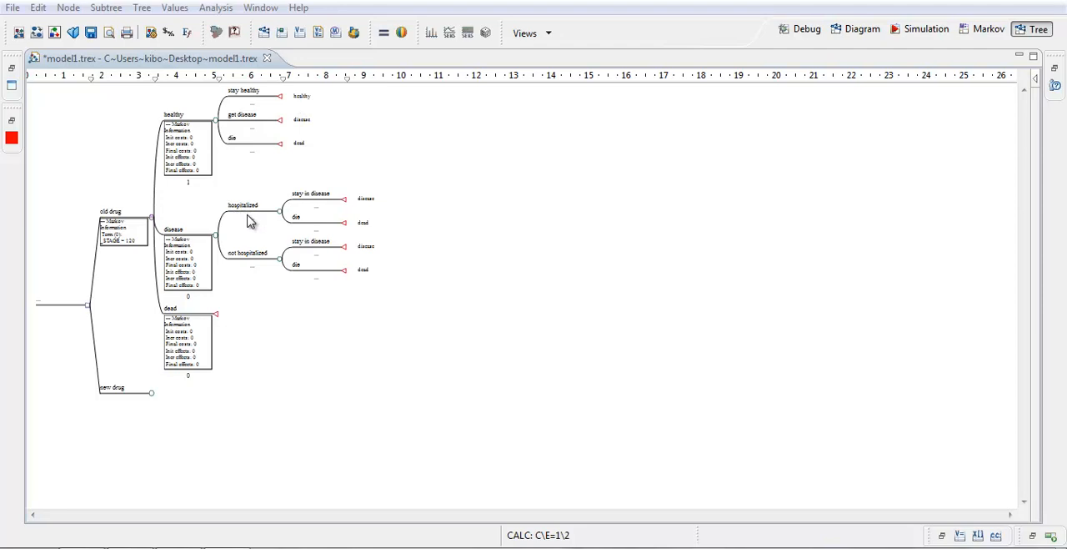
pyautogui.moveTo(302, 332)
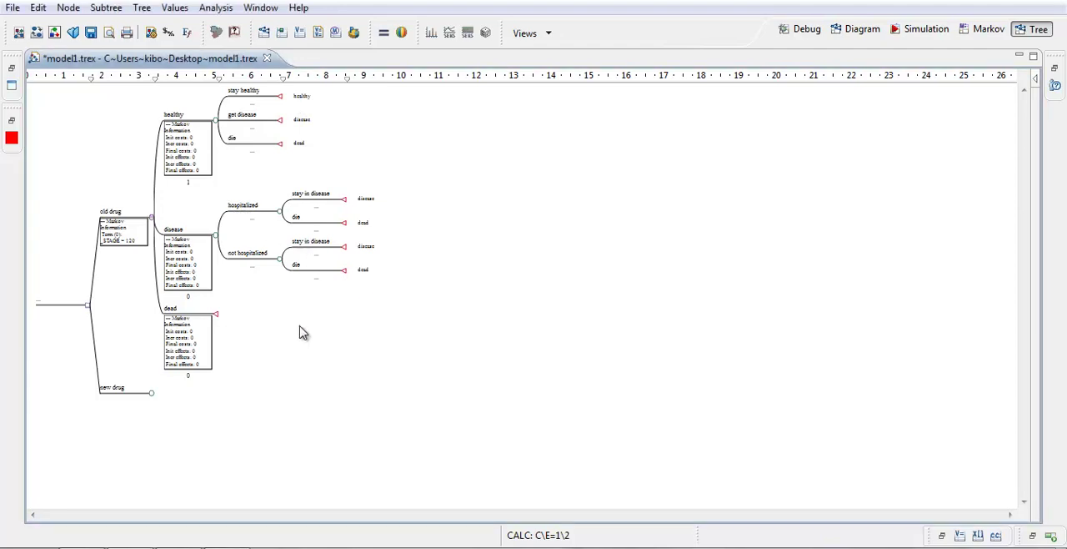
pyautogui.moveTo(257, 328)
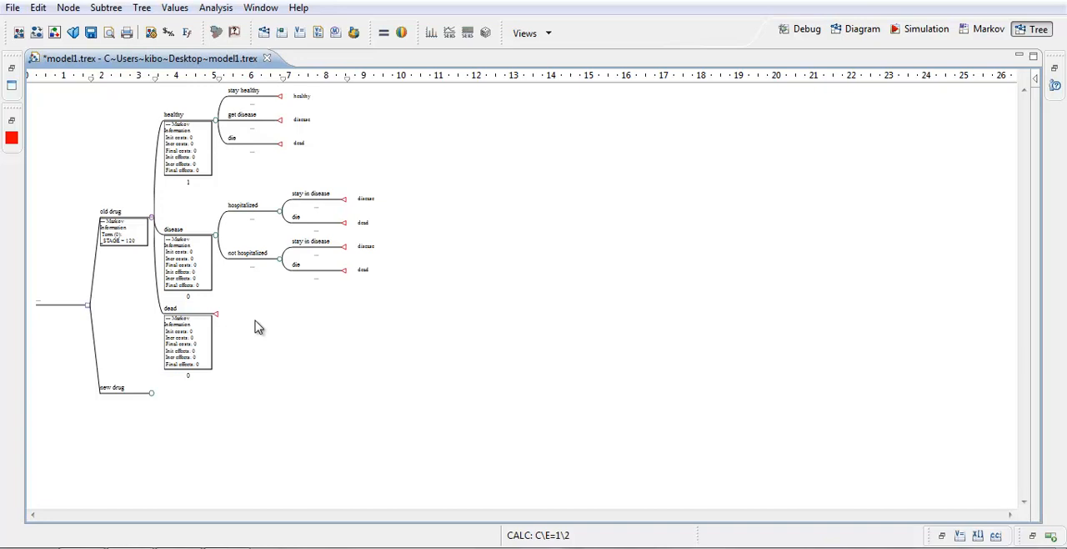
pyautogui.moveTo(311, 318)
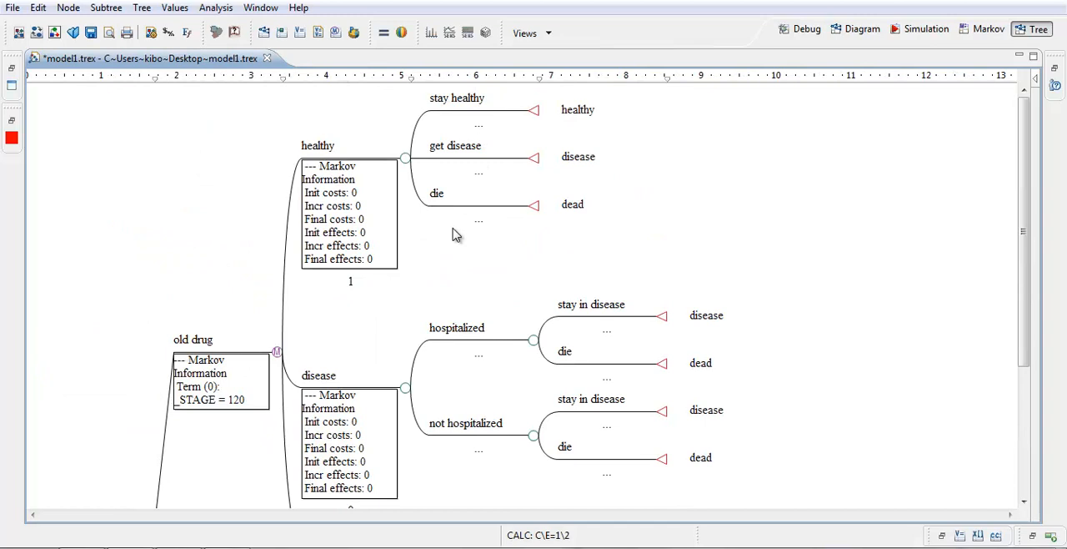
pyautogui.moveTo(474, 231)
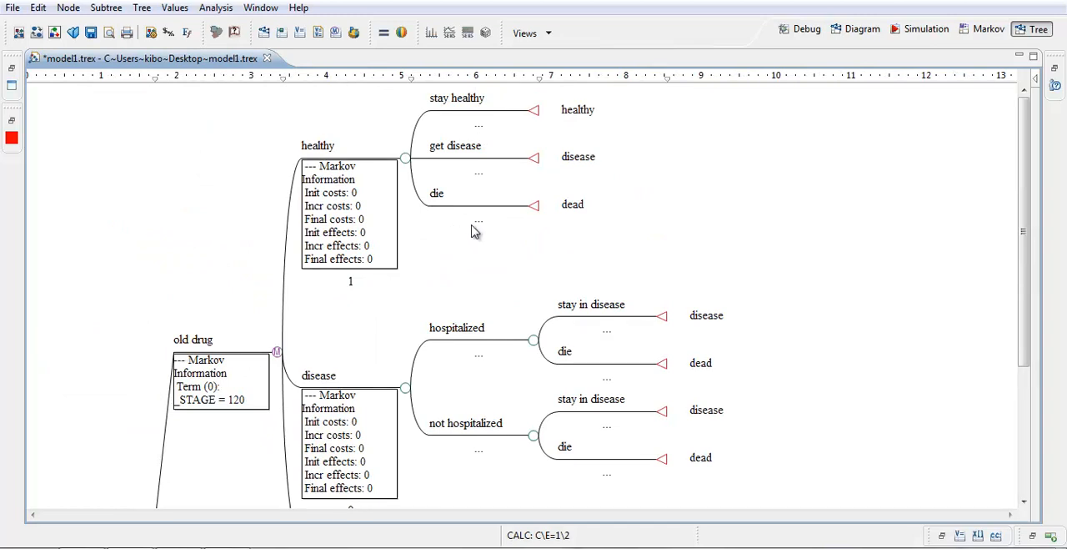
pyautogui.moveTo(486, 223)
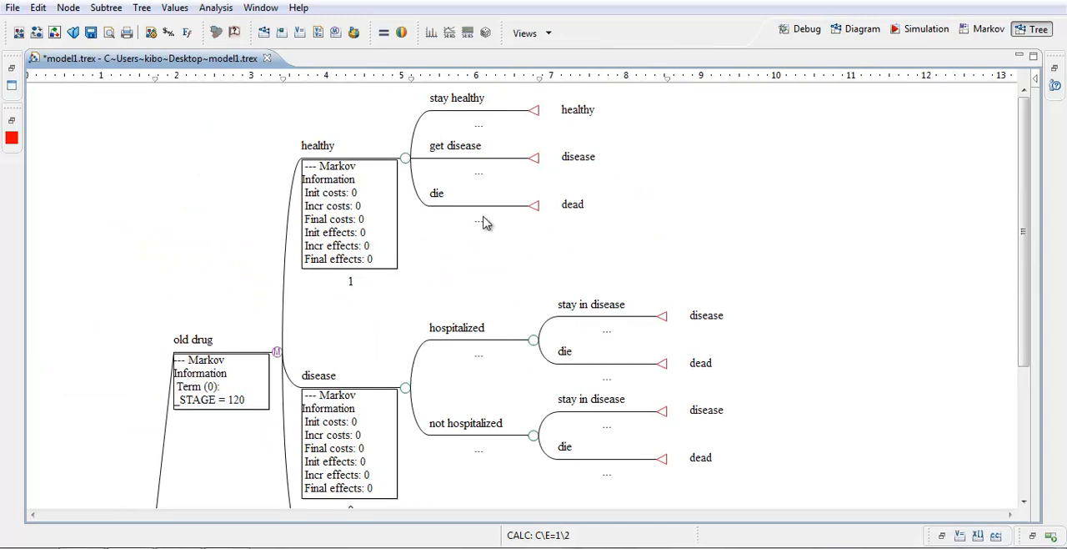
pyautogui.moveTo(278, 276)
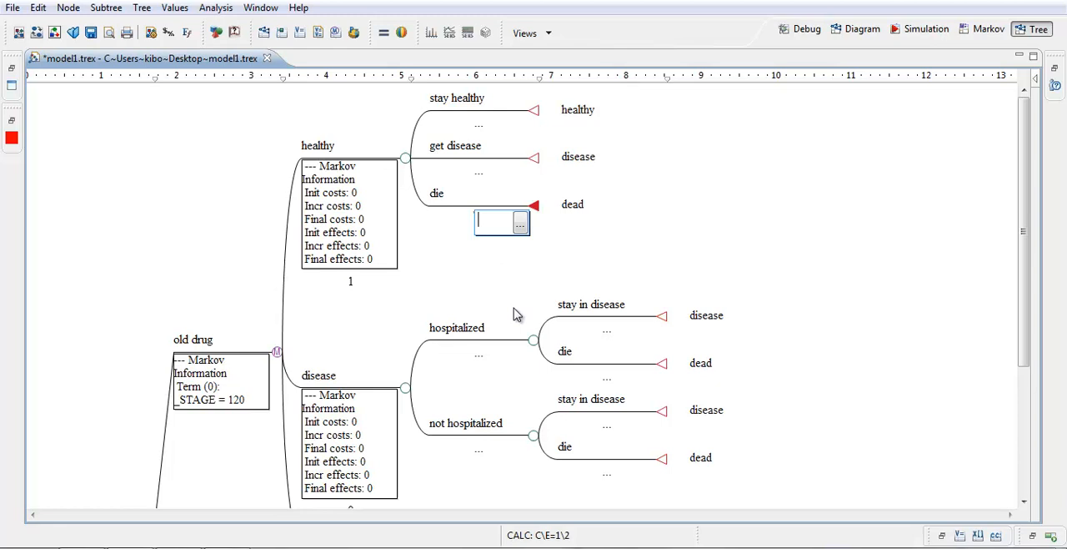
# Enter the healthy node's transition probabilities: die 0.1, get disease 0.2, stay healthy #
pyautogui.write('0.1')
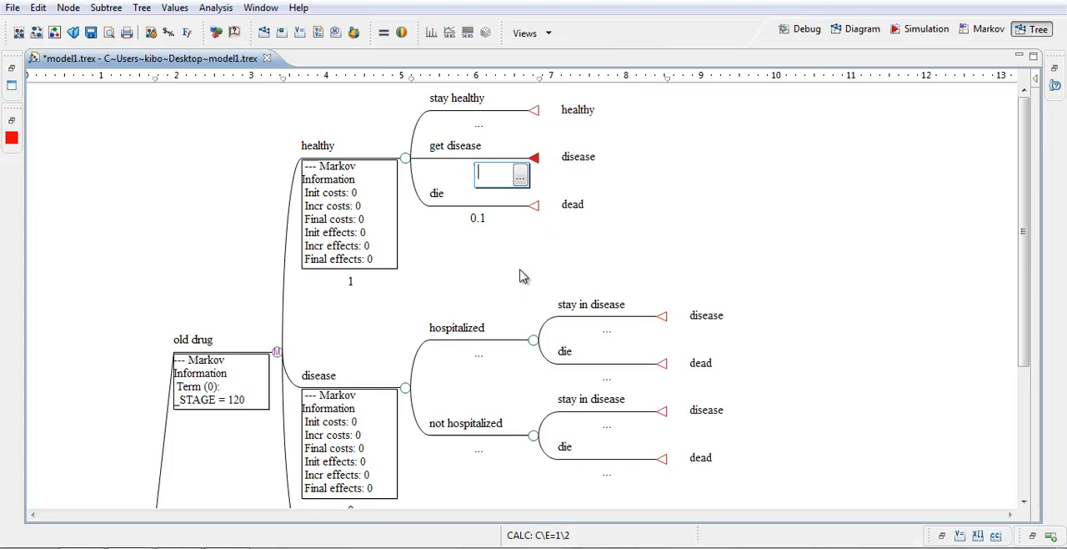
pyautogui.write('0.2')
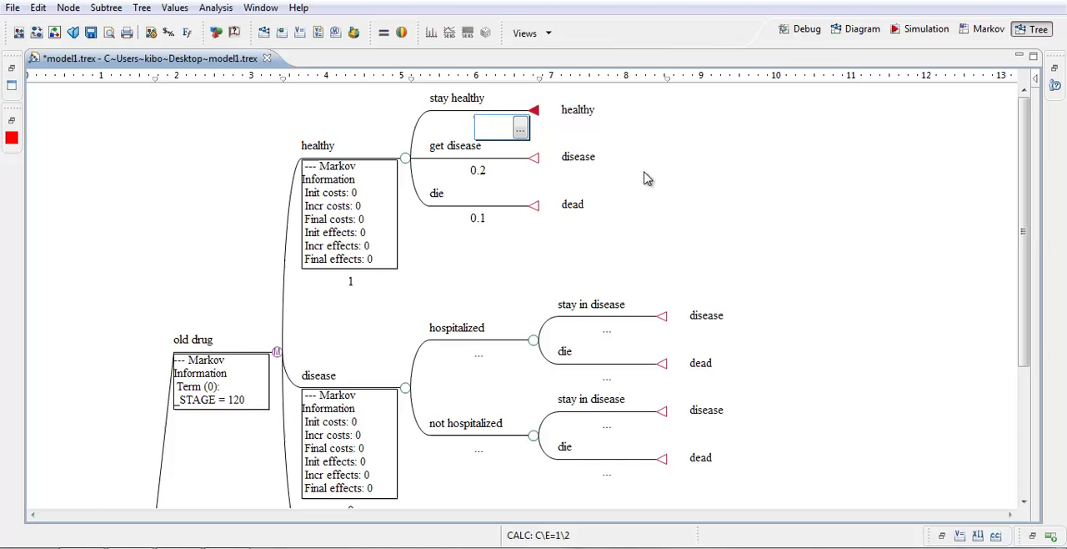
pyautogui.write('#')
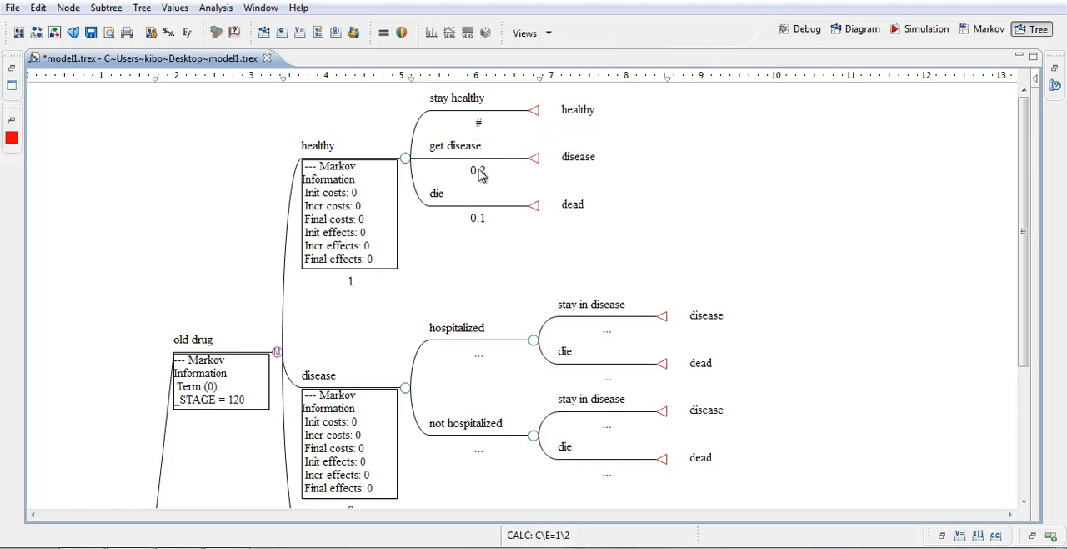
pyautogui.write('0.2')
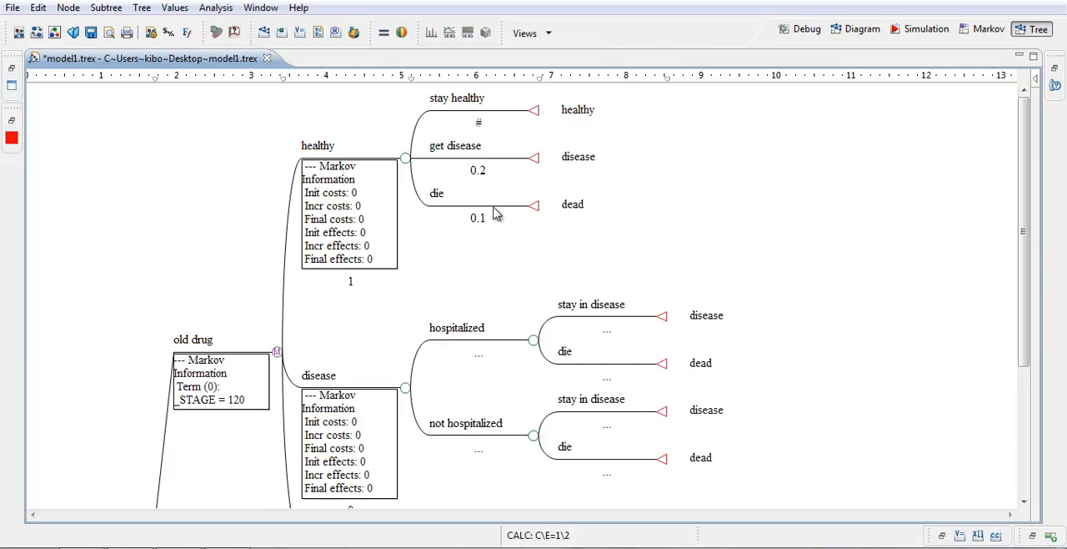
pyautogui.moveTo(430, 148)
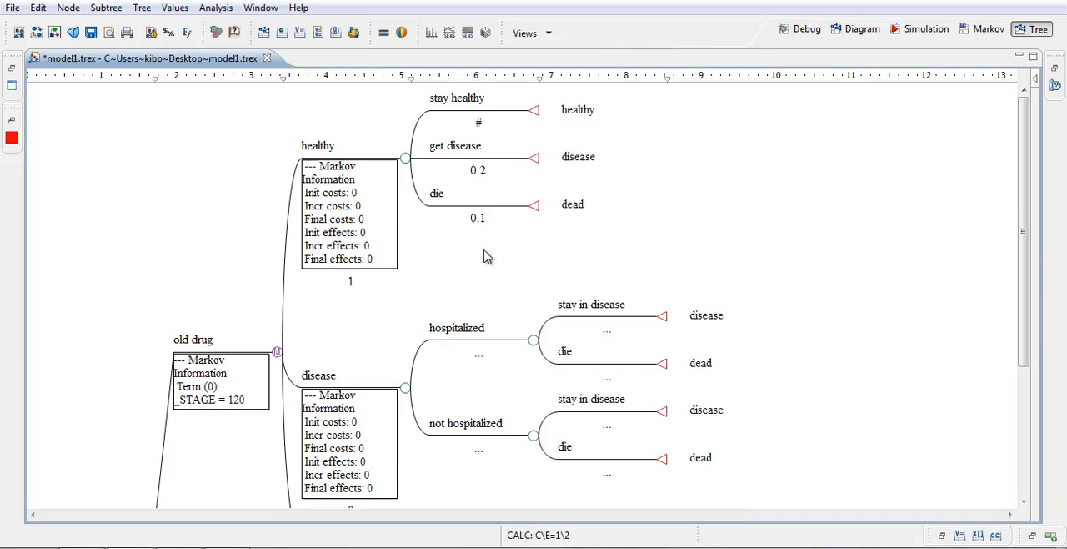
pyautogui.moveTo(486, 229)
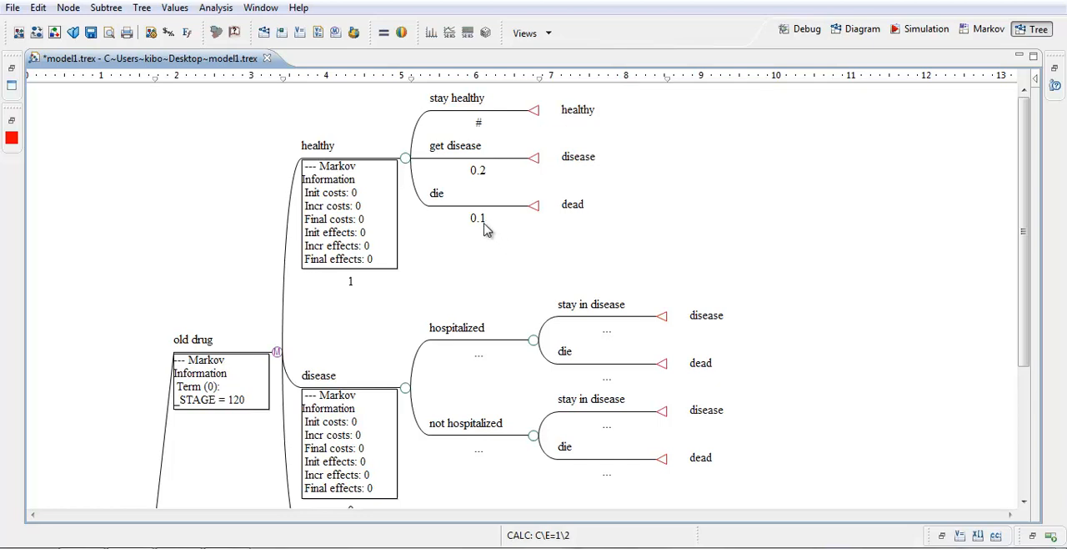
pyautogui.moveTo(468, 226)
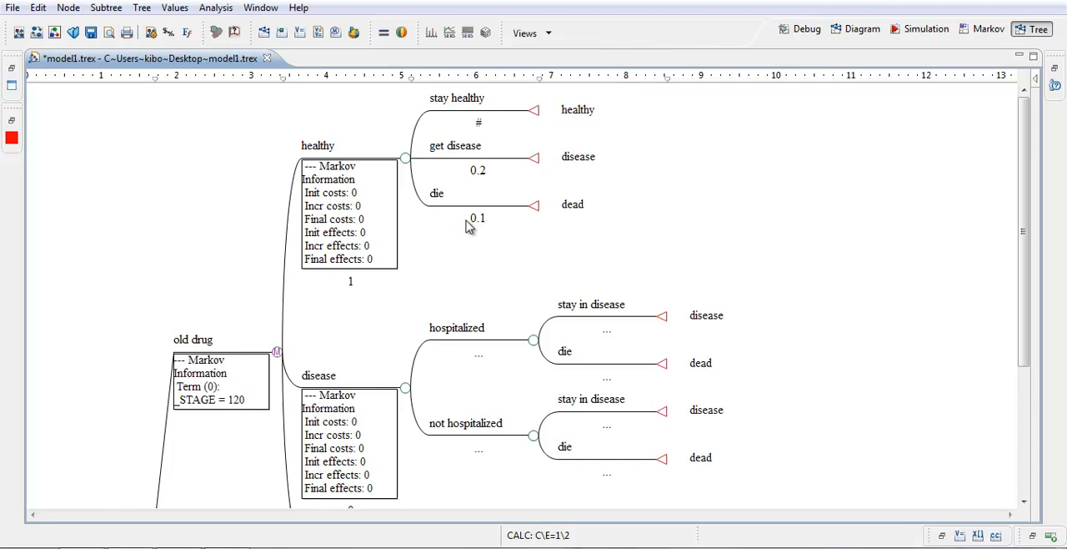
pyautogui.moveTo(557, 438)
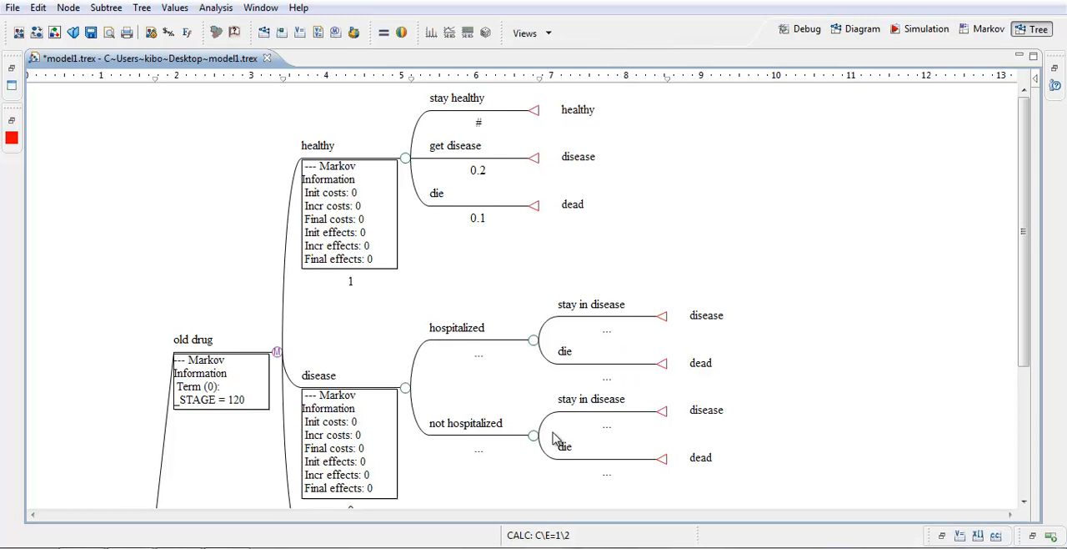
pyautogui.moveTo(327, 210)
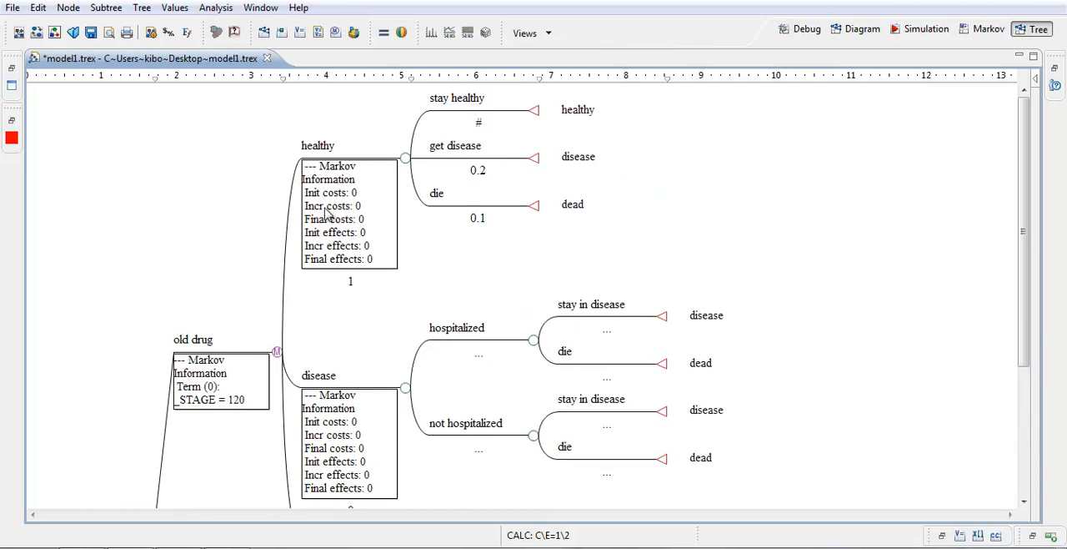
pyautogui.moveTo(471, 378)
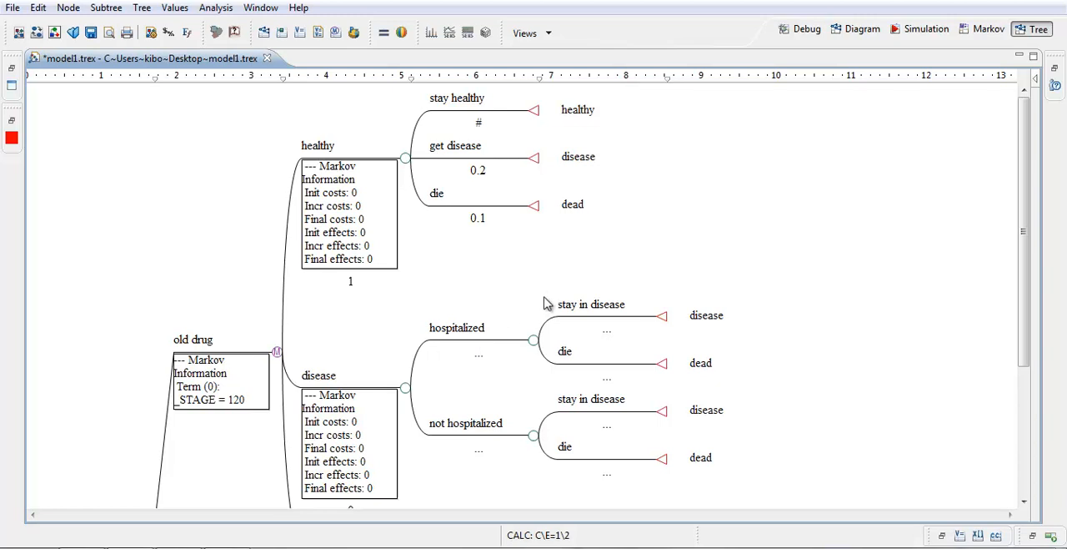
pyautogui.moveTo(472, 254)
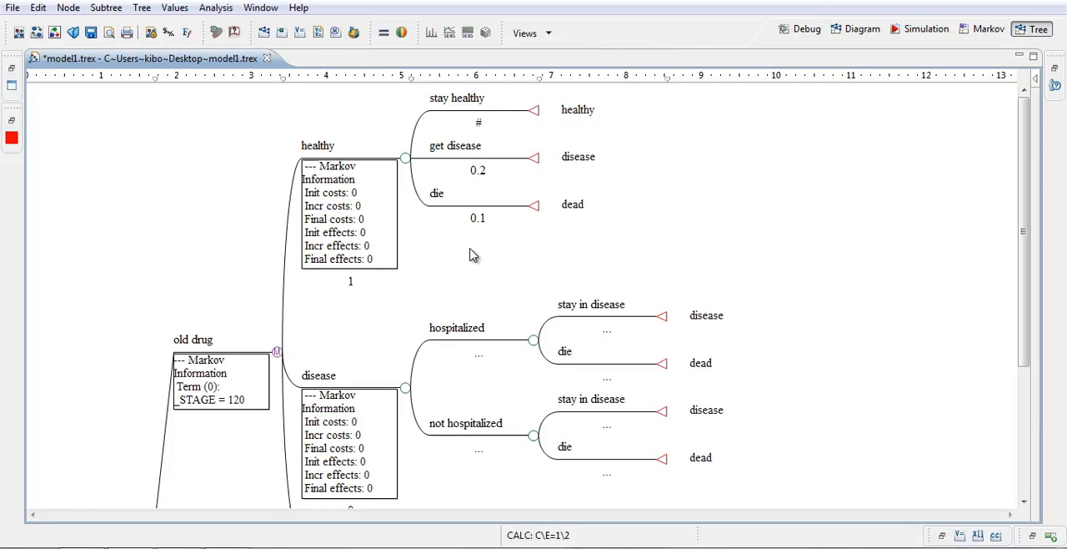
pyautogui.moveTo(556, 274)
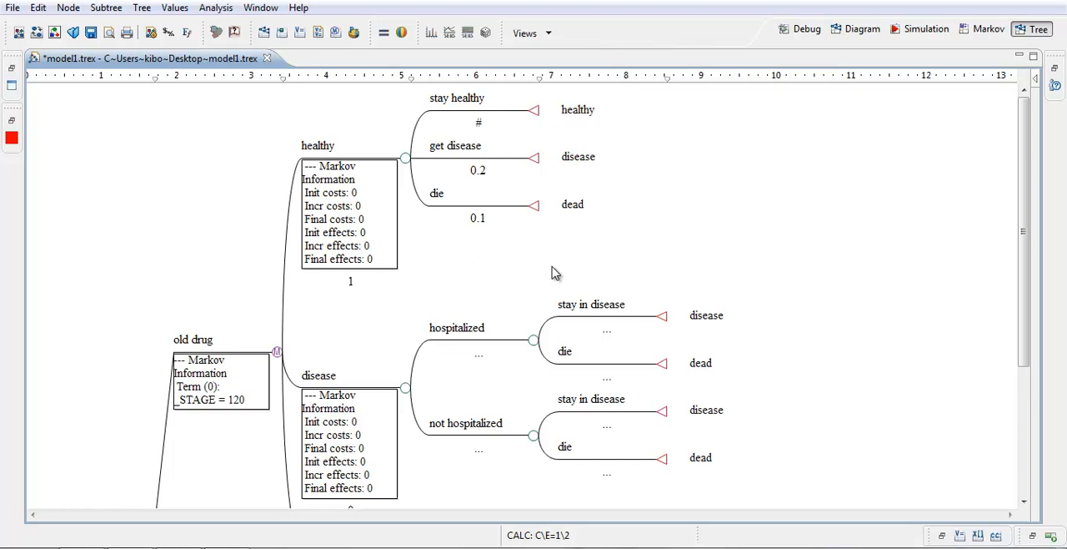
pyautogui.moveTo(496, 296)
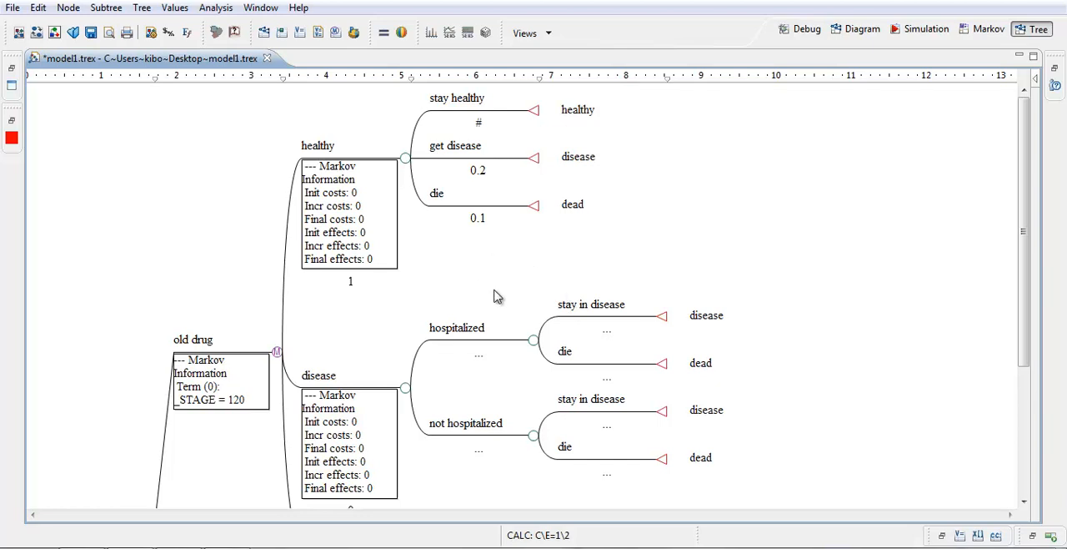
pyautogui.moveTo(574, 267)
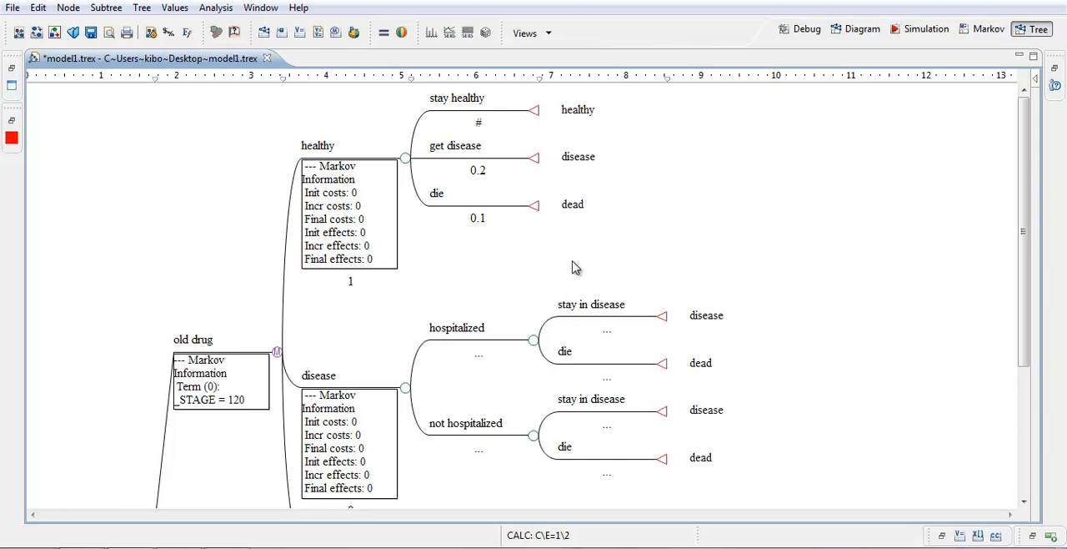
pyautogui.moveTo(496, 257)
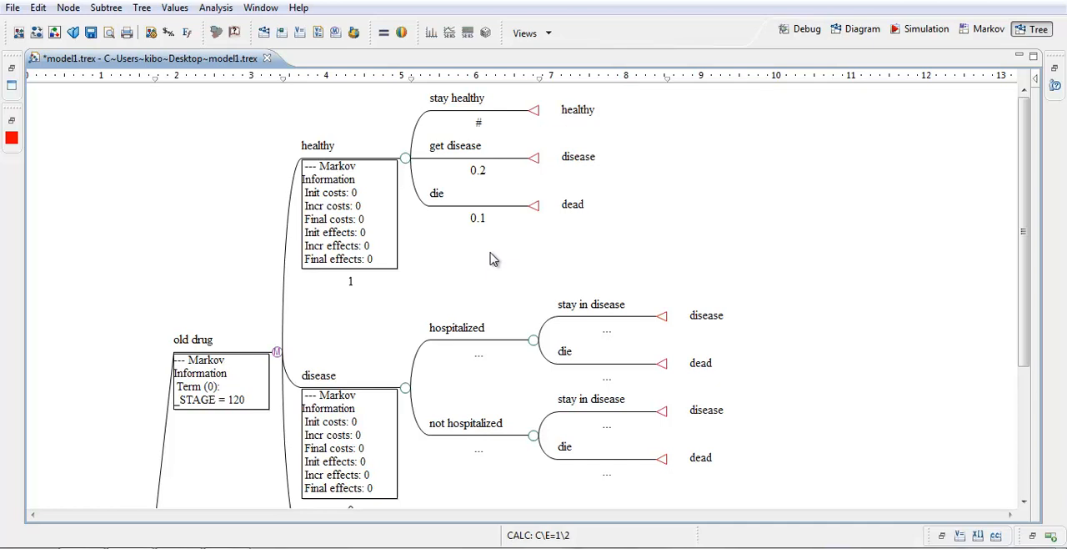
pyautogui.moveTo(501, 248)
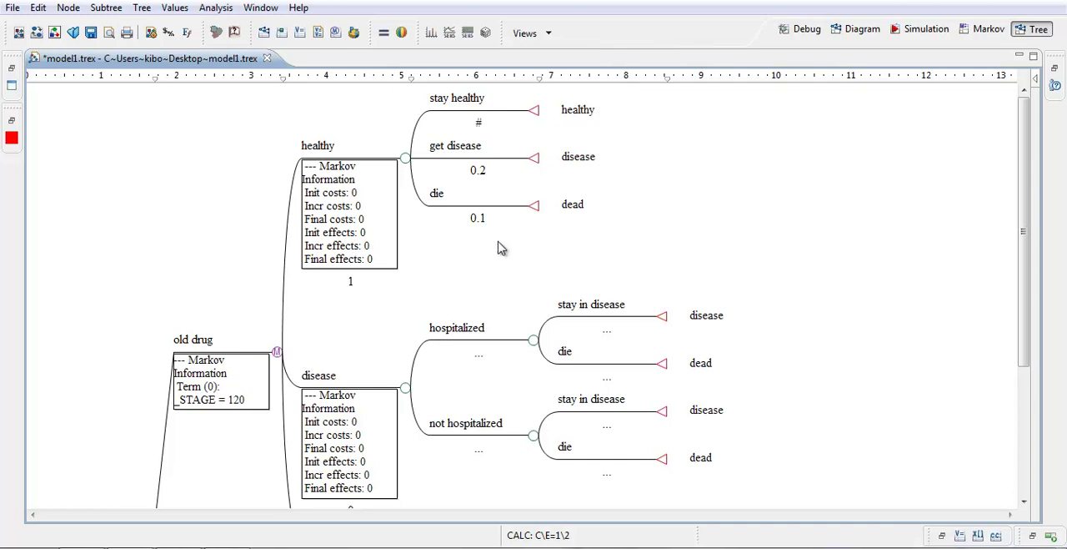
pyautogui.moveTo(473, 222)
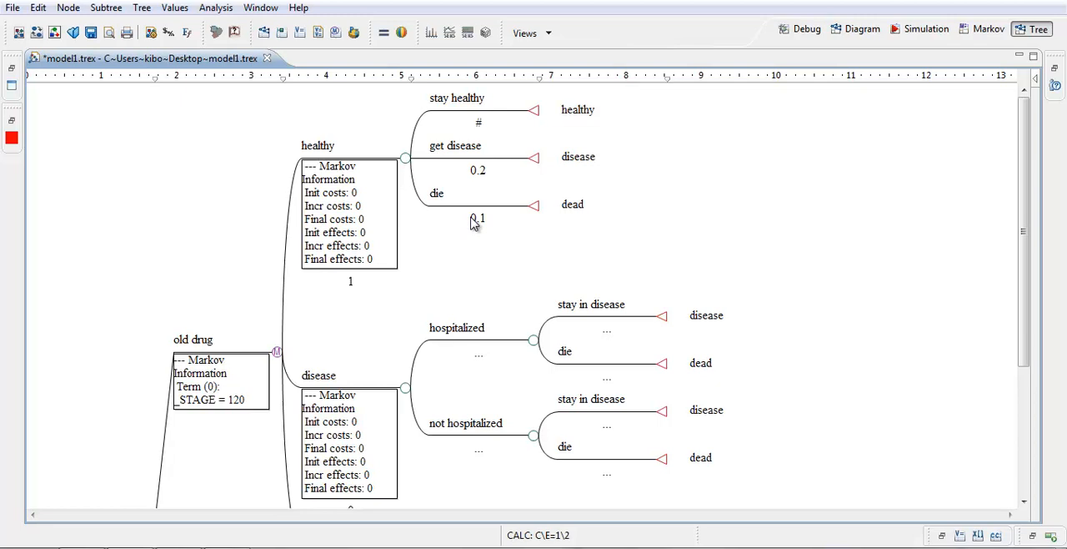
pyautogui.moveTo(520, 242)
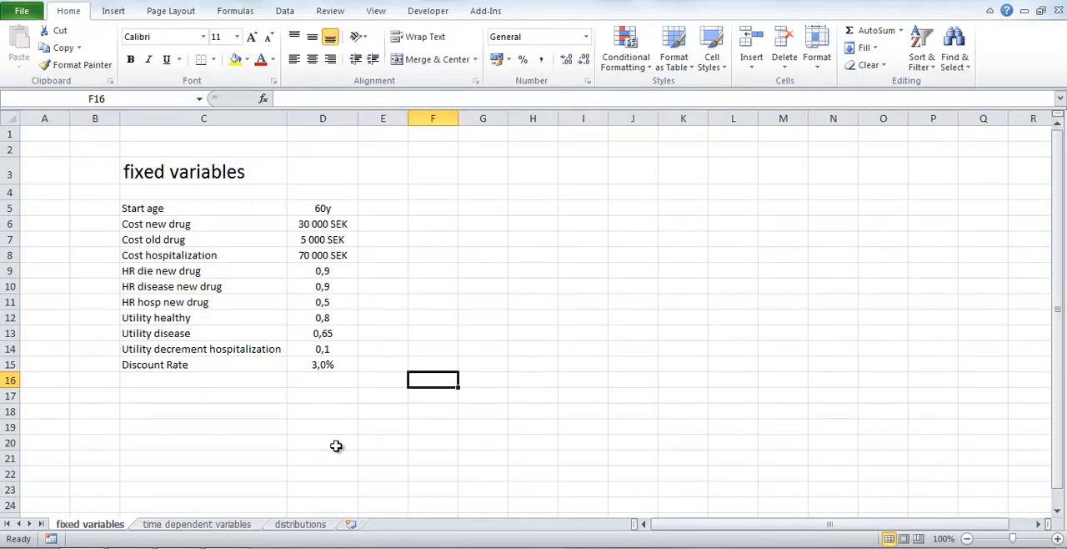
pyautogui.moveTo(324, 444)
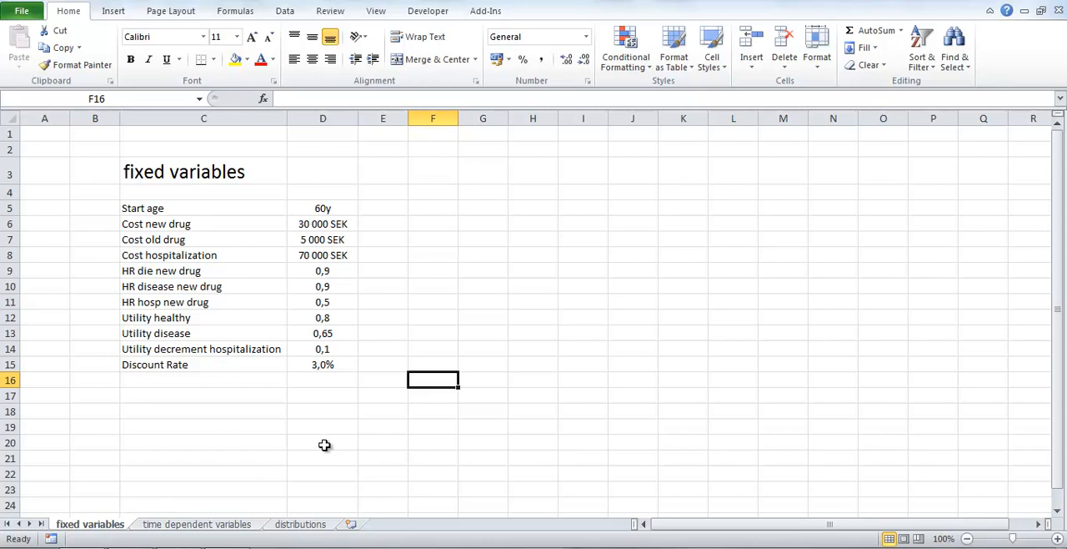
pyautogui.moveTo(280, 408)
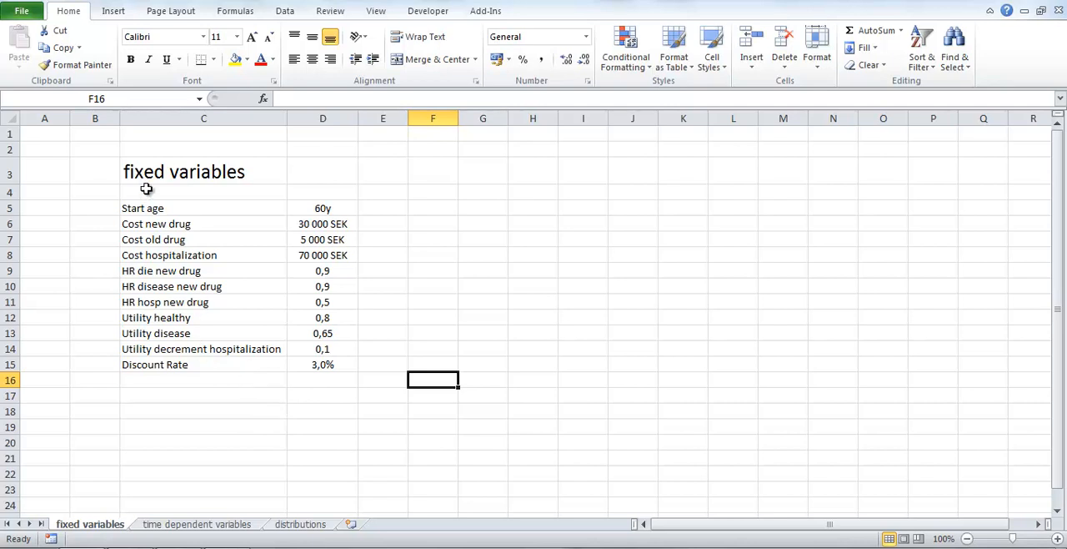
pyautogui.moveTo(149, 462)
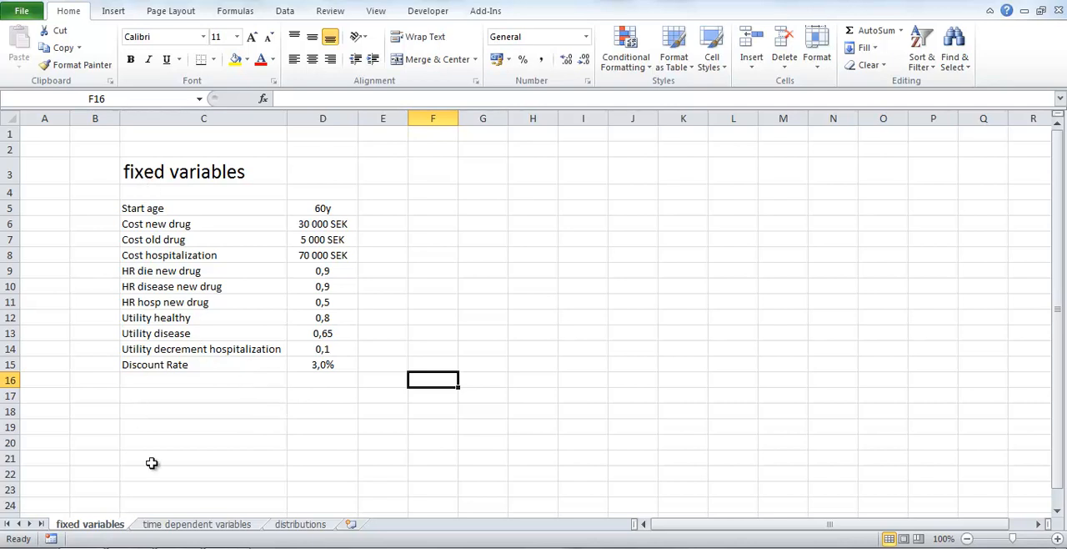
pyautogui.click(197, 523)
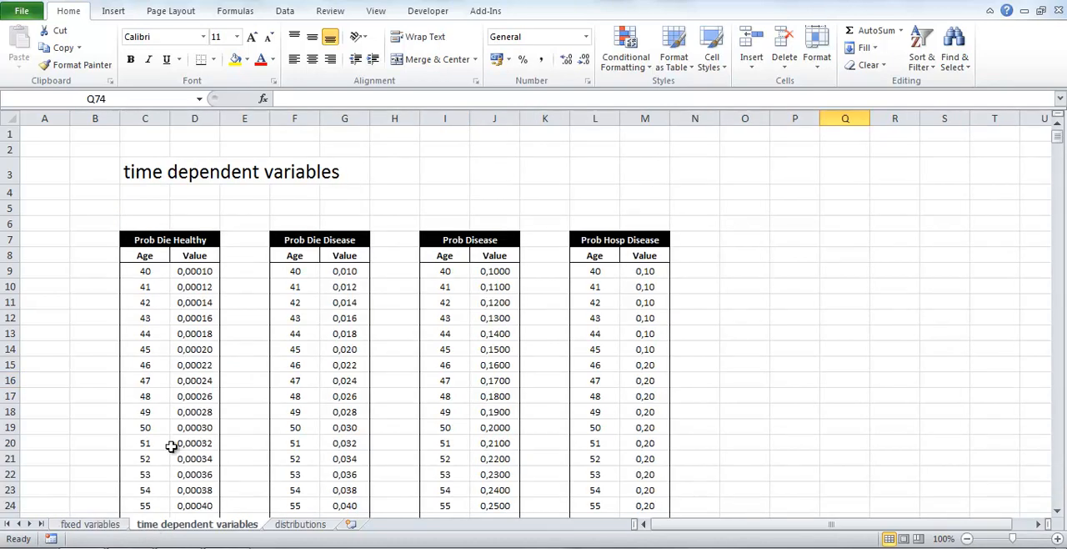
pyautogui.moveTo(92, 458)
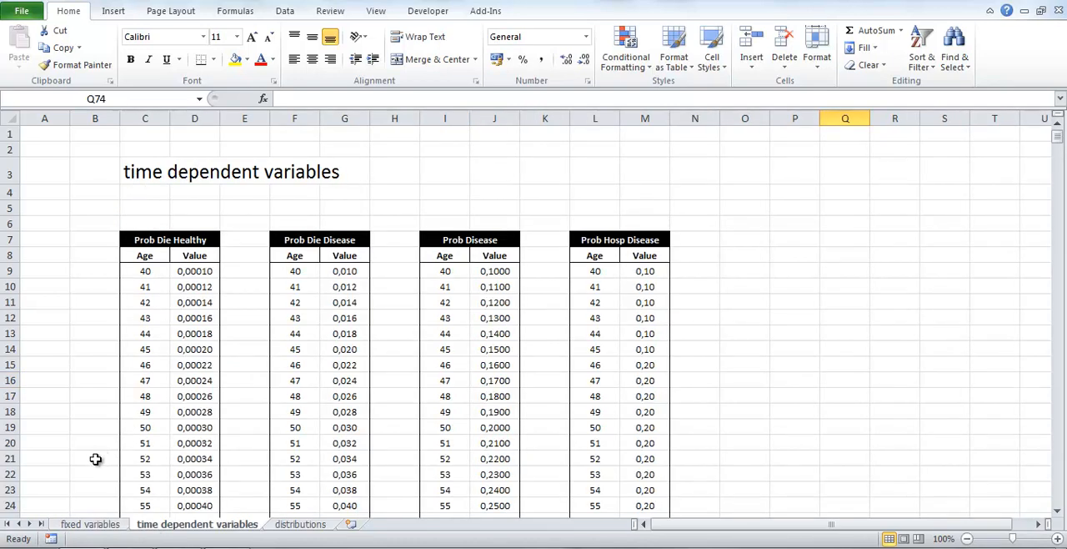
pyautogui.click(89, 521)
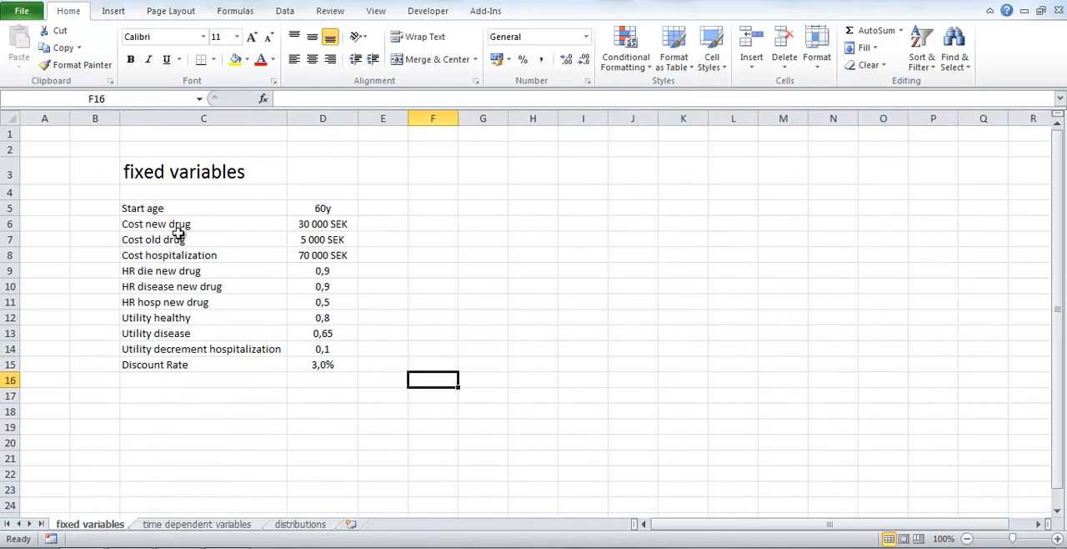
pyautogui.moveTo(305, 390)
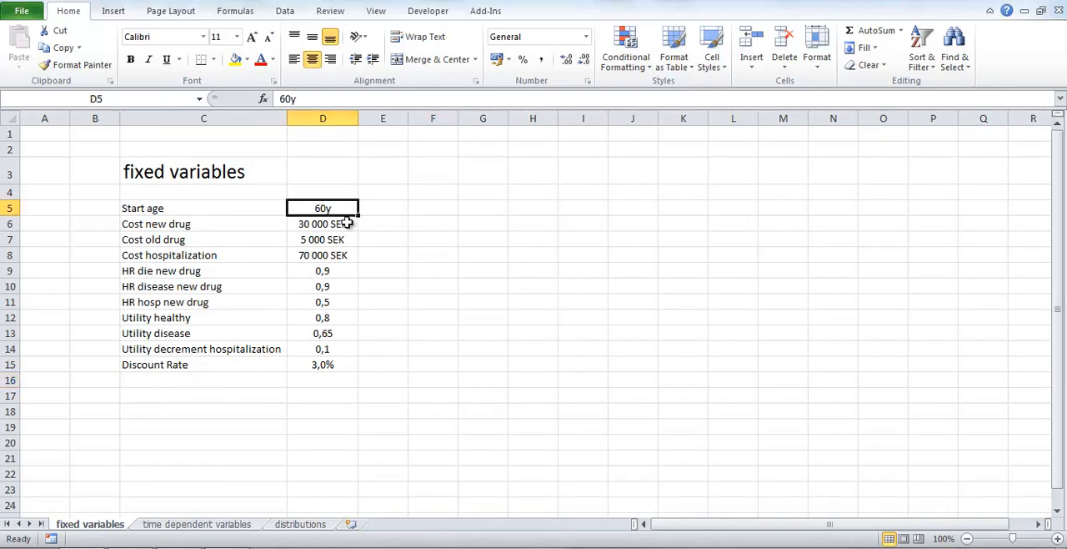
pyautogui.moveTo(375, 242)
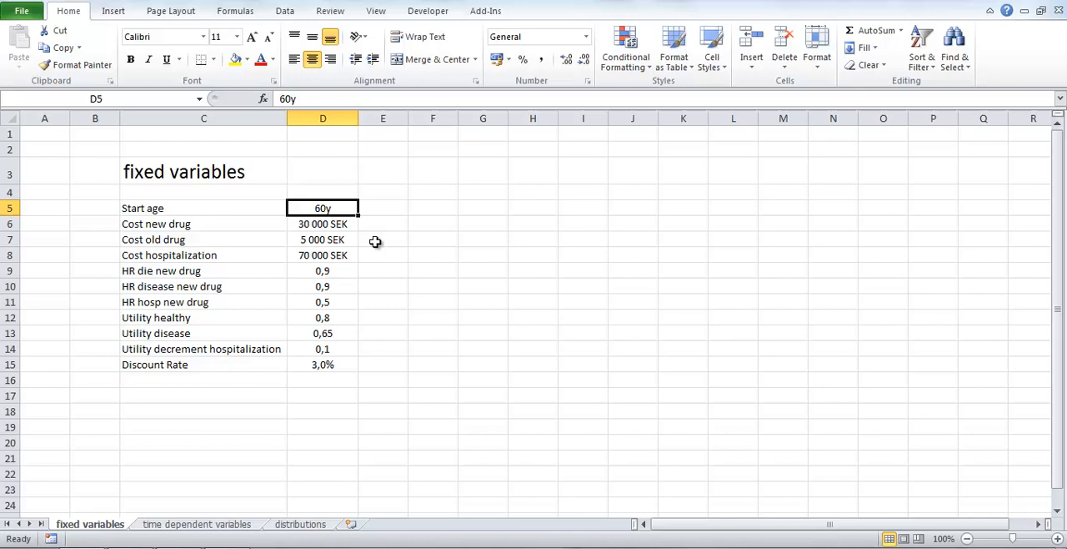
pyautogui.click(322, 223)
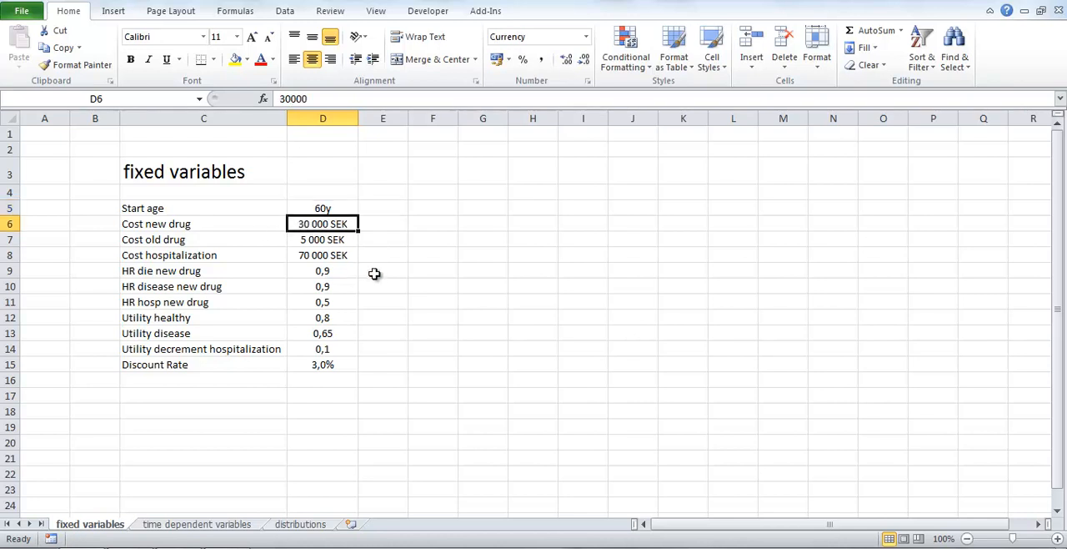
pyautogui.moveTo(375, 276)
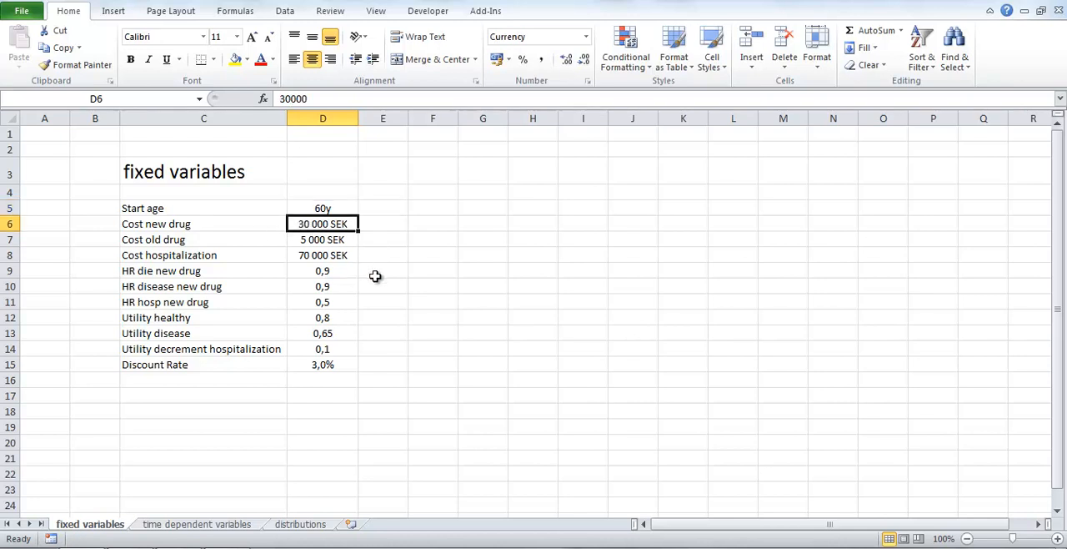
pyautogui.moveTo(379, 281)
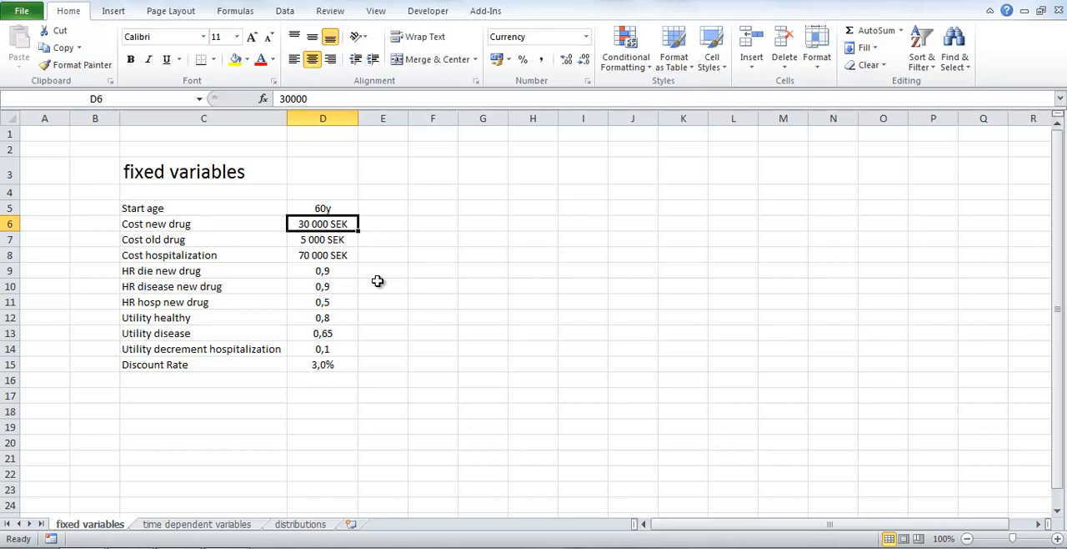
pyautogui.moveTo(327, 242)
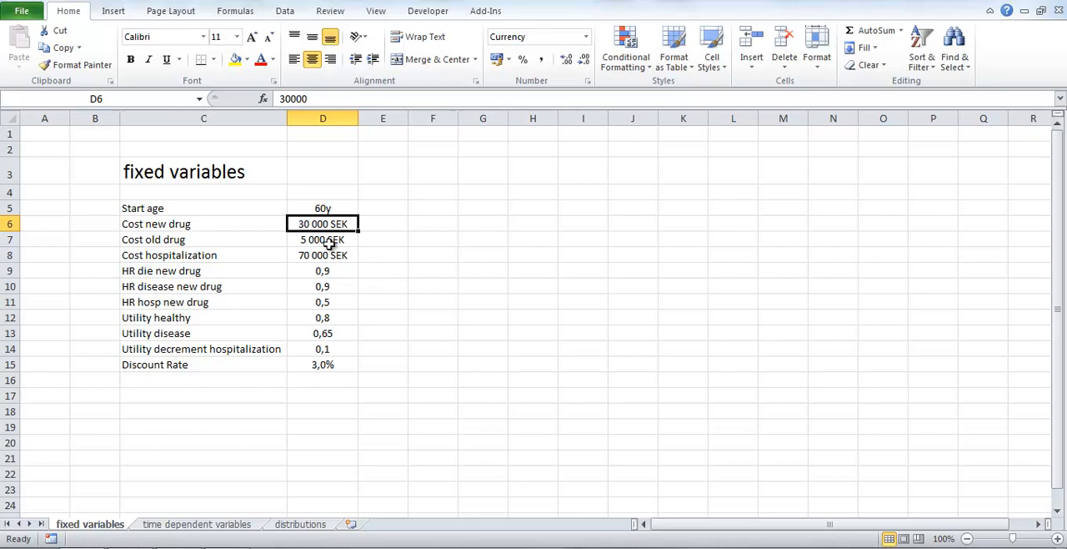
pyautogui.moveTo(321, 252)
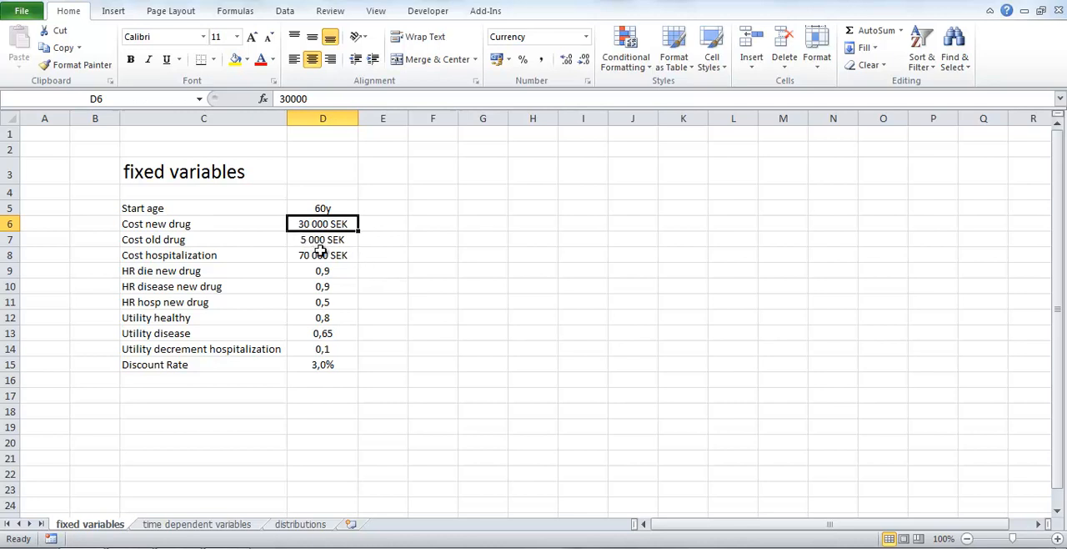
pyautogui.moveTo(313, 361)
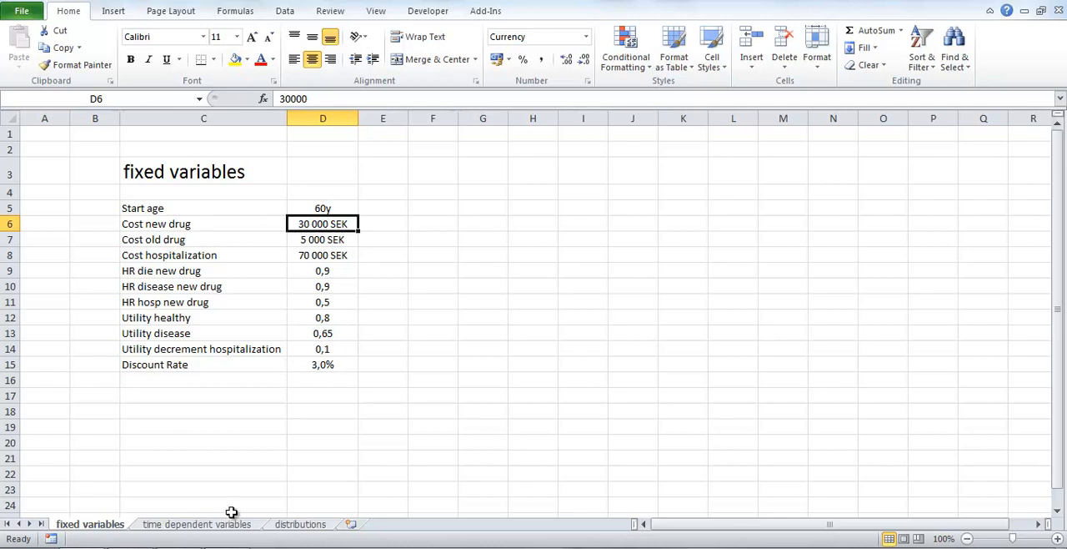
# Review the Prob Die Healthy age table on the time dependent variables sheet, down to age 60
pyautogui.click(197, 524)
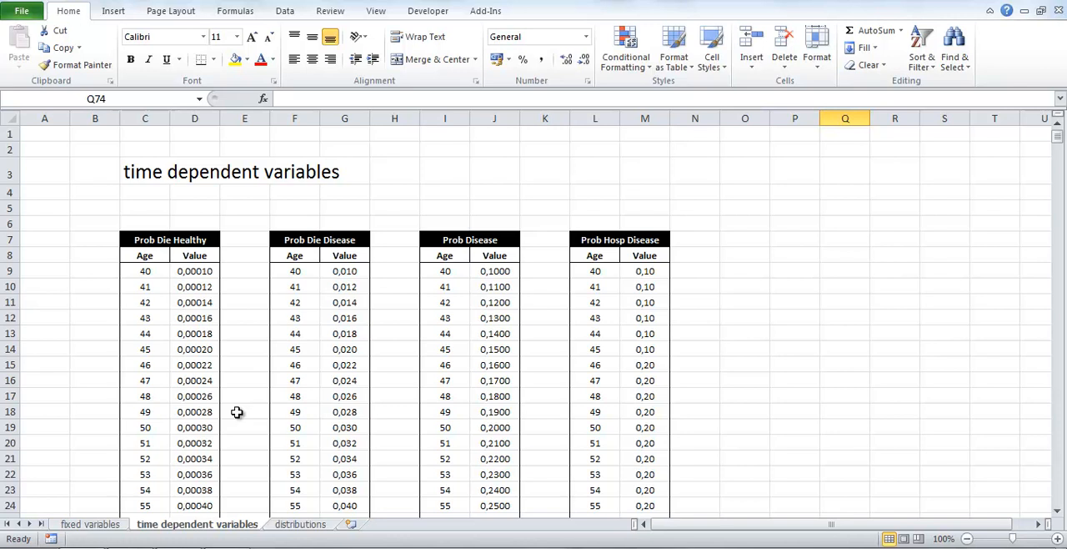
pyautogui.moveTo(207, 285)
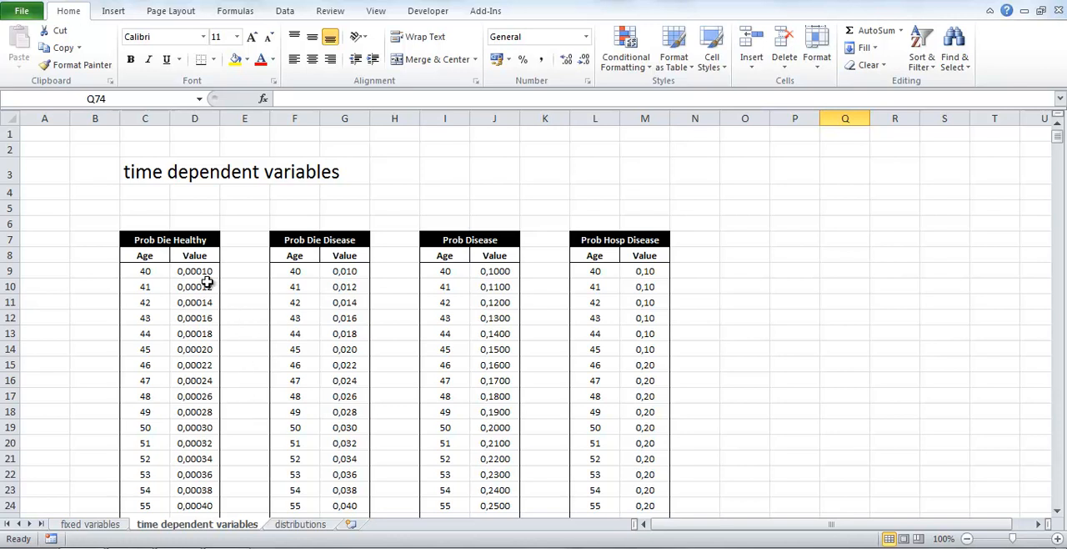
pyautogui.click(170, 240)
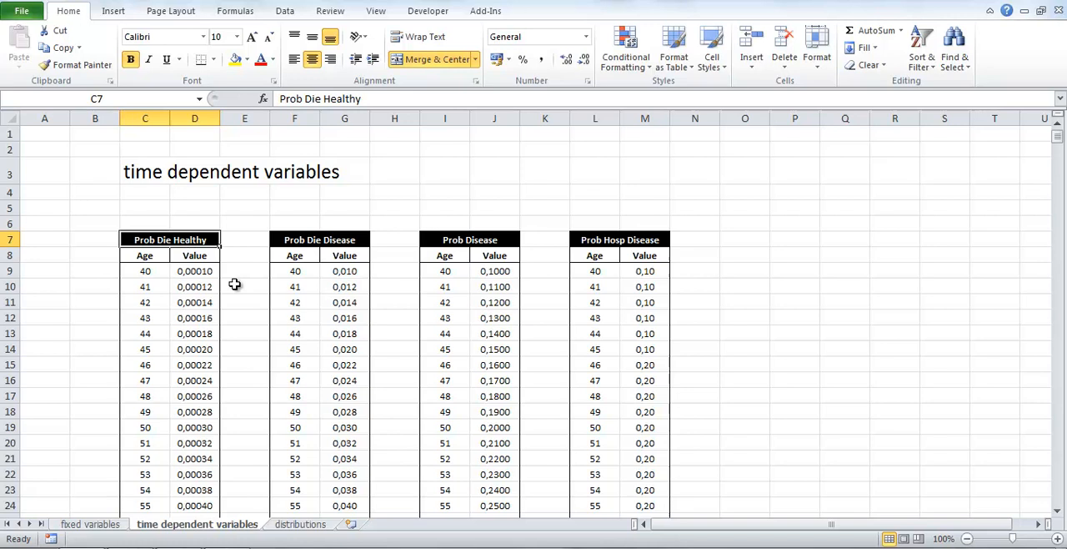
pyautogui.click(145, 270)
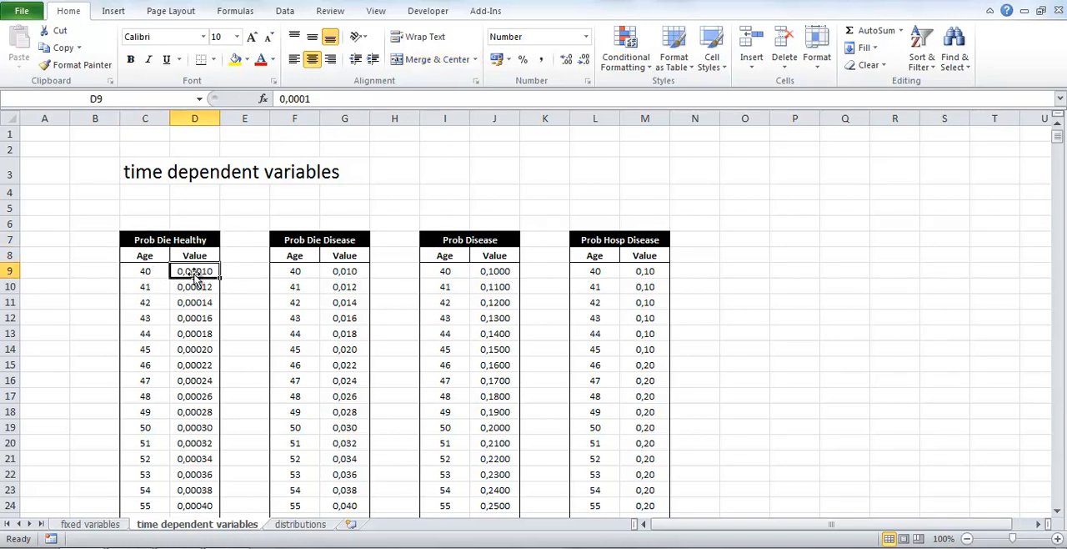
pyautogui.click(145, 286)
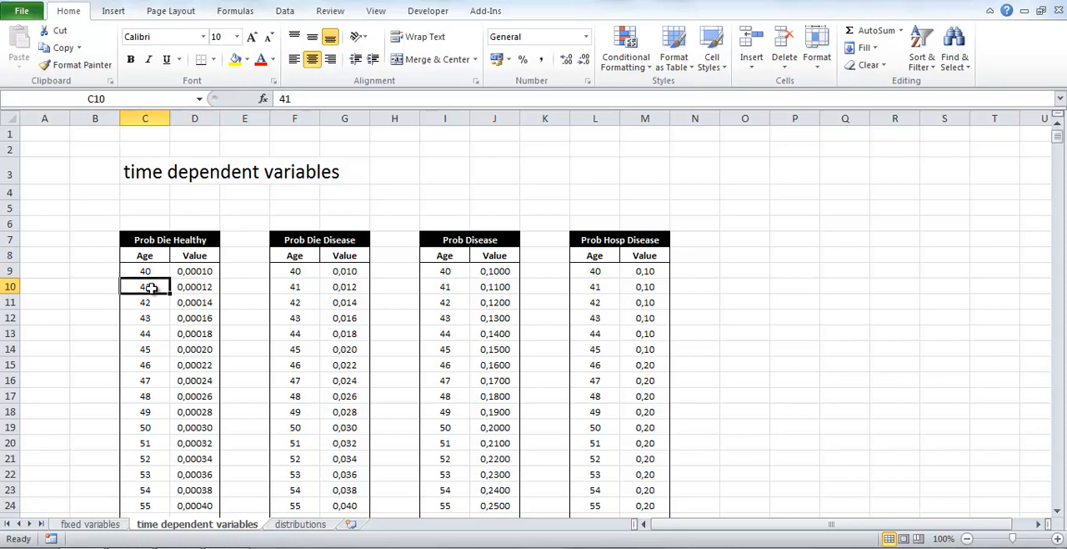
pyautogui.moveTo(215, 275)
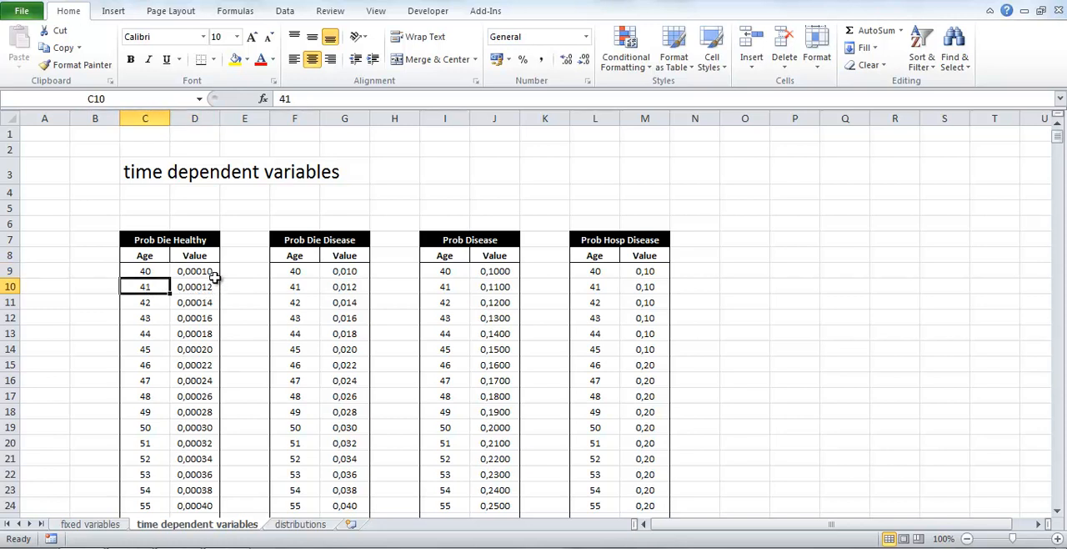
pyautogui.click(194, 302)
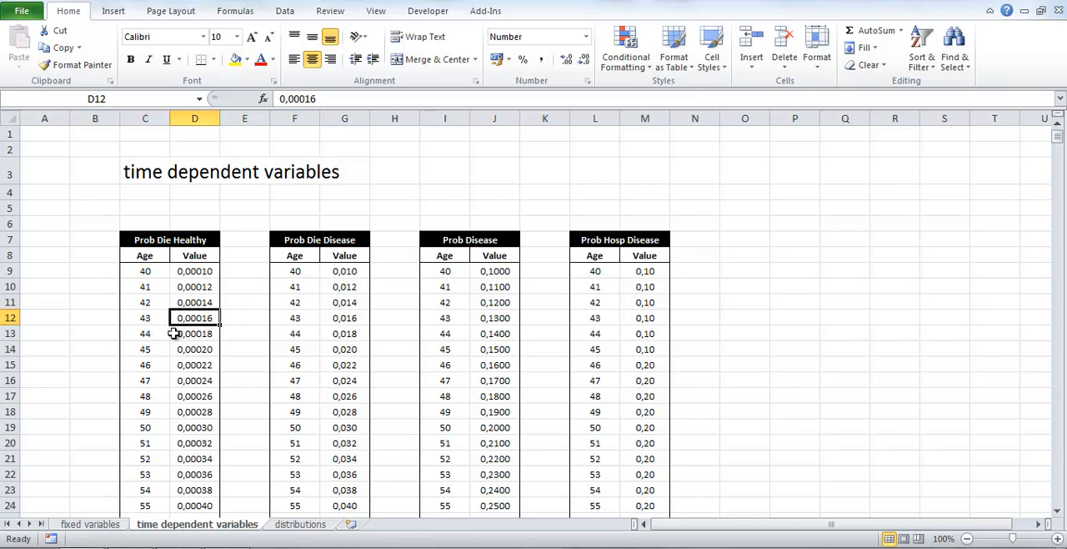
pyautogui.click(194, 349)
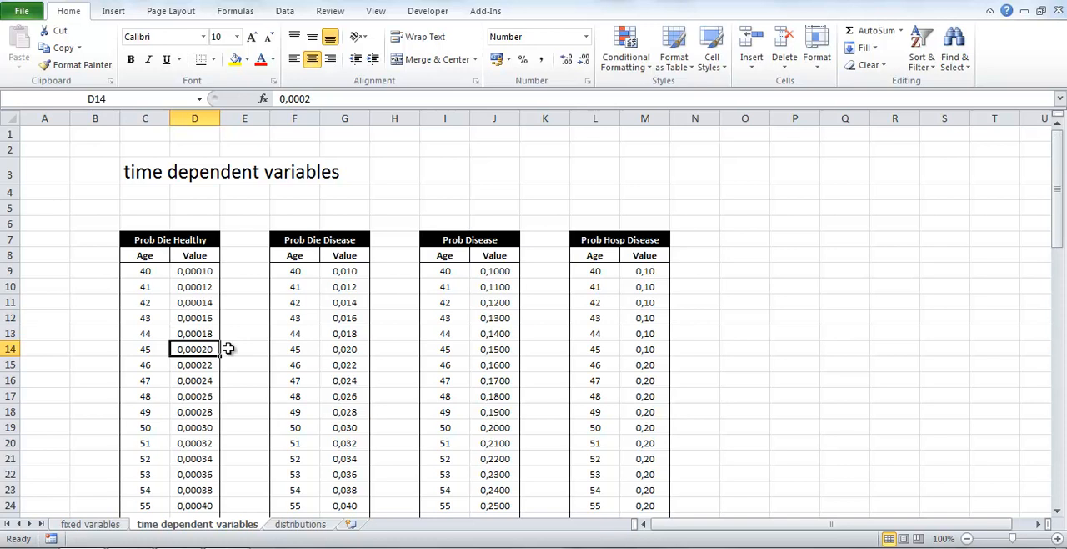
pyautogui.moveTo(157, 250)
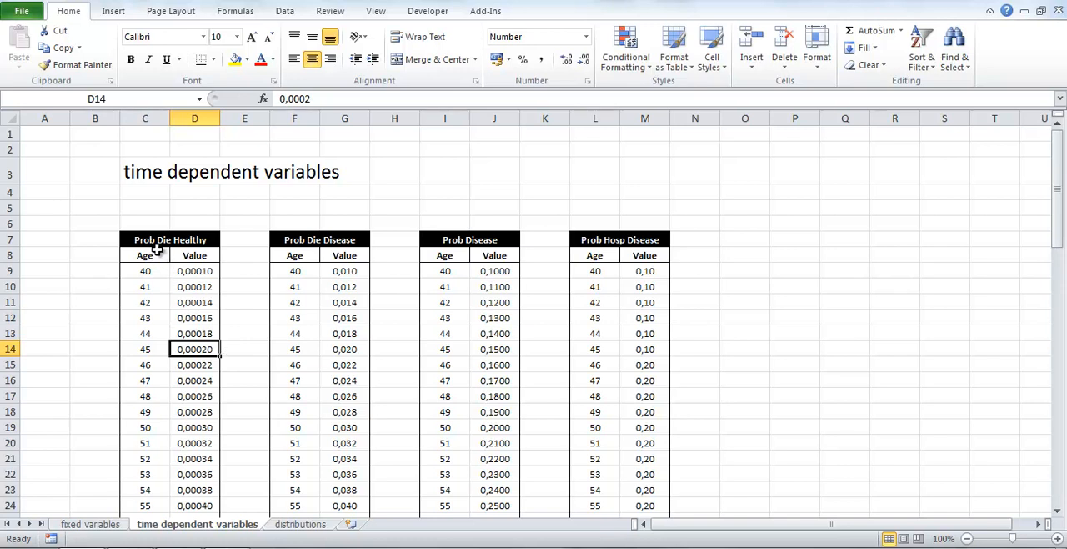
pyautogui.moveTo(153, 286)
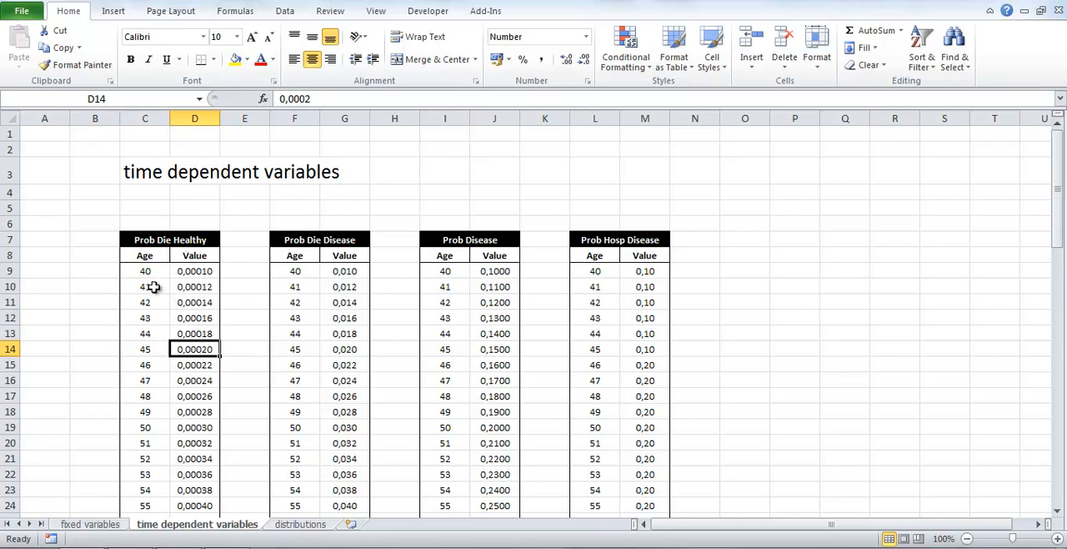
pyautogui.moveTo(203, 394)
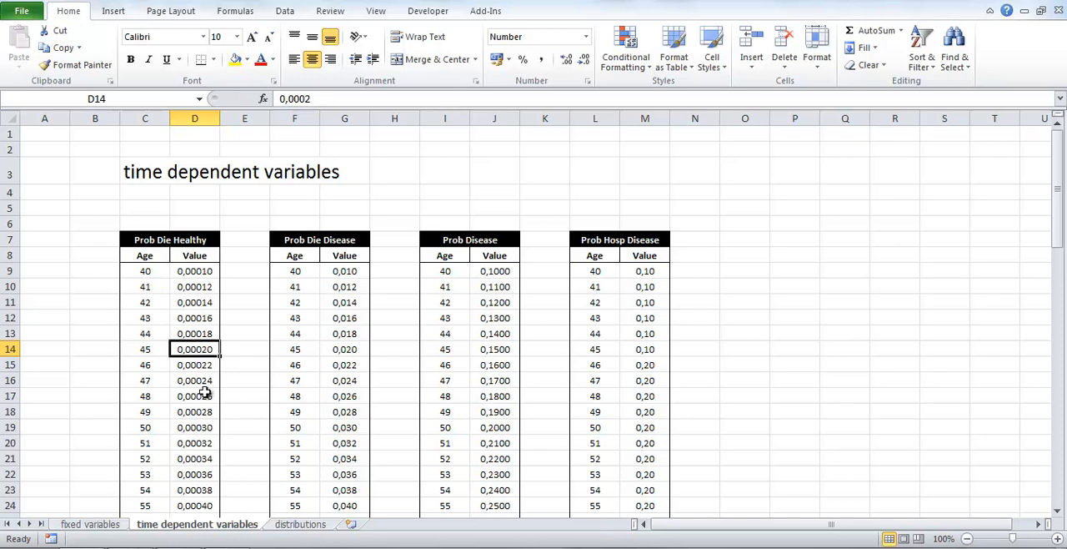
pyautogui.moveTo(150, 365)
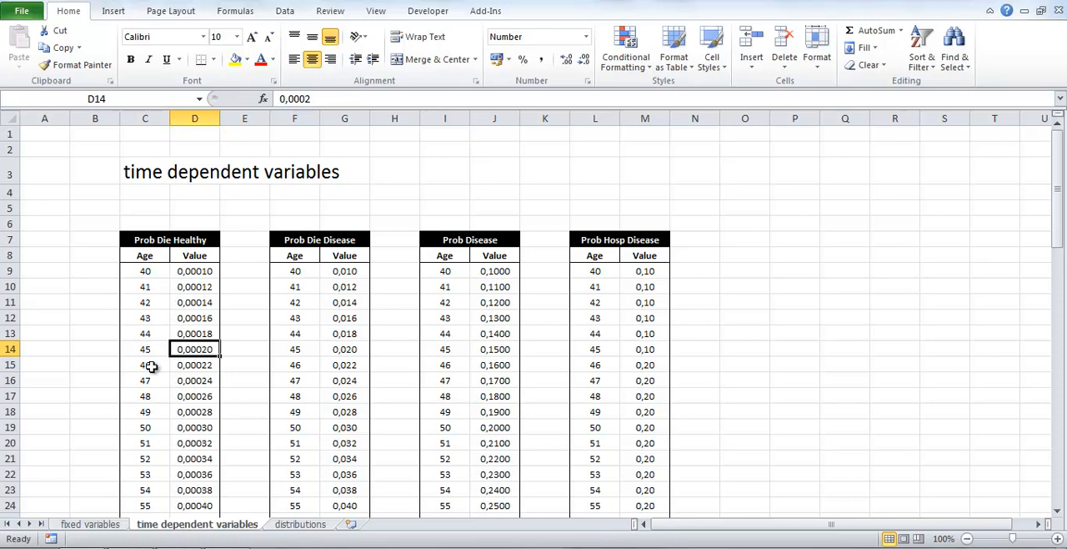
pyautogui.scroll(-3)
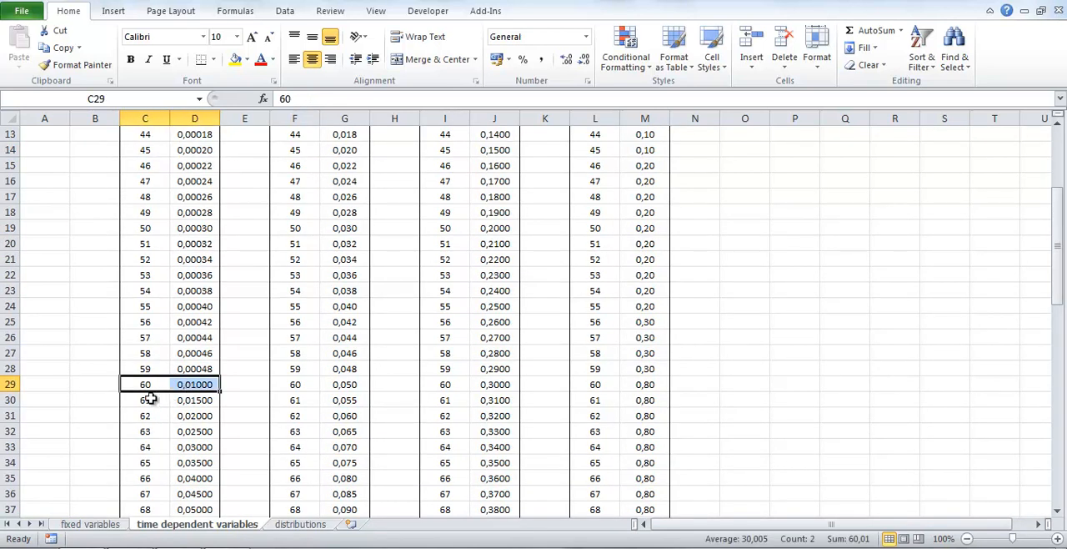
pyautogui.moveTo(147, 392)
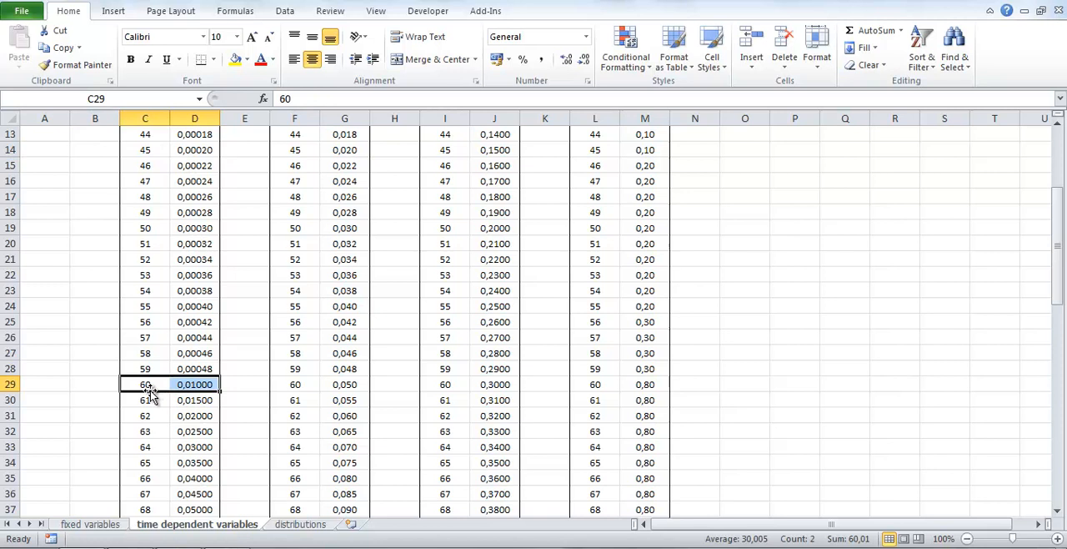
pyautogui.moveTo(200, 398)
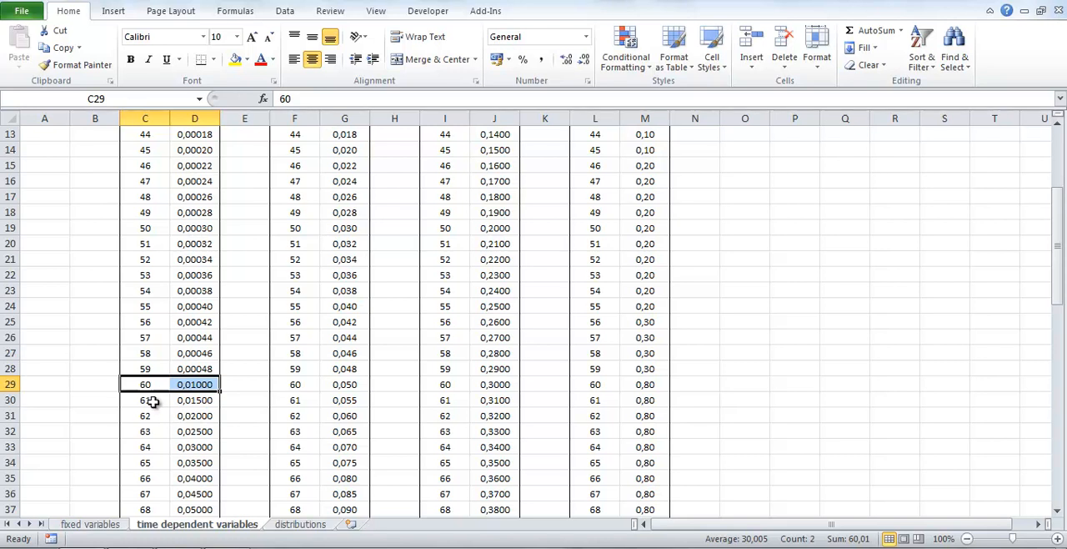
pyautogui.moveTo(196, 409)
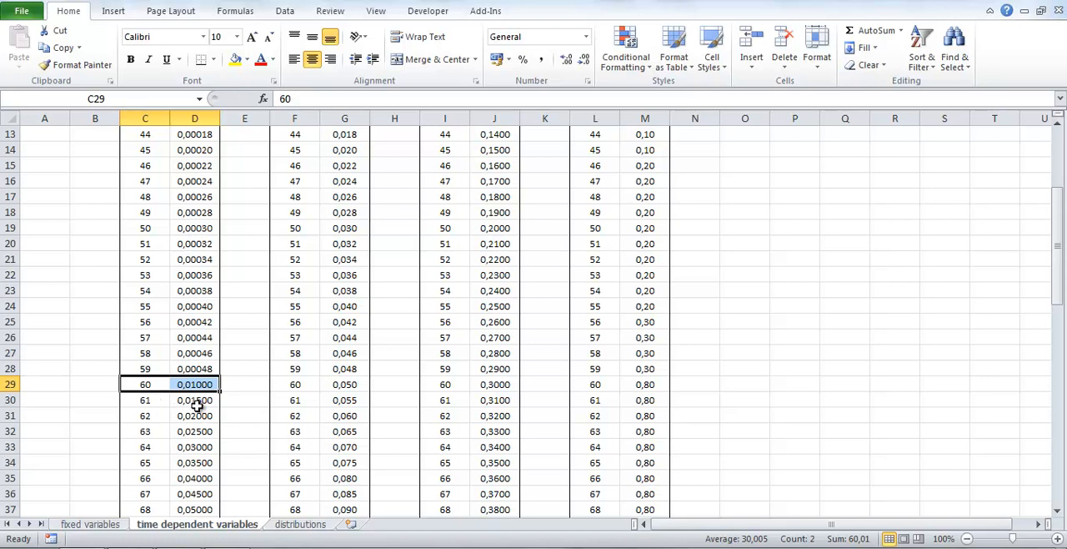
pyautogui.click(194, 399)
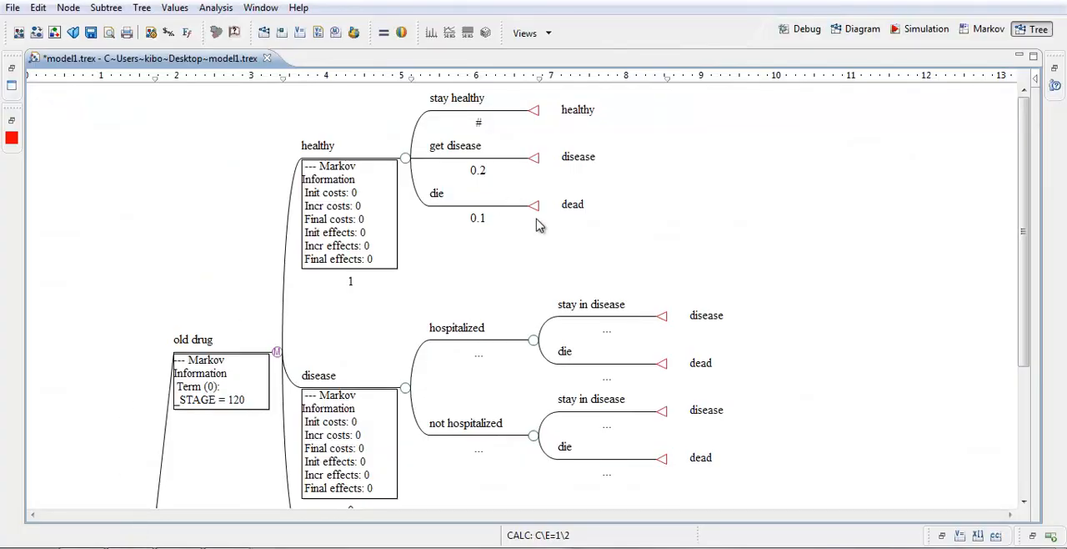
pyautogui.moveTo(961, 538)
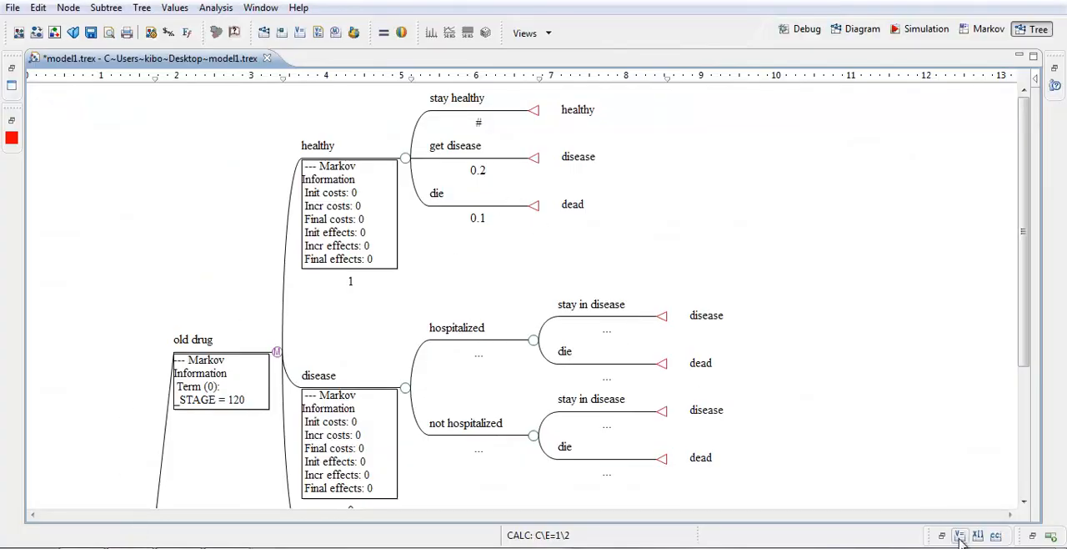
pyautogui.moveTo(960, 535)
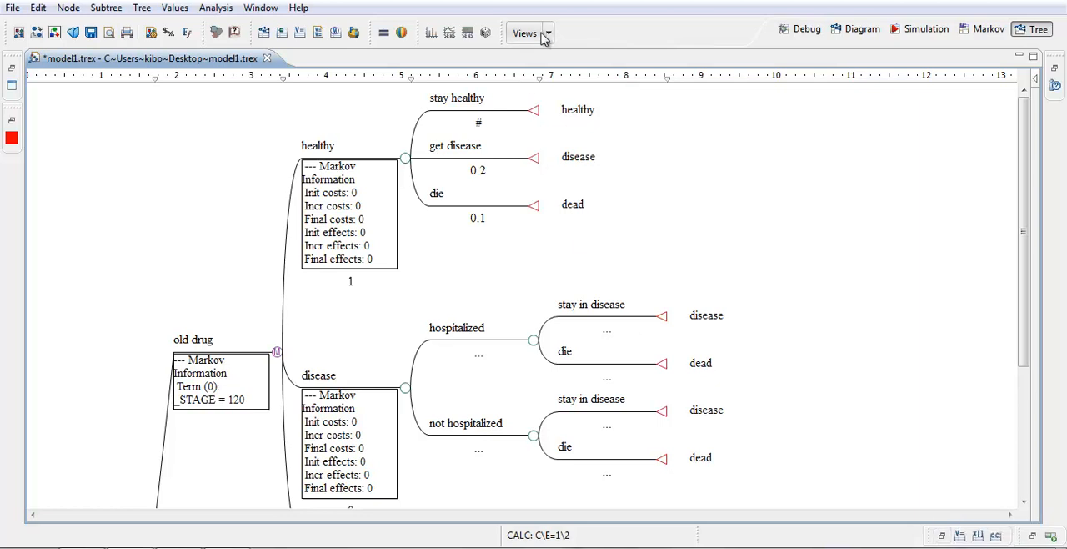
# Show the Variable Properties view from the Views dropdown
pyautogui.click(524, 32)
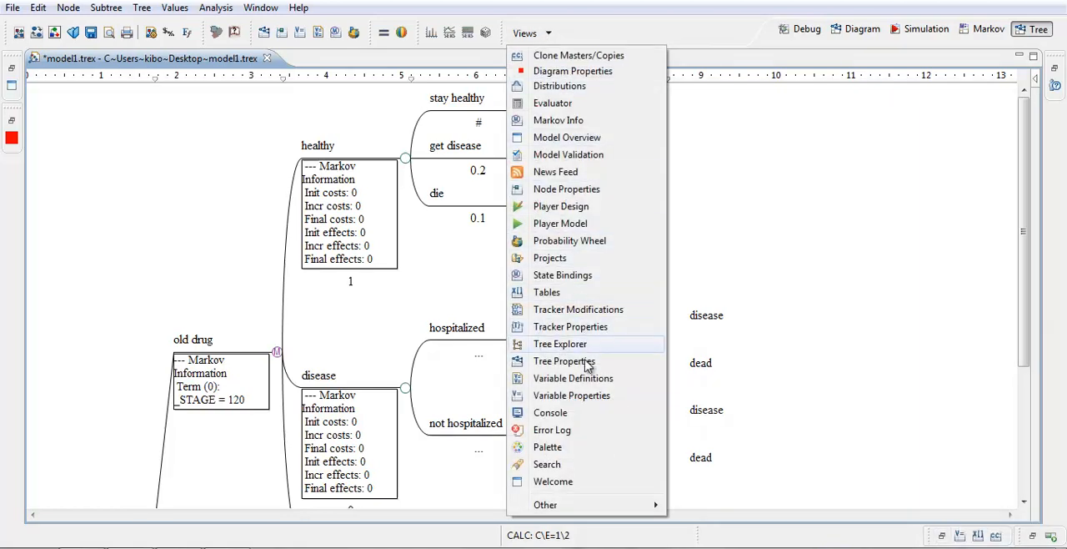
pyautogui.moveTo(586, 395)
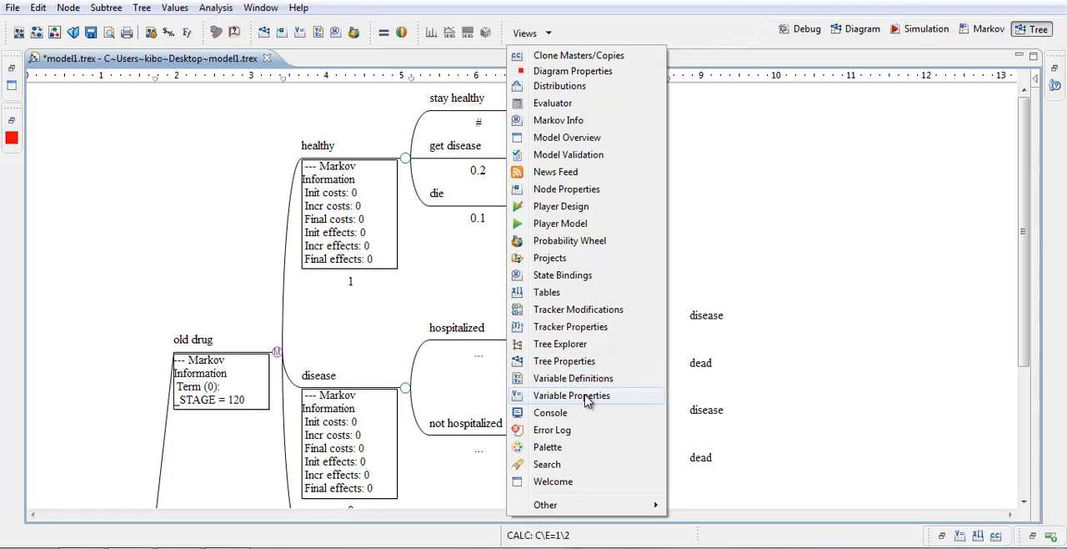
pyautogui.click(571, 395)
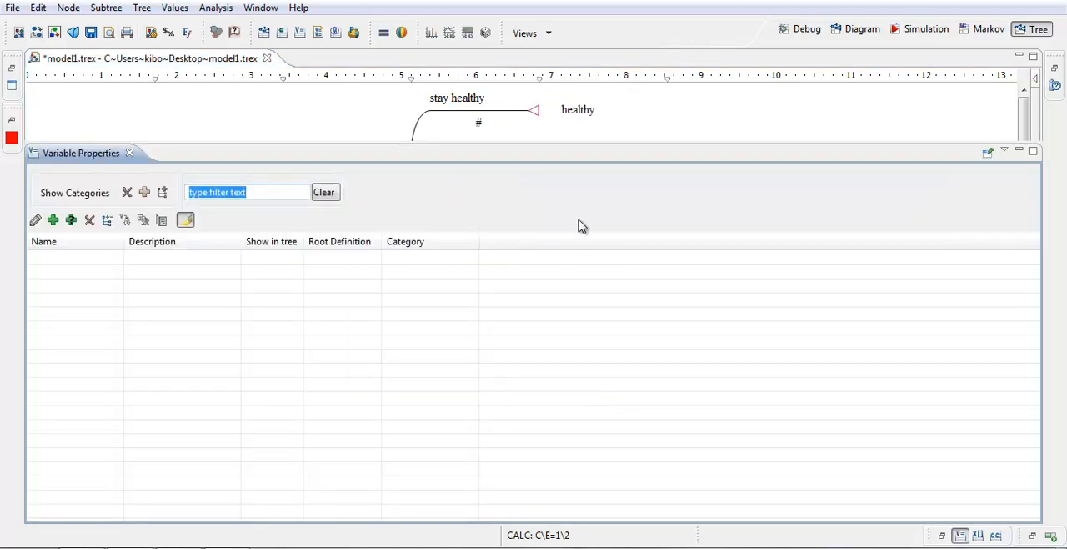
pyautogui.moveTo(139, 283)
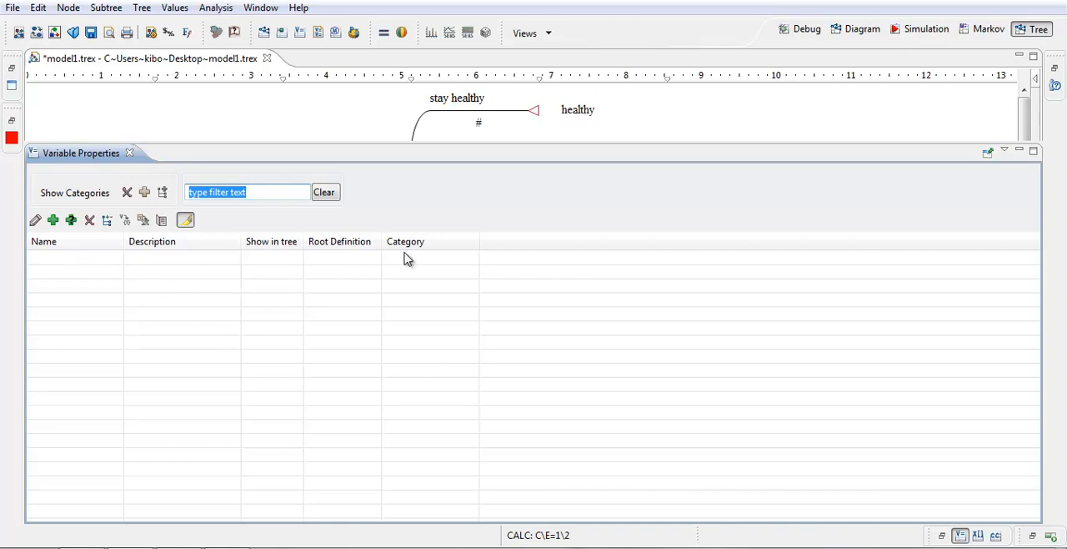
pyautogui.moveTo(67, 237)
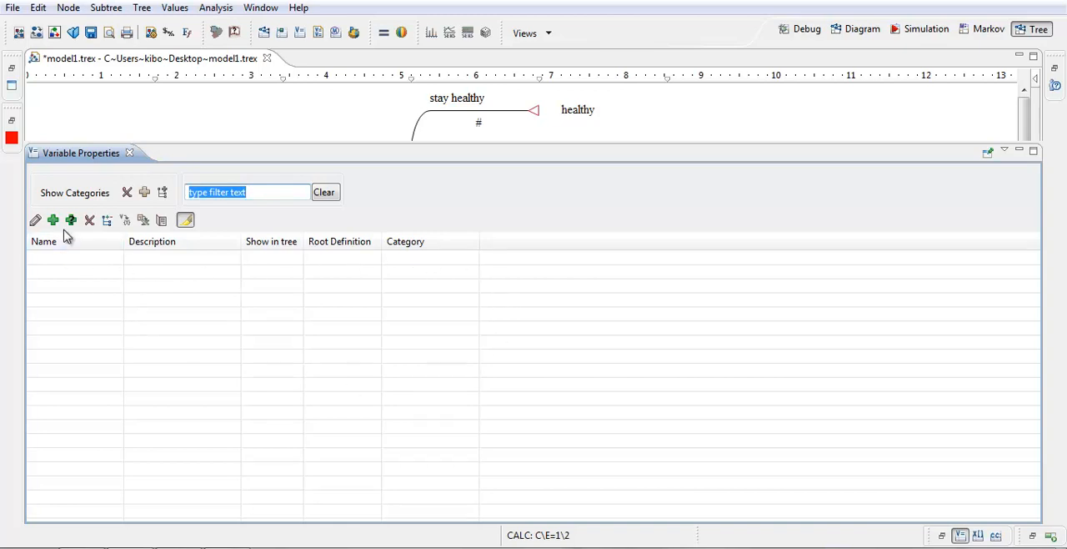
pyautogui.moveTo(53, 220)
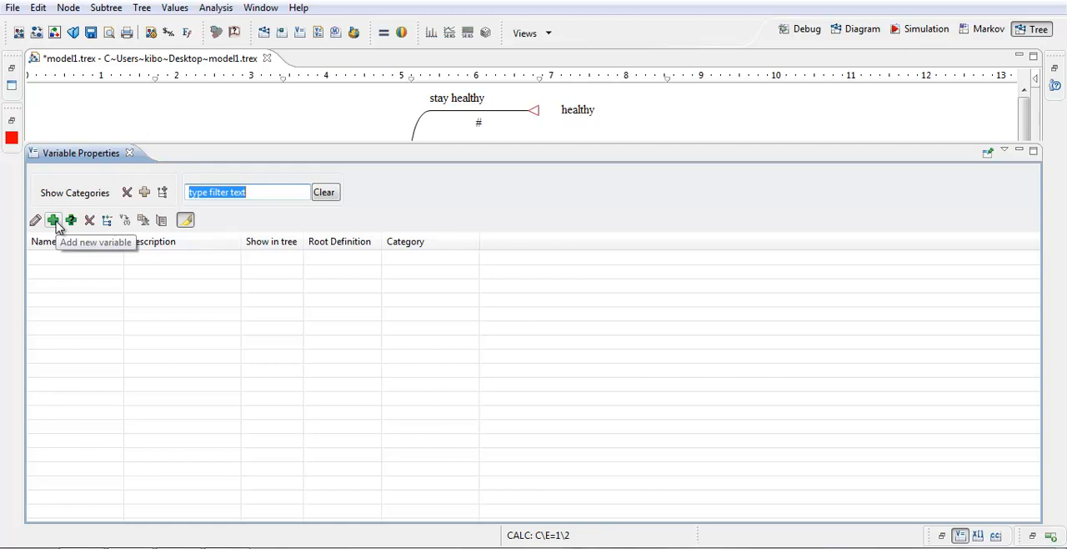
# Add variable start_age, defined numerically at the root as 60
pyautogui.click(55, 221)
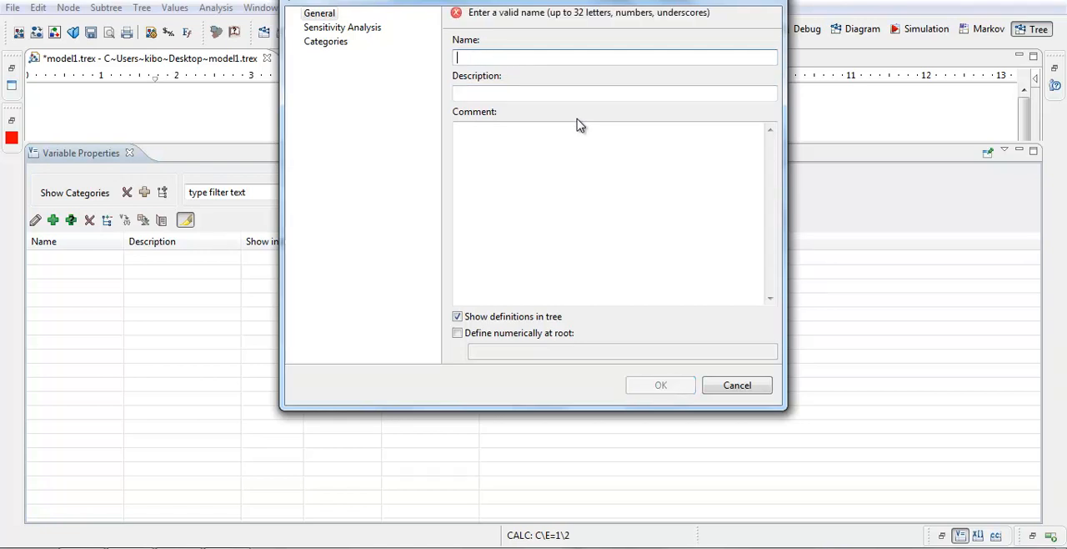
pyautogui.write('start_age')
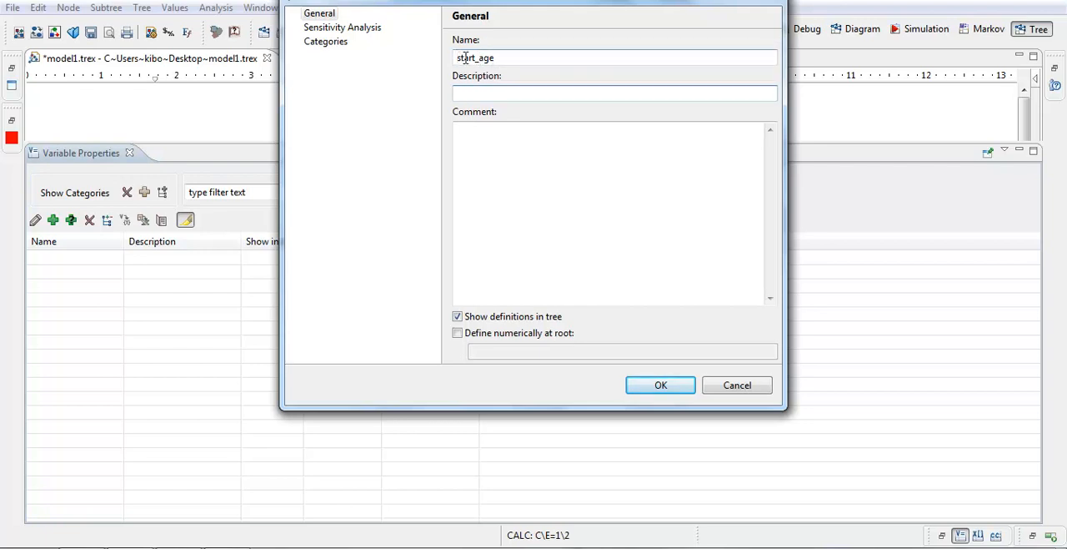
pyautogui.click(614, 93)
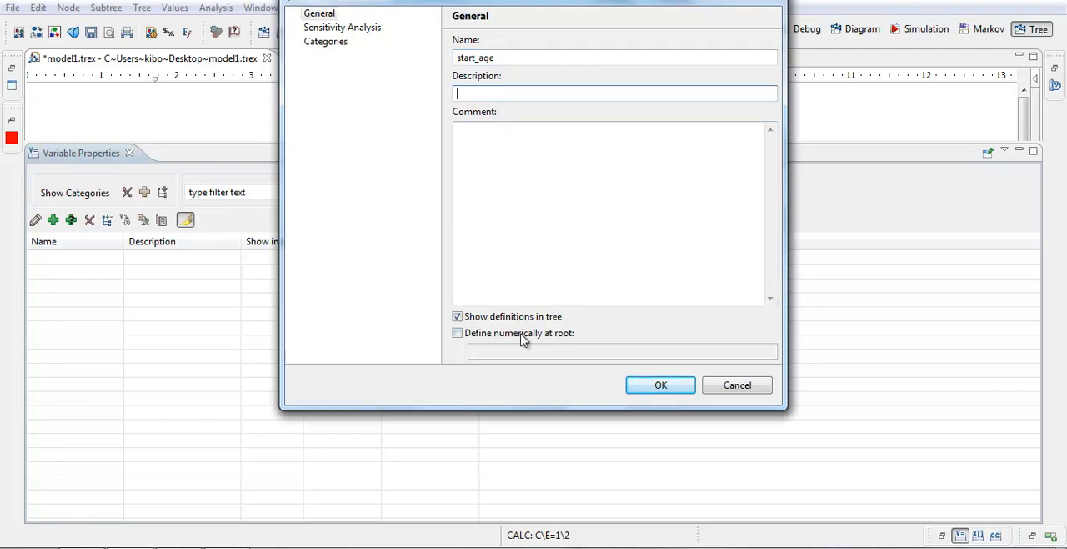
pyautogui.click(457, 333)
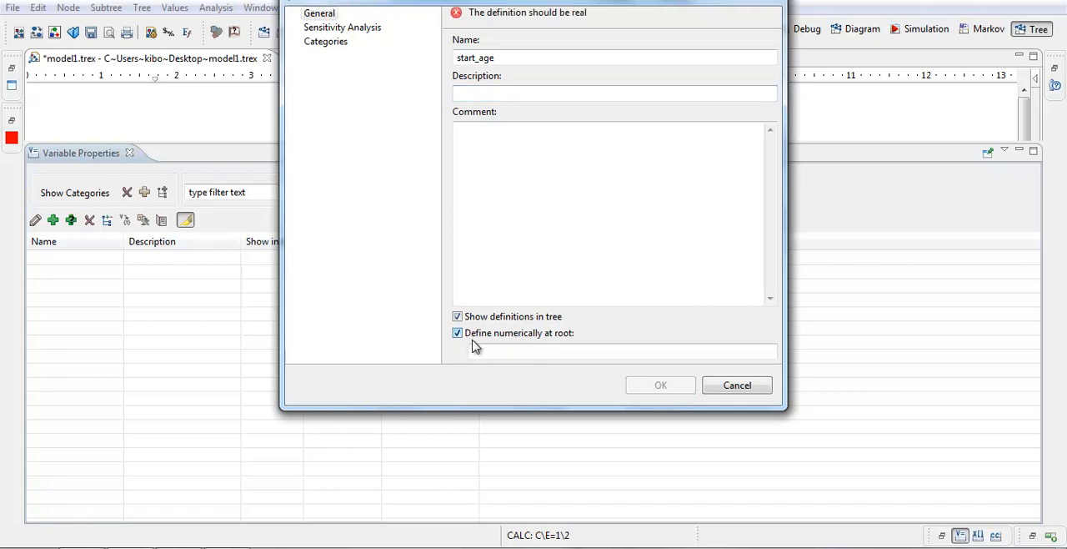
pyautogui.click(512, 349)
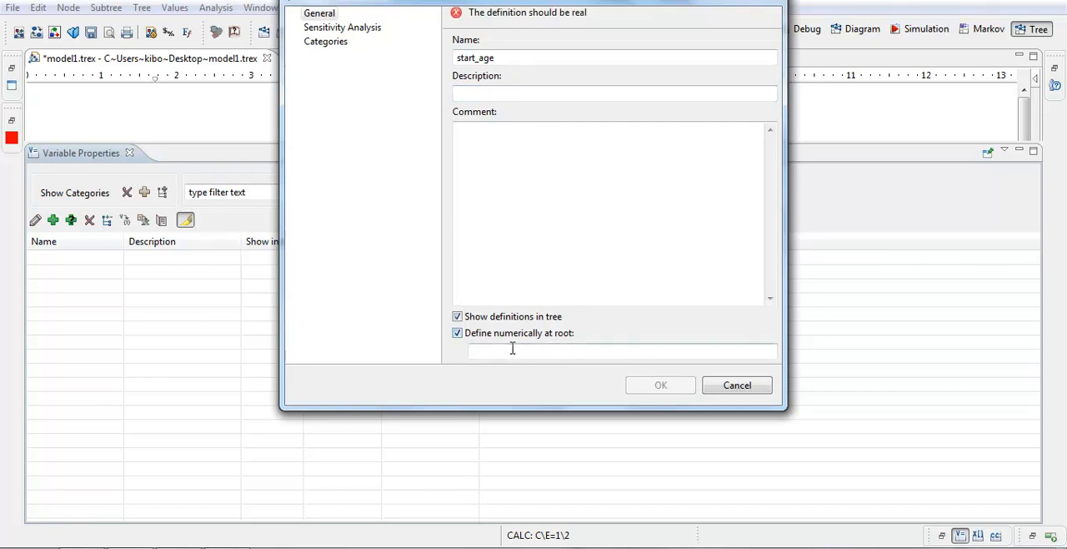
pyautogui.write('60')
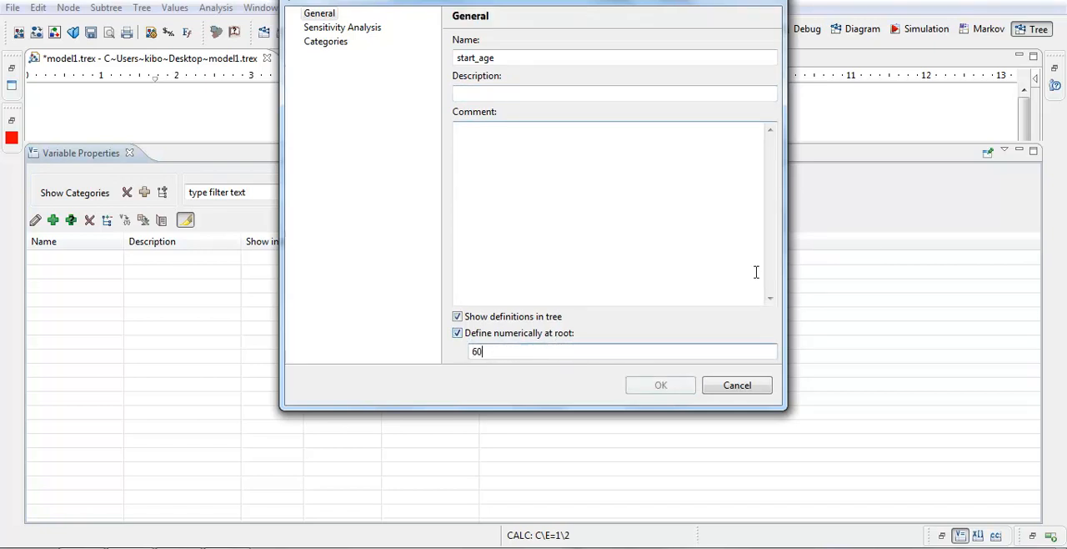
pyautogui.click(660, 384)
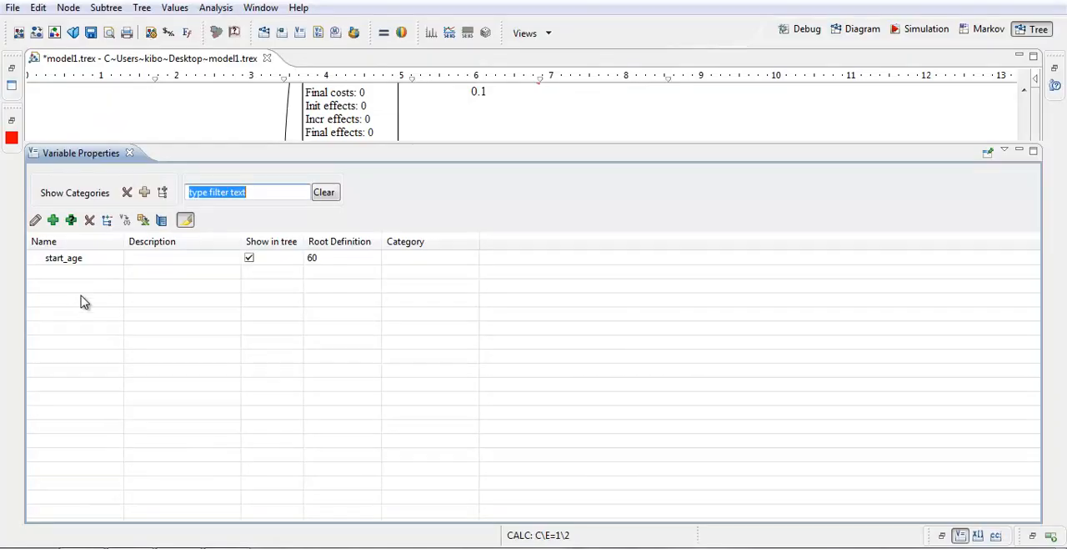
# Add variable c_new_drug with a root value of 30000
pyautogui.click(52, 220)
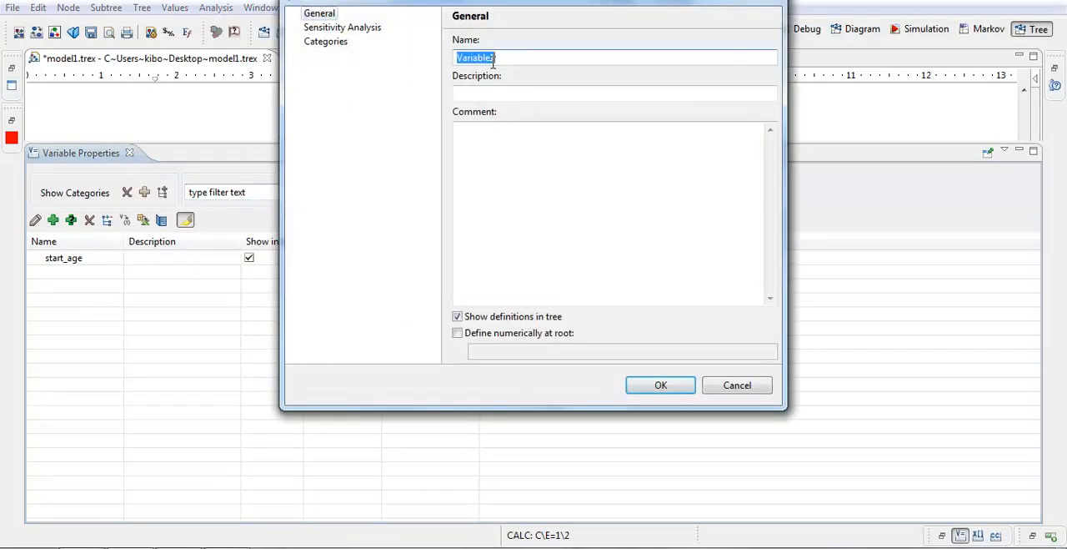
pyautogui.write('c_new_')
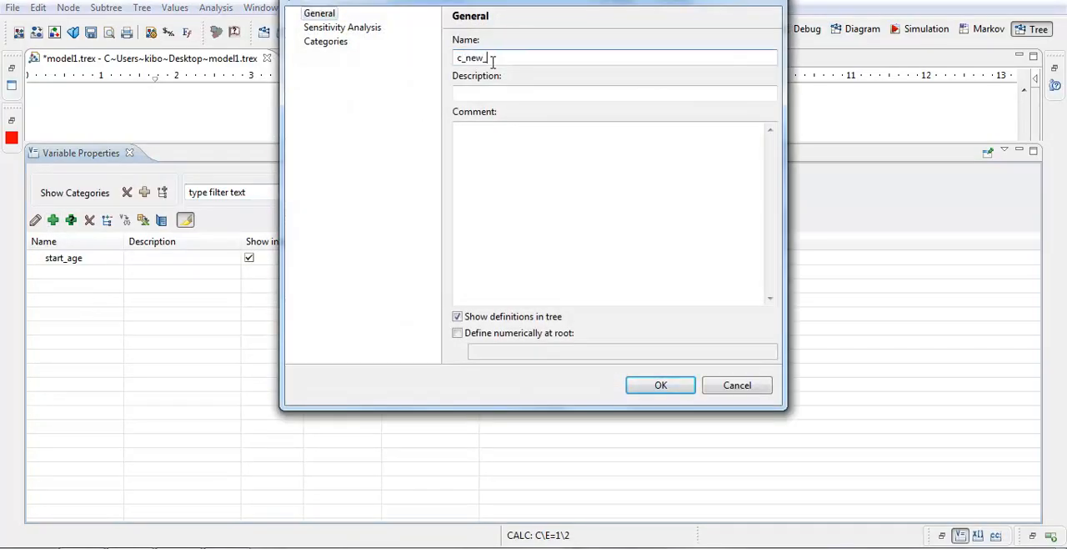
pyautogui.write('drug')
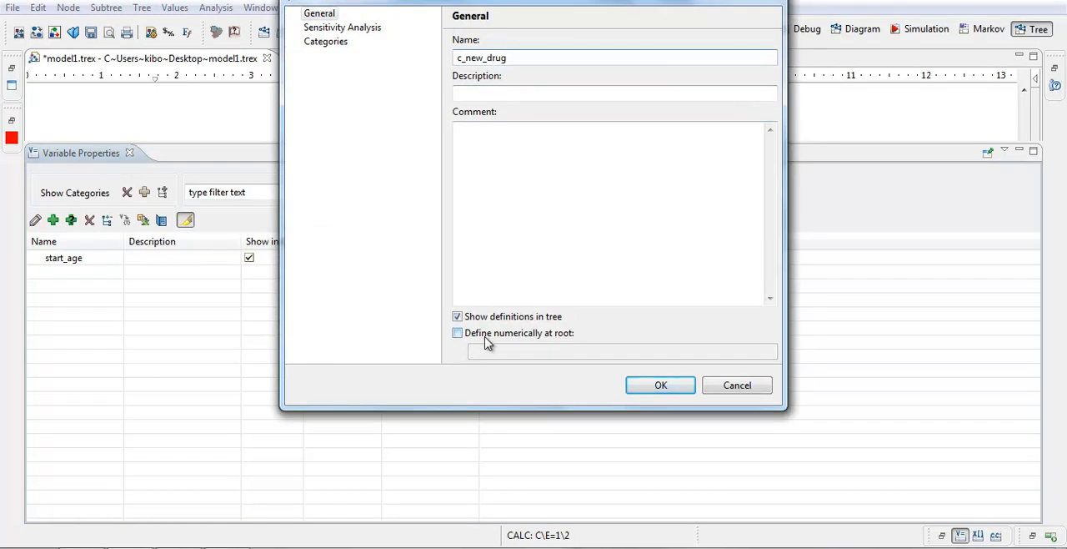
pyautogui.write('3000')
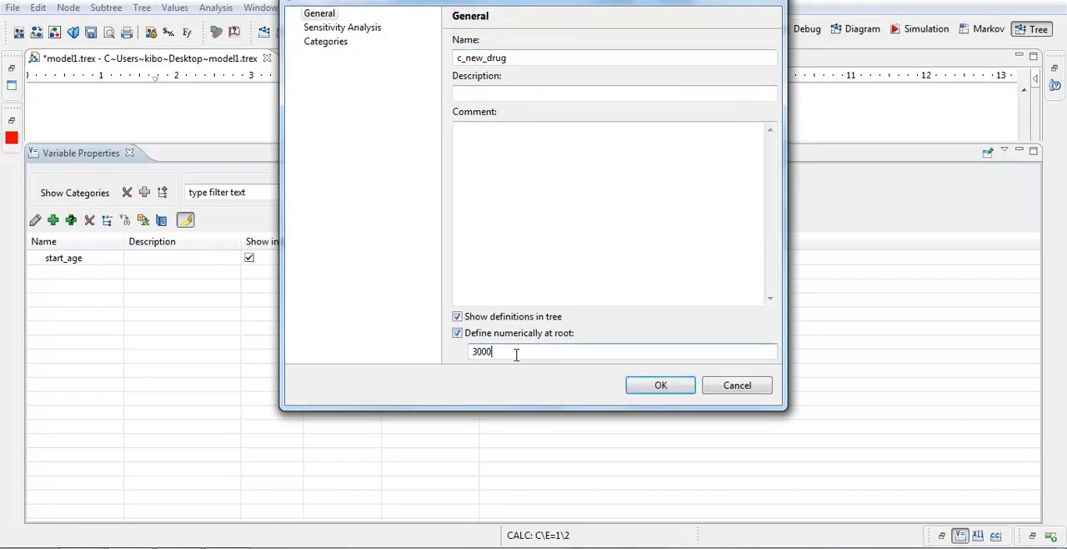
pyautogui.click(659, 384)
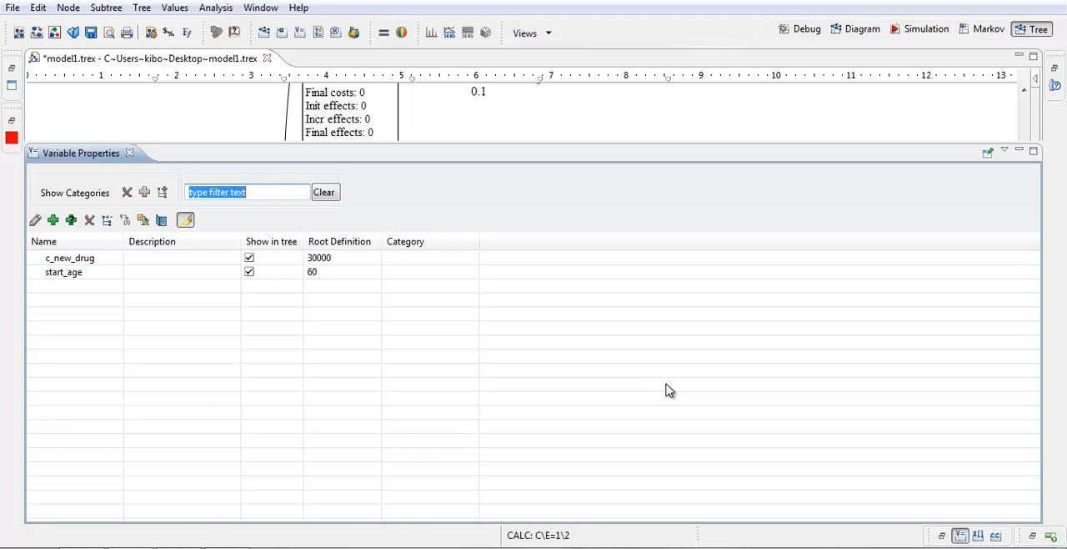
pyautogui.moveTo(153, 440)
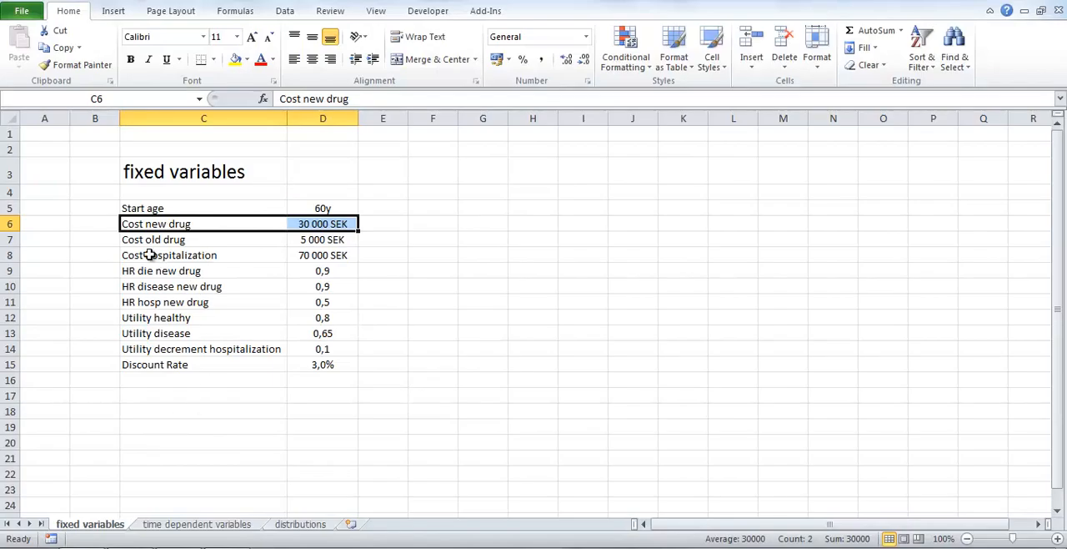
pyautogui.moveTo(302, 242)
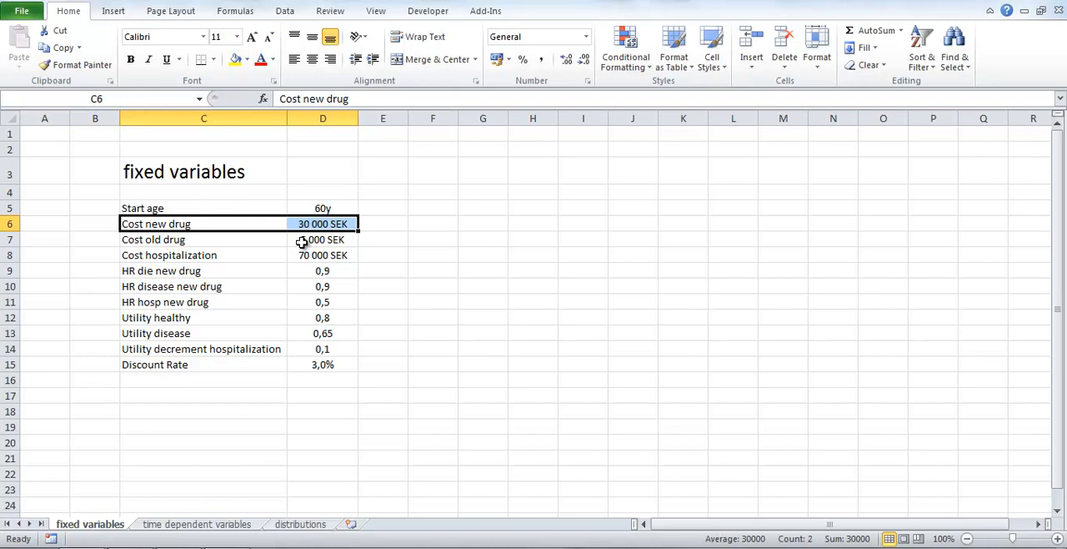
# Add variable c_old_drug, defined numerically at root as 5000
pyautogui.click(203, 239)
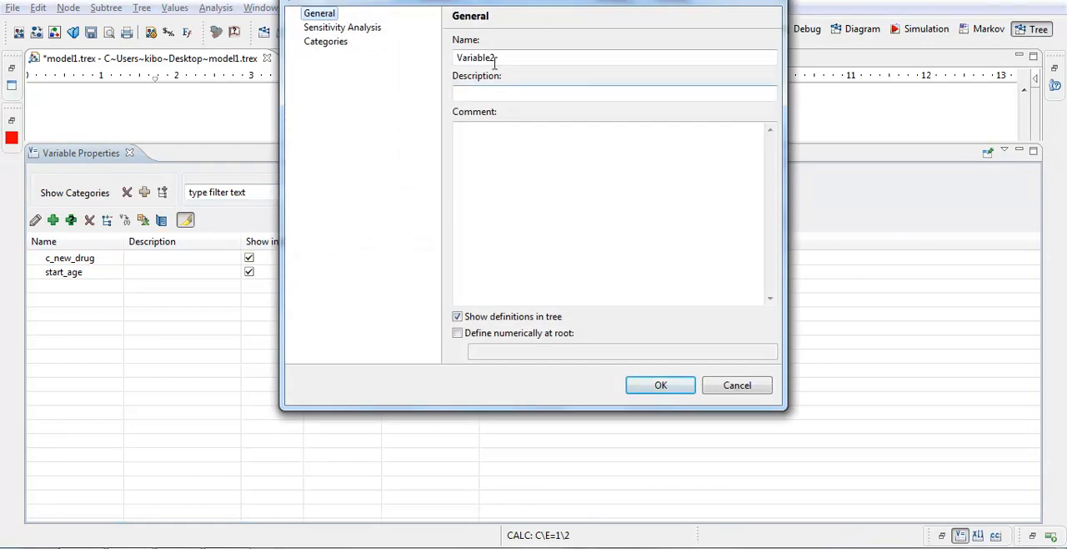
pyautogui.write('c_old_drug')
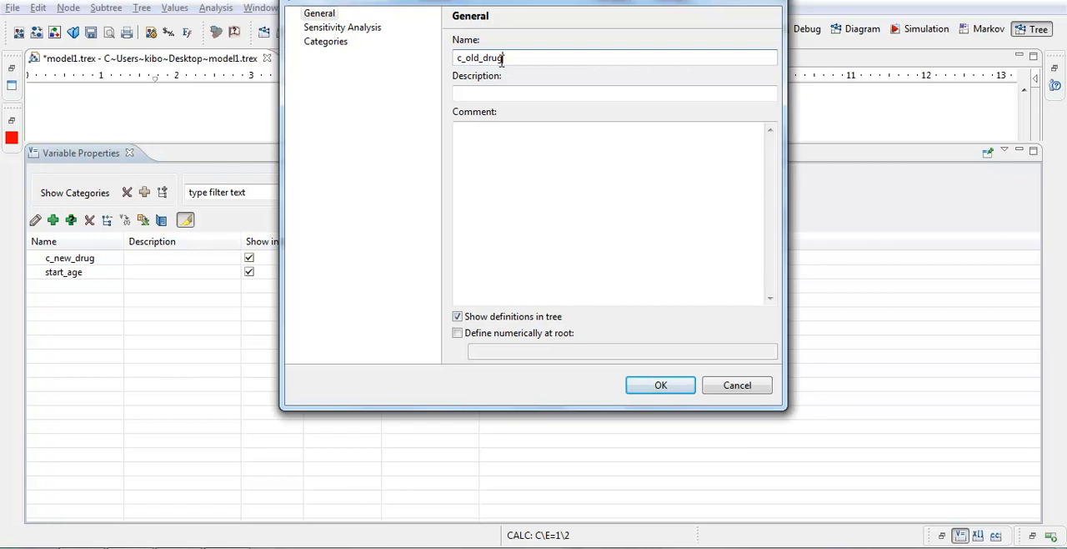
pyautogui.click(457, 332)
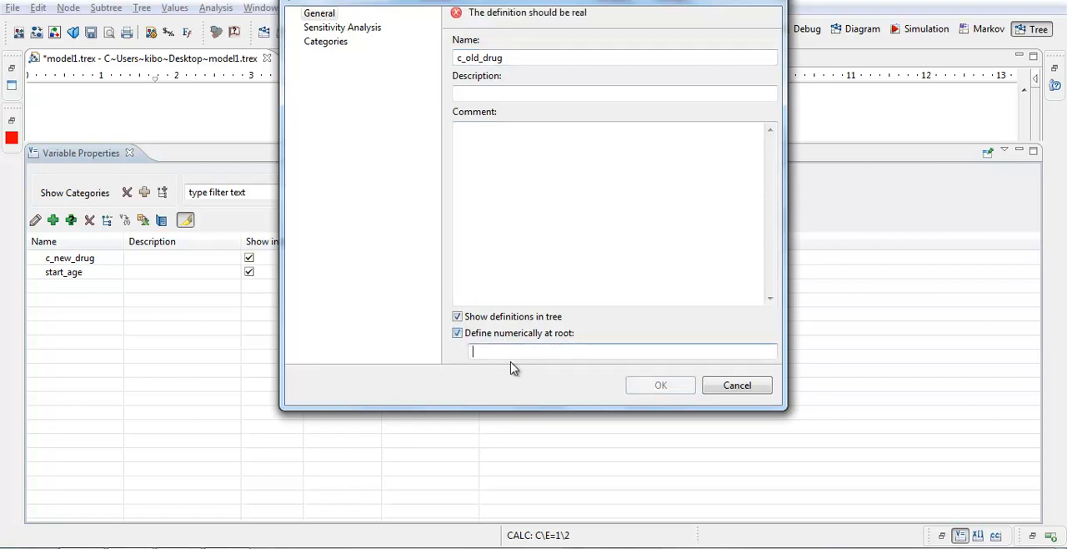
pyautogui.click(659, 384)
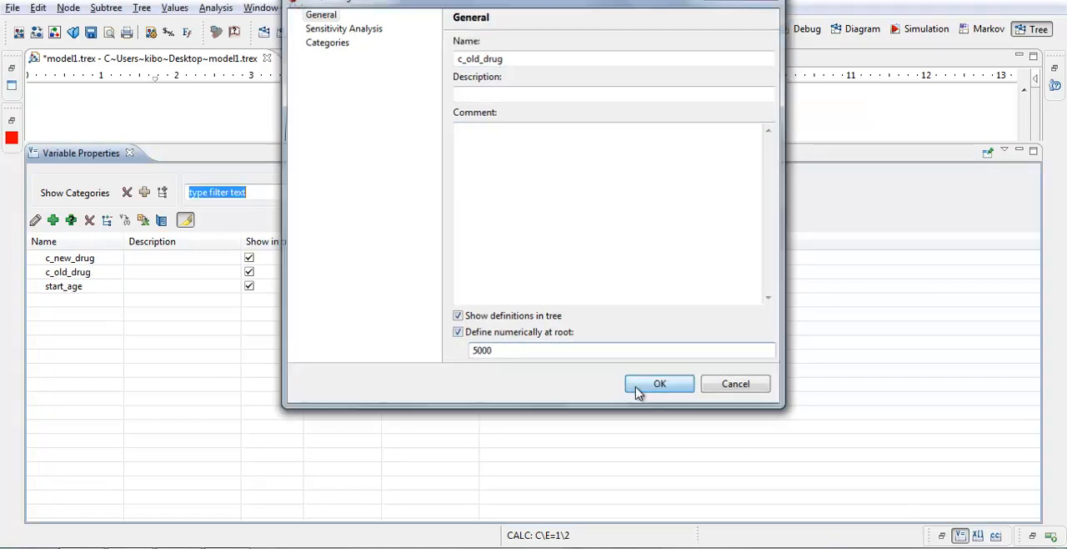
pyautogui.click(659, 384)
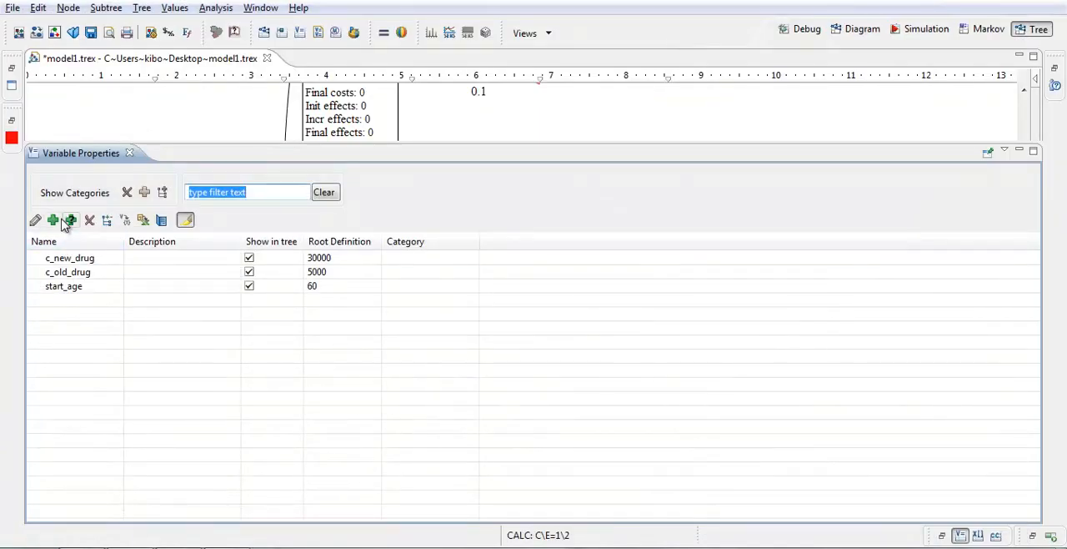
# Start adding the hospitalization cost variable c_hosp
pyautogui.click(70, 220)
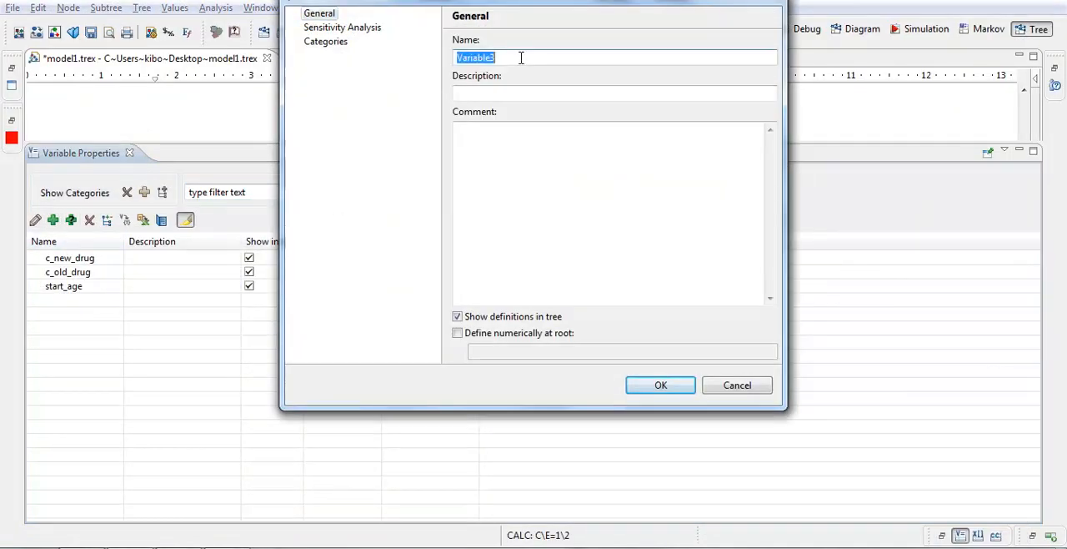
pyautogui.write('c_hosp')
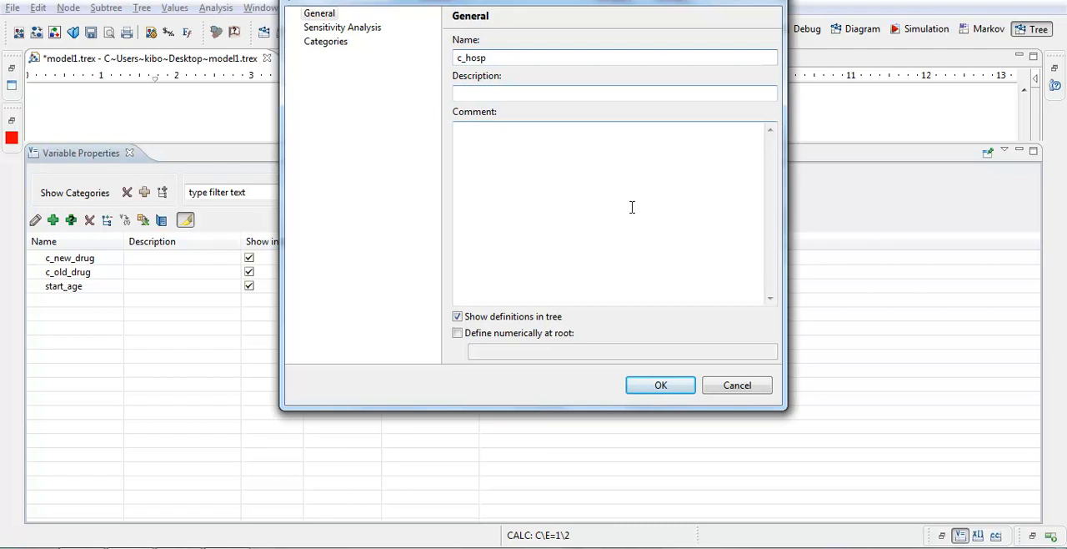
pyautogui.write('70')
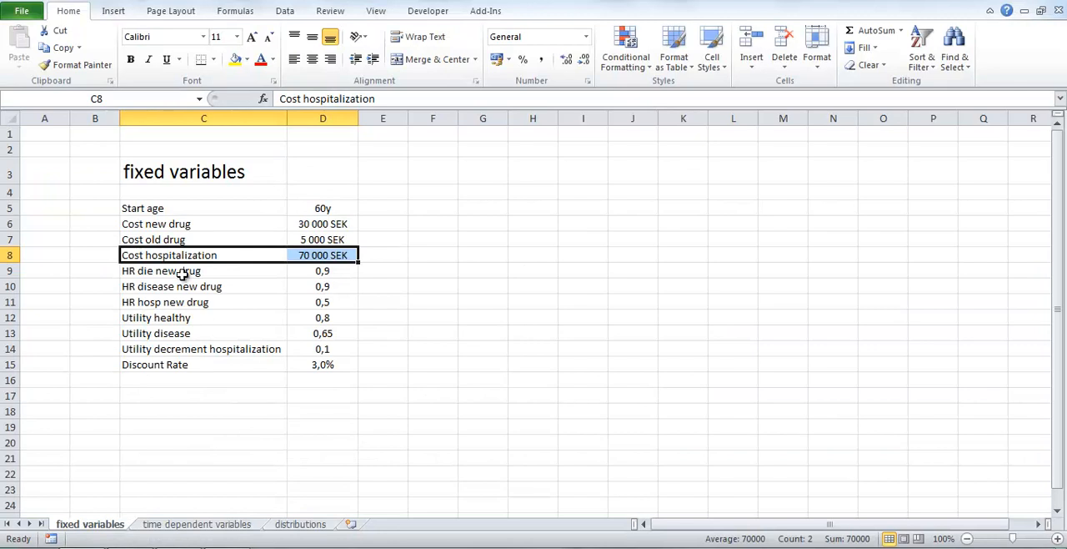
# Look up the HR die new drug value (0.9) in the fixed variables sheet
pyautogui.click(181, 271)
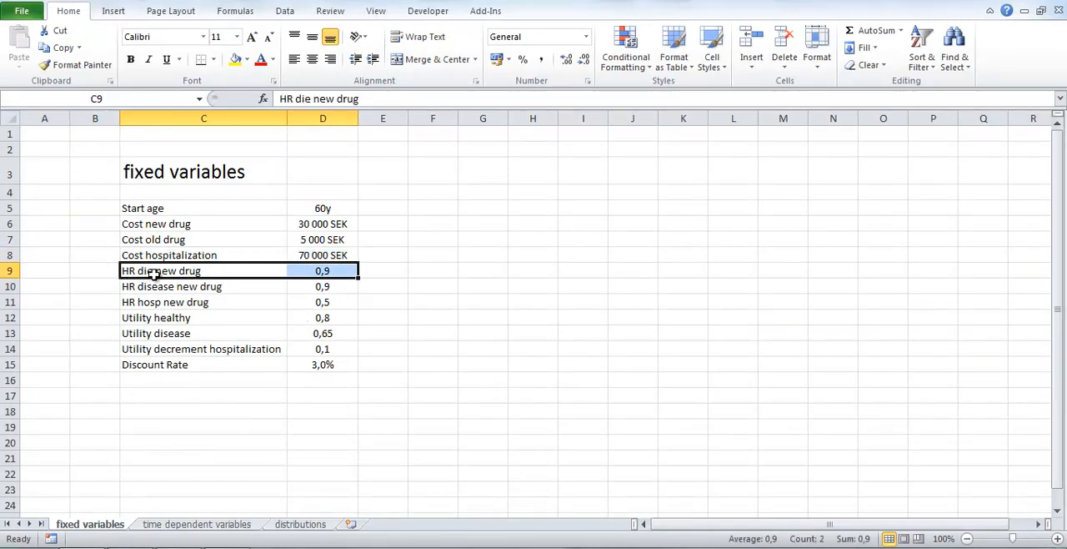
pyautogui.moveTo(119, 286)
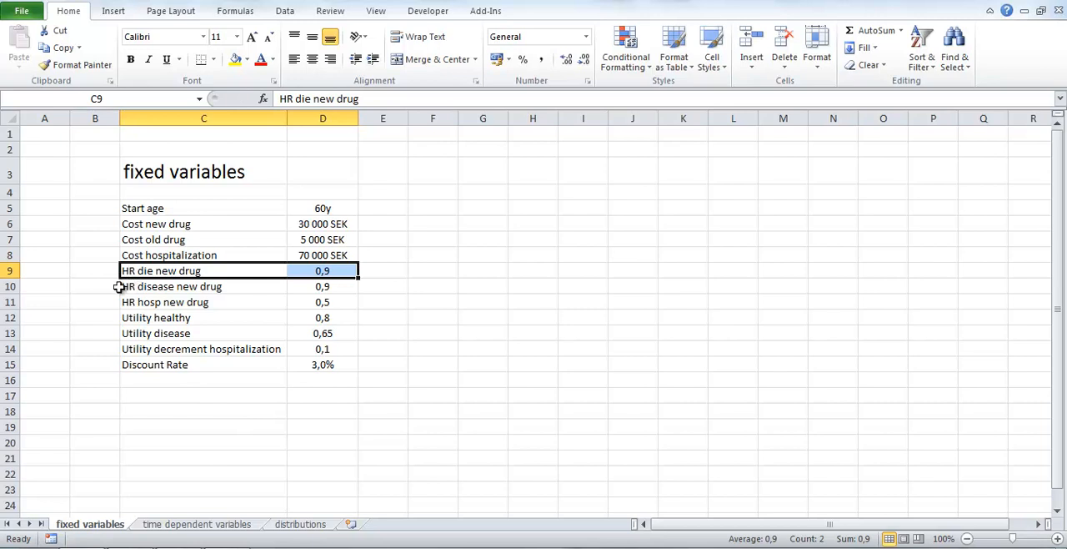
pyautogui.moveTo(96, 286)
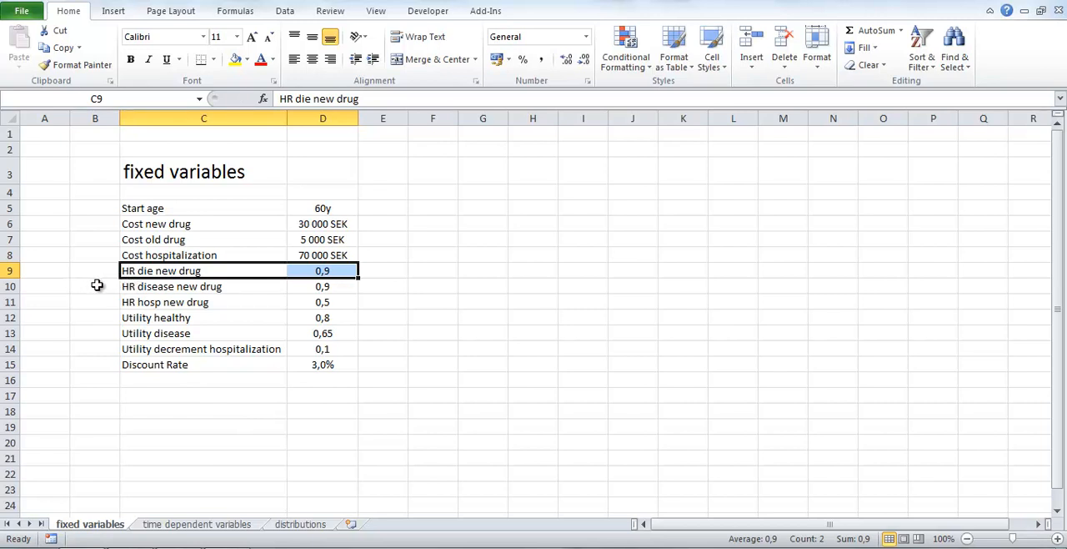
pyautogui.moveTo(137, 286)
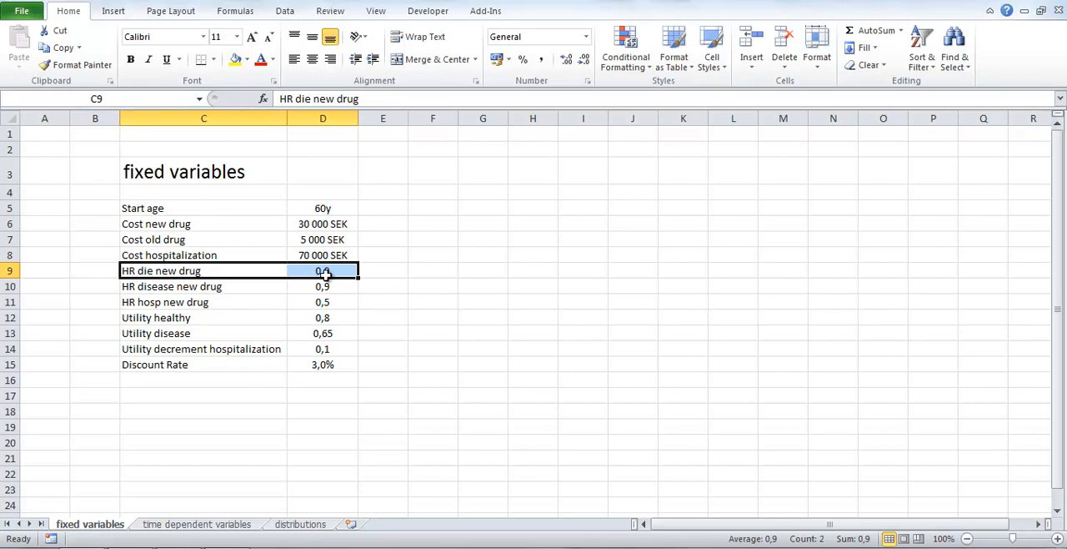
pyautogui.moveTo(248, 286)
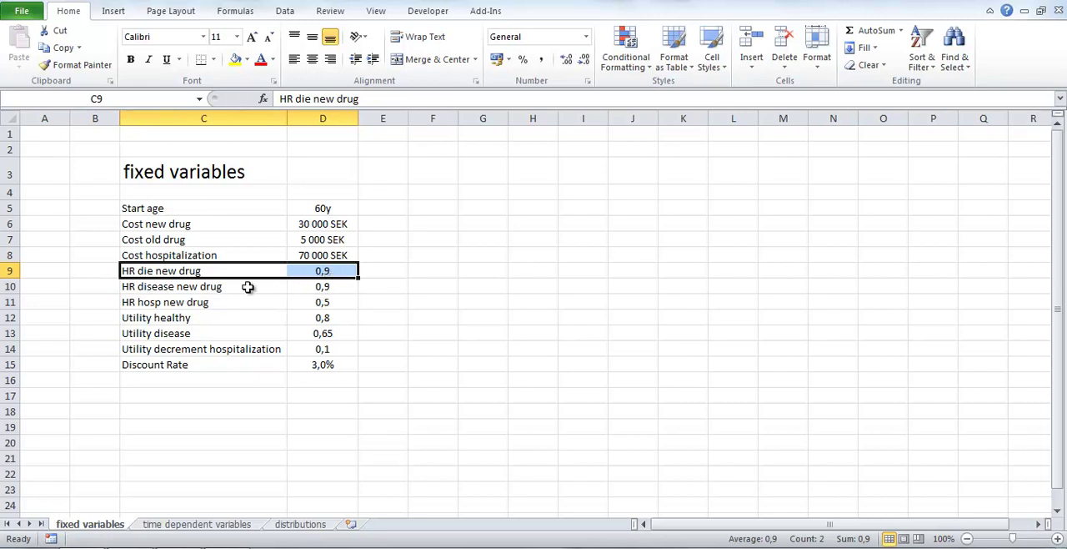
pyautogui.moveTo(304, 276)
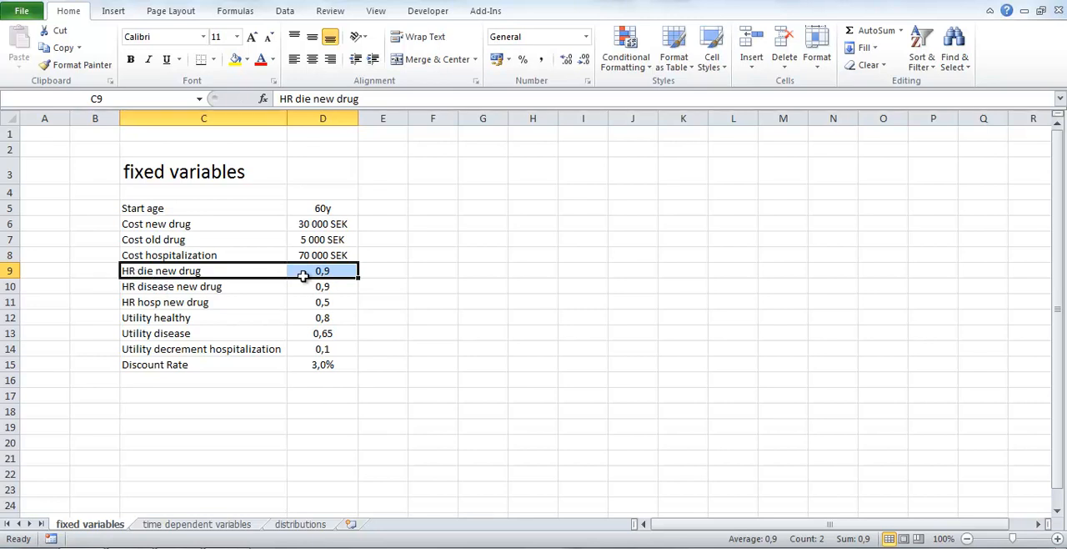
pyautogui.moveTo(297, 286)
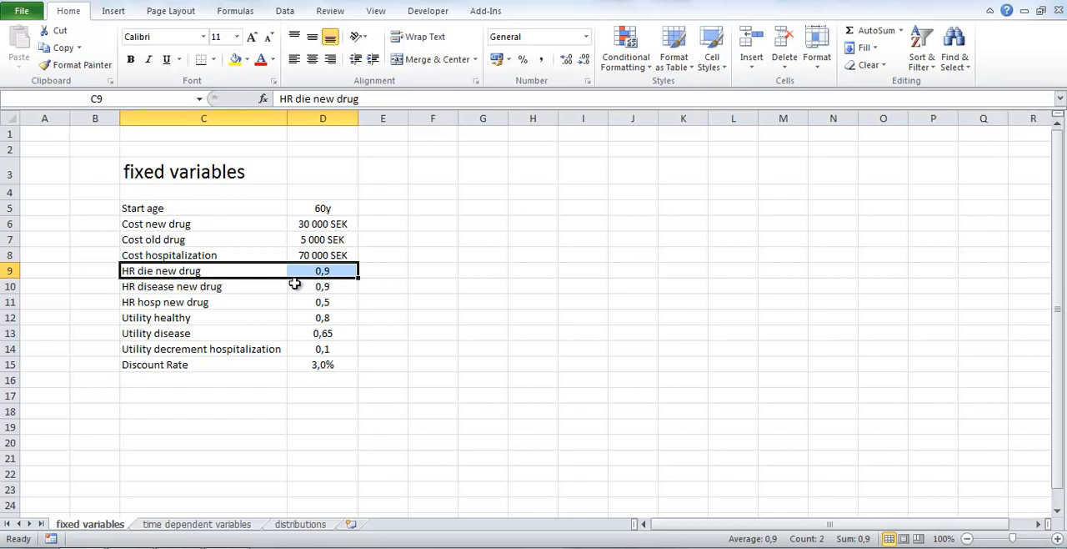
pyautogui.moveTo(288, 307)
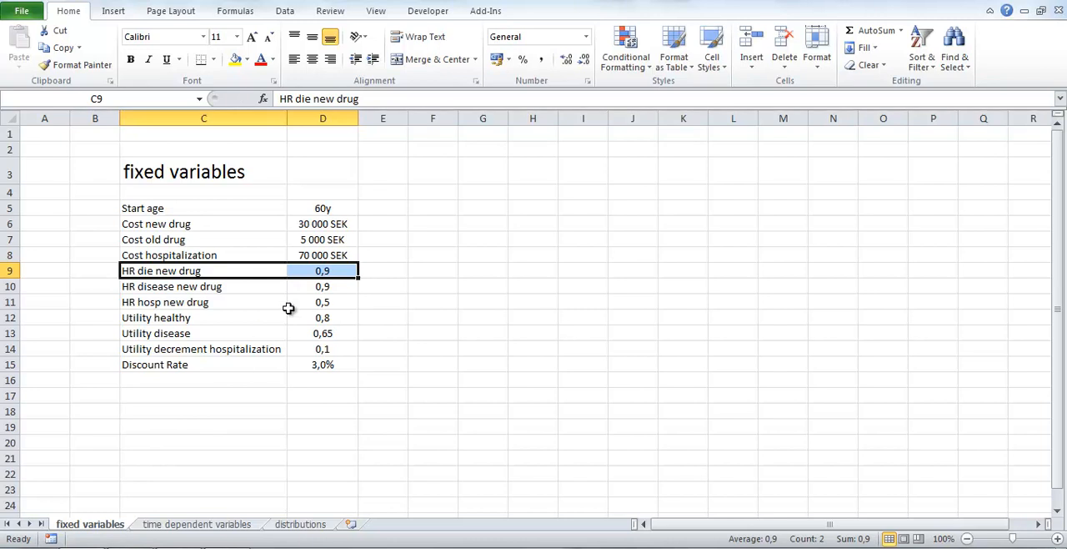
pyautogui.moveTo(164, 275)
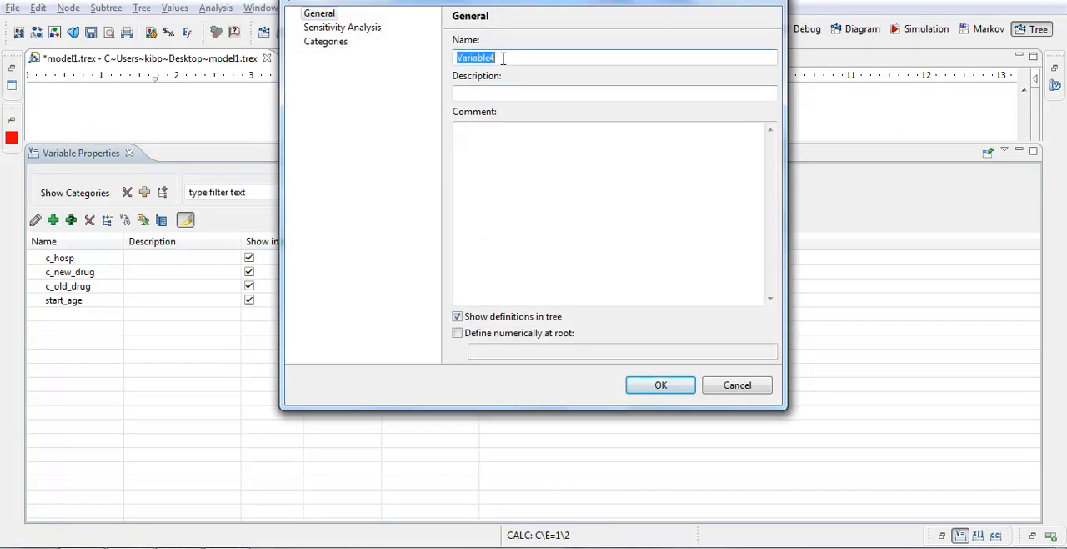
# Add variable HR_die_new_drug, defined numerically at root as 0.9
pyautogui.write('HR_die_n')
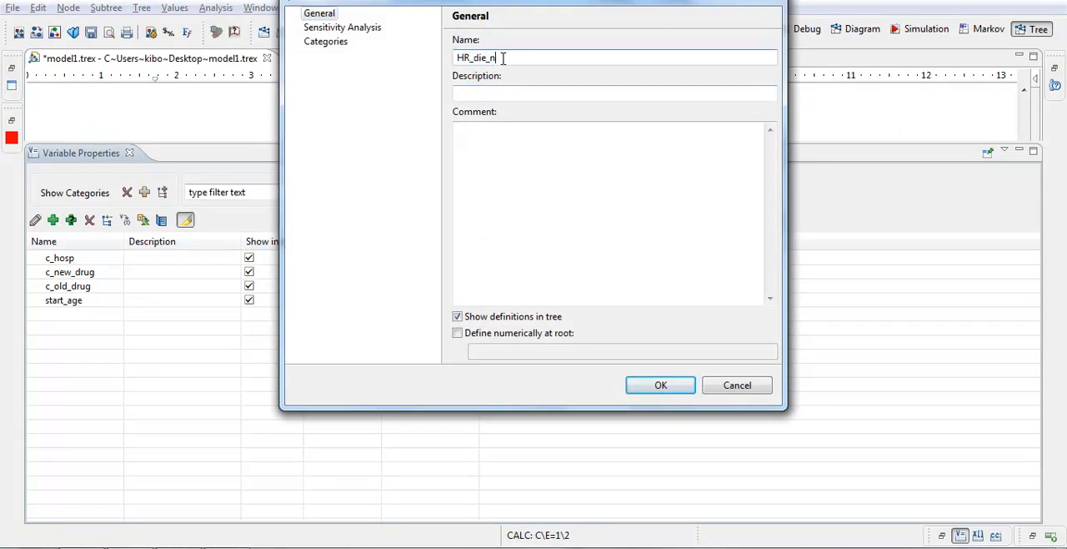
pyautogui.write('ew_')
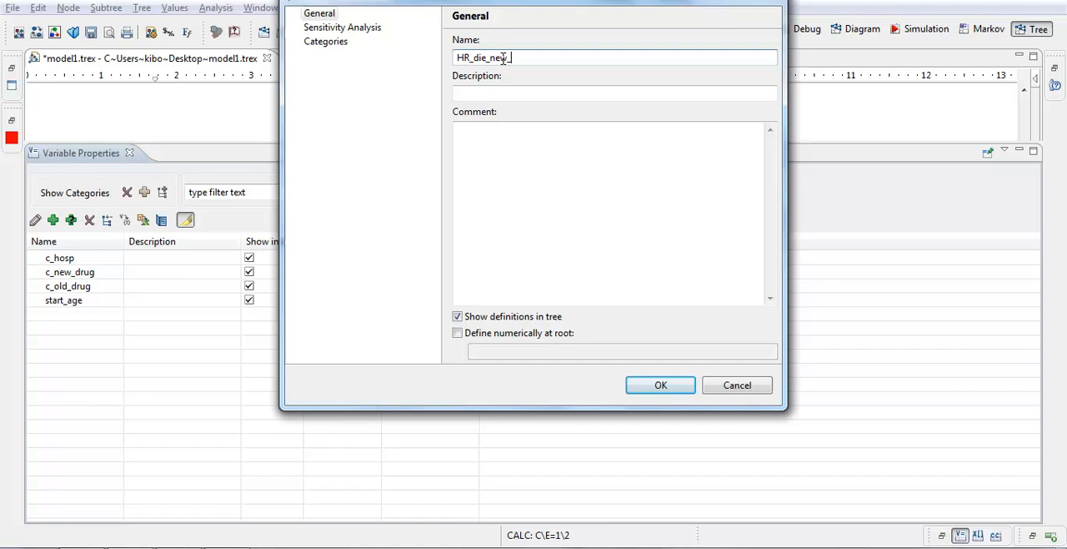
pyautogui.click(456, 333)
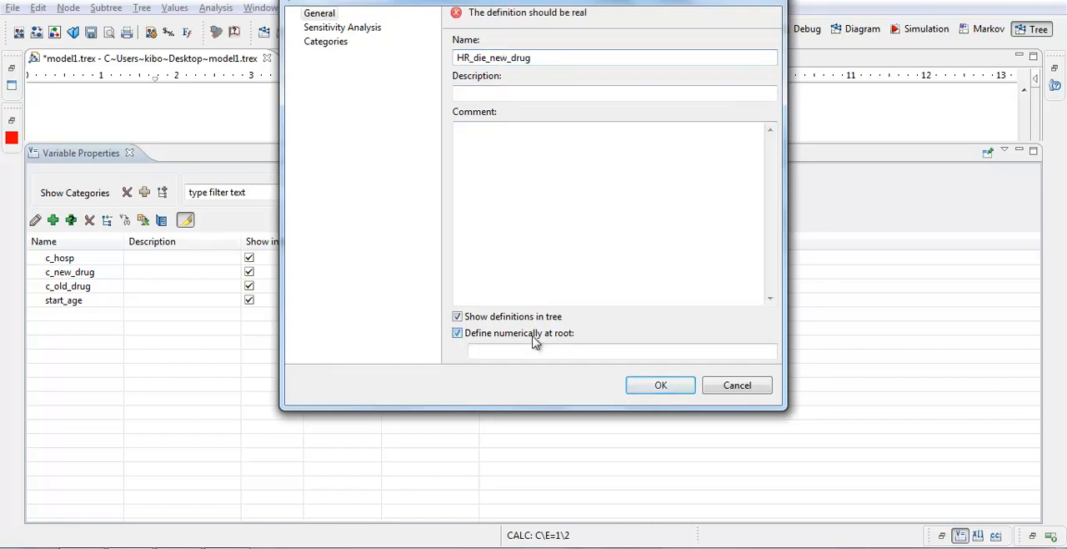
pyautogui.write('0.9')
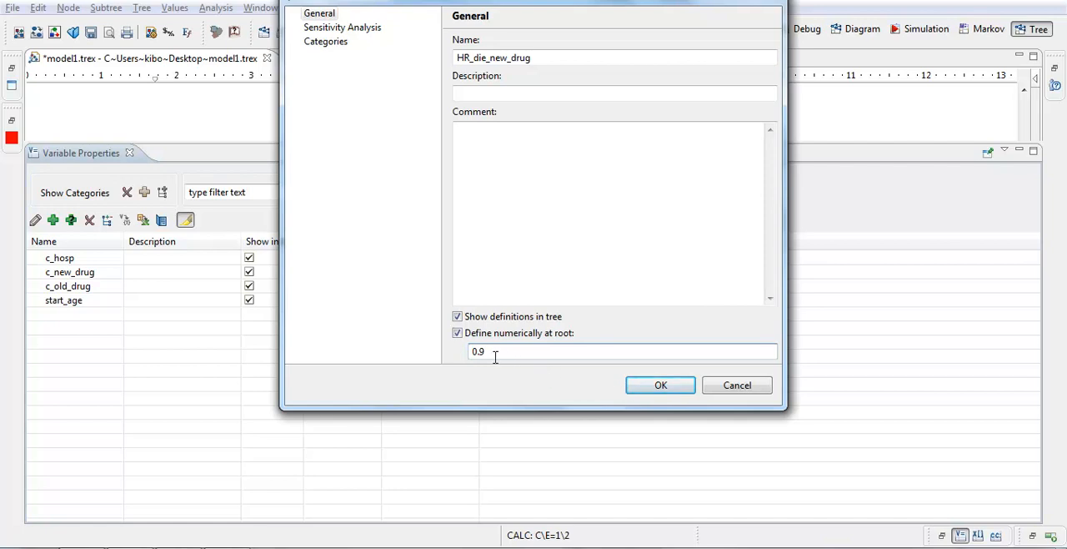
pyautogui.doubleClick(476, 352)
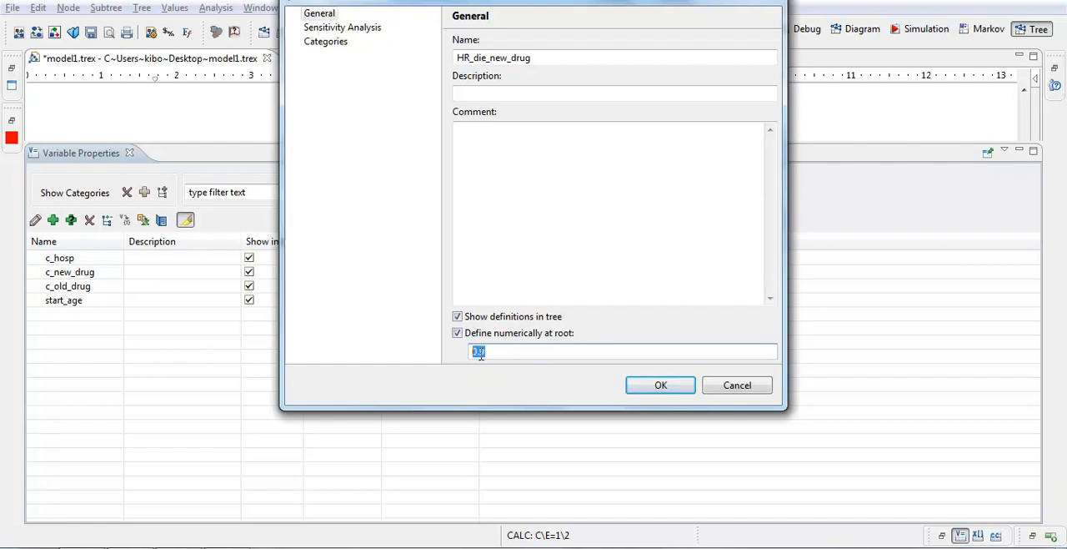
pyautogui.click(660, 385)
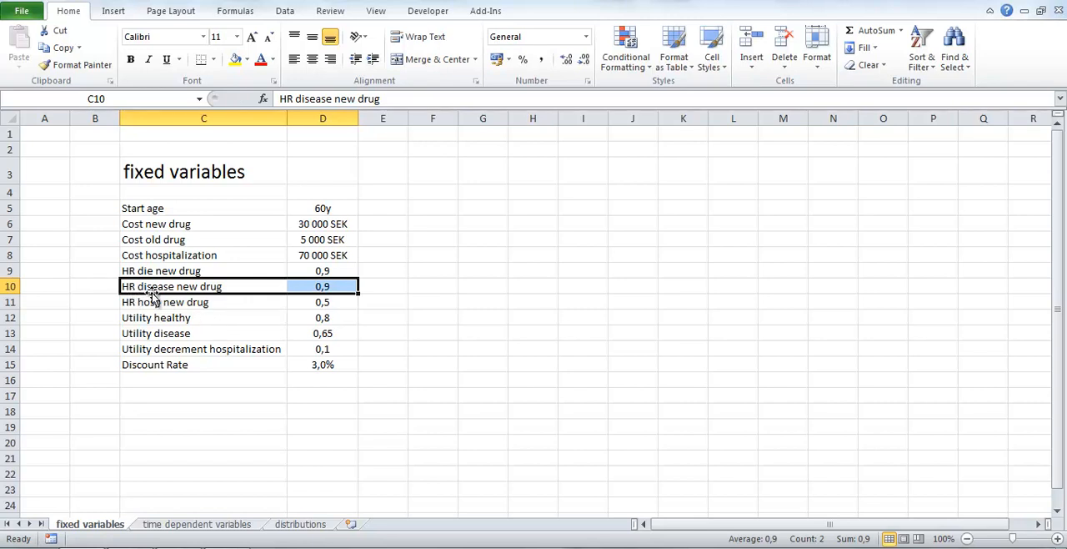
pyautogui.moveTo(308, 326)
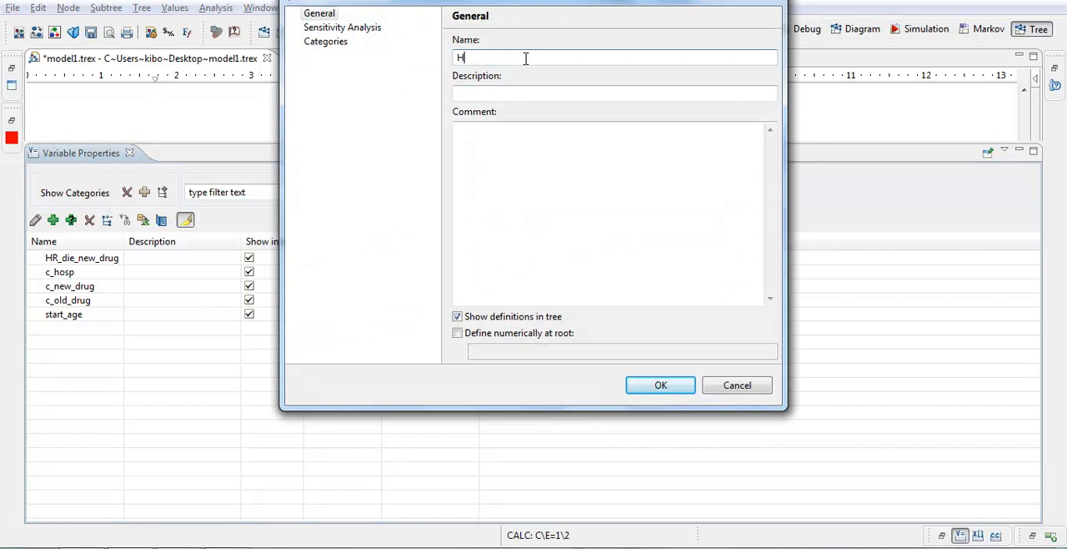
# Add variable HR_disease_new_drug, defined numerically at root as 0.9
pyautogui.write('R_disease')
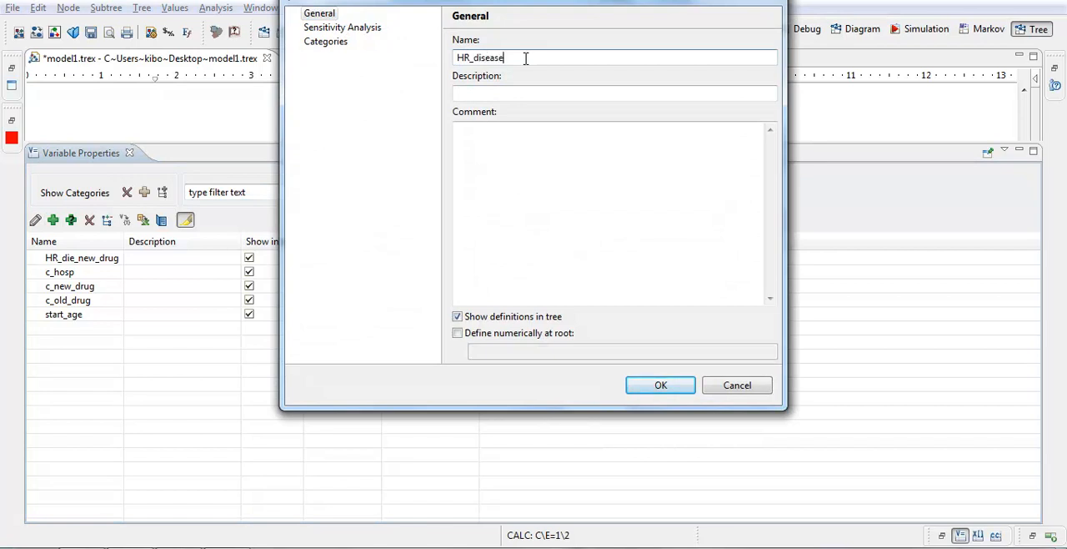
pyautogui.write('_new_drug')
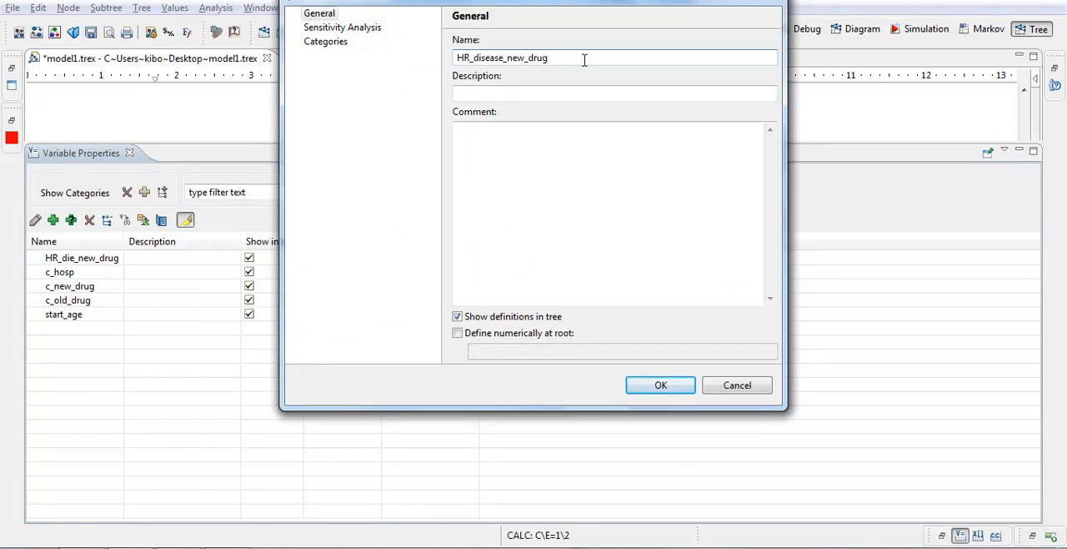
pyautogui.click(457, 333)
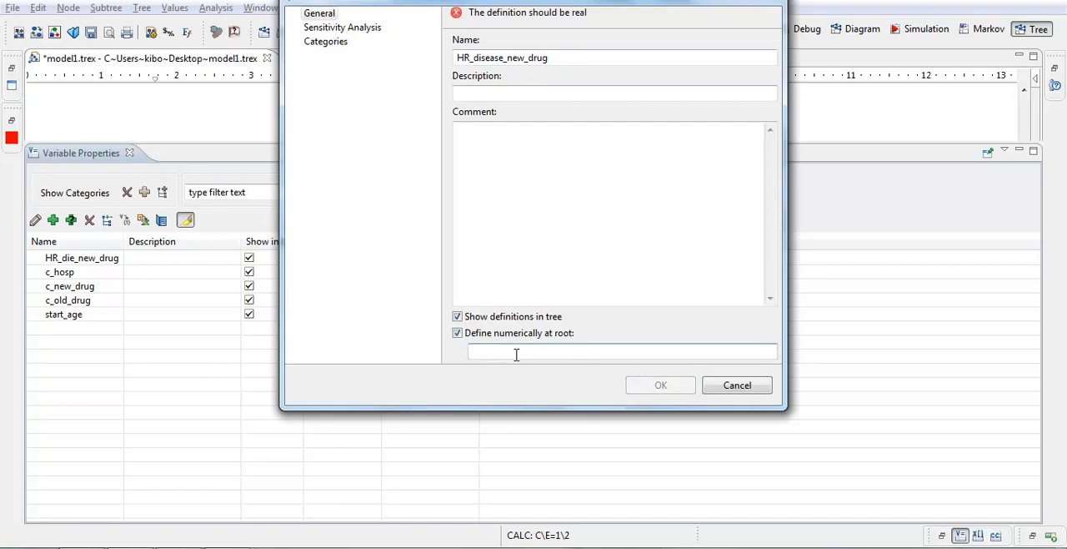
pyautogui.write('0.9')
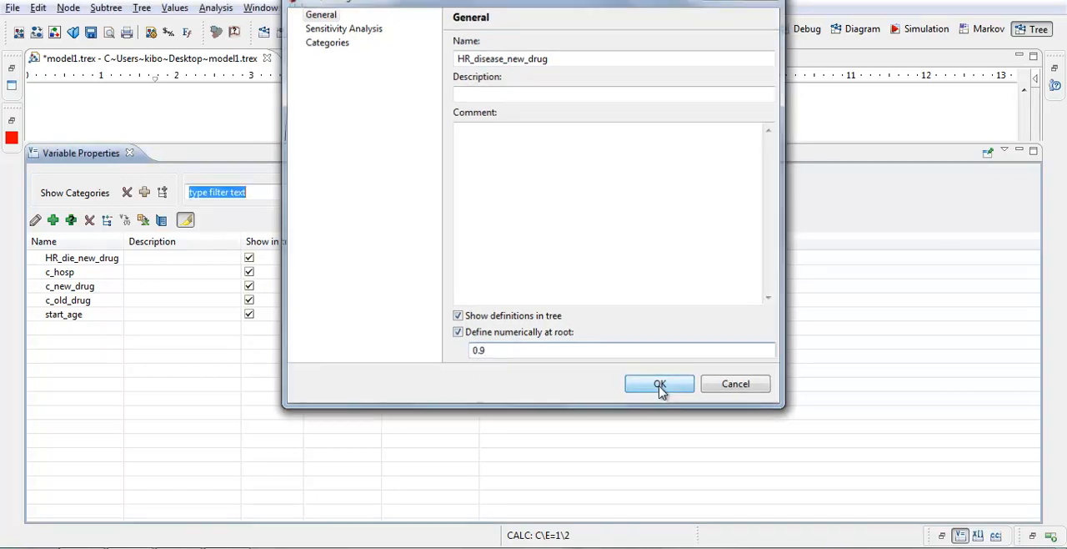
pyautogui.click(658, 384)
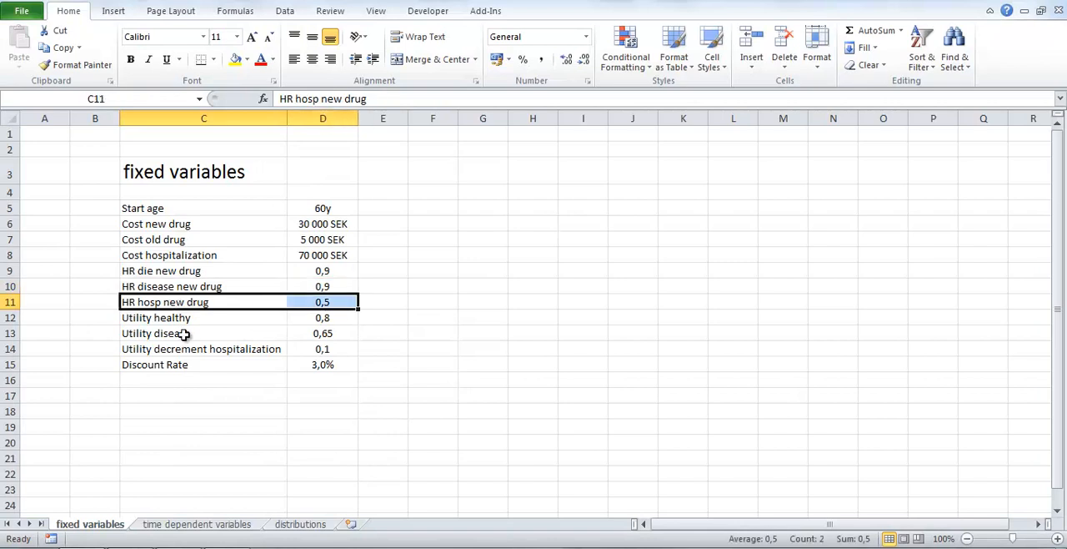
pyautogui.moveTo(155, 312)
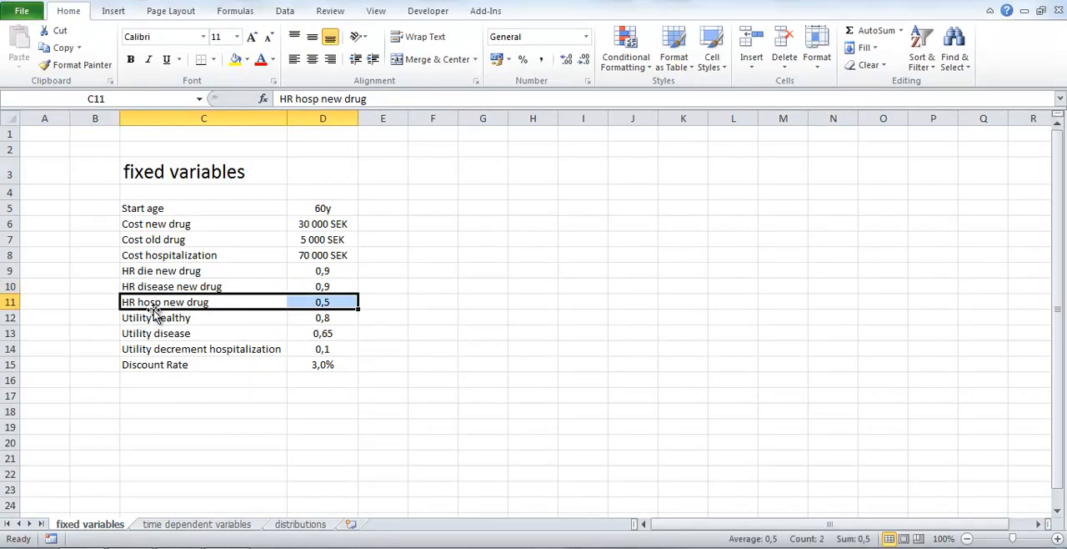
pyautogui.moveTo(333, 317)
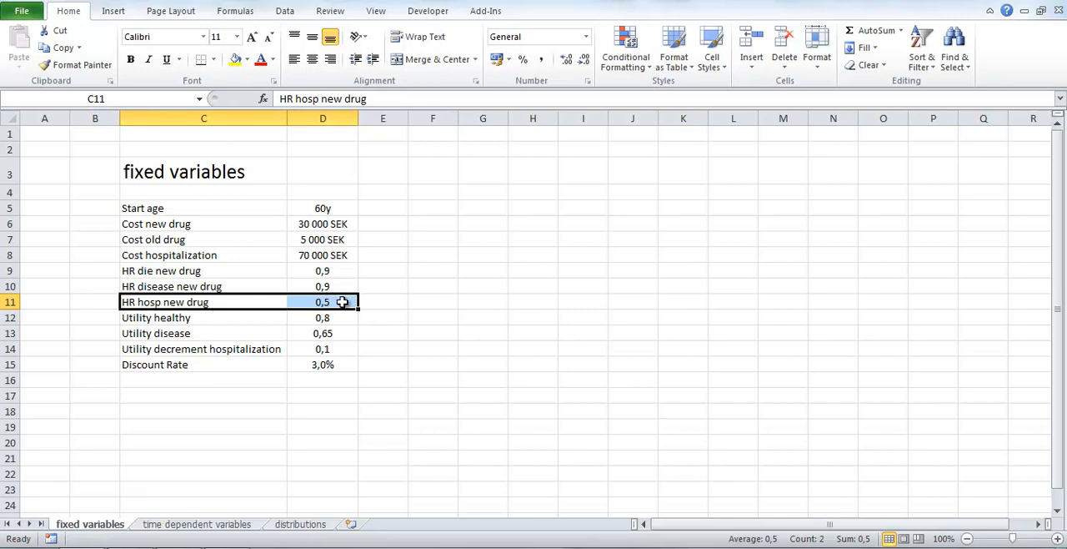
pyautogui.moveTo(351, 310)
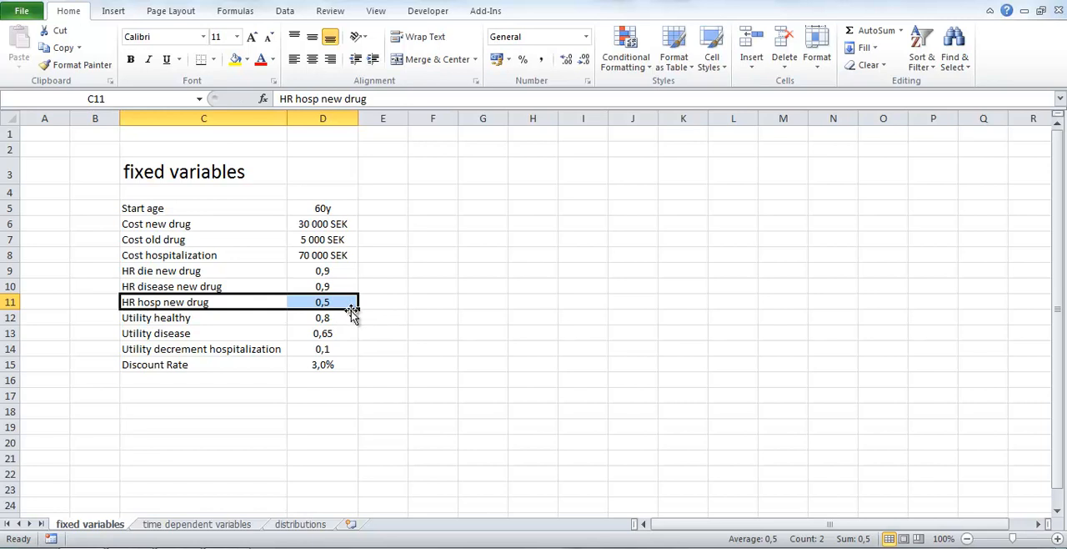
pyautogui.moveTo(346, 316)
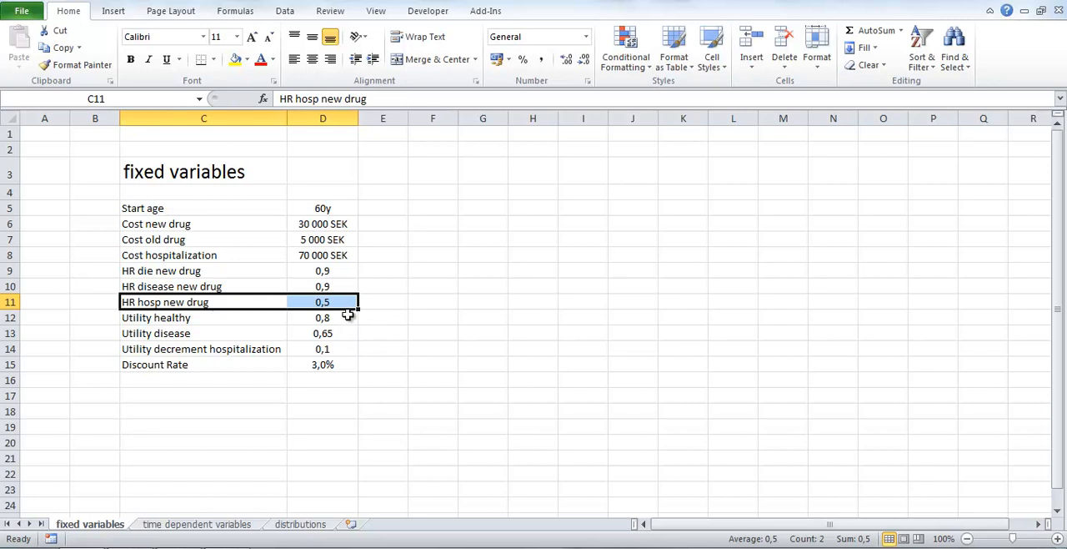
pyautogui.moveTo(352, 317)
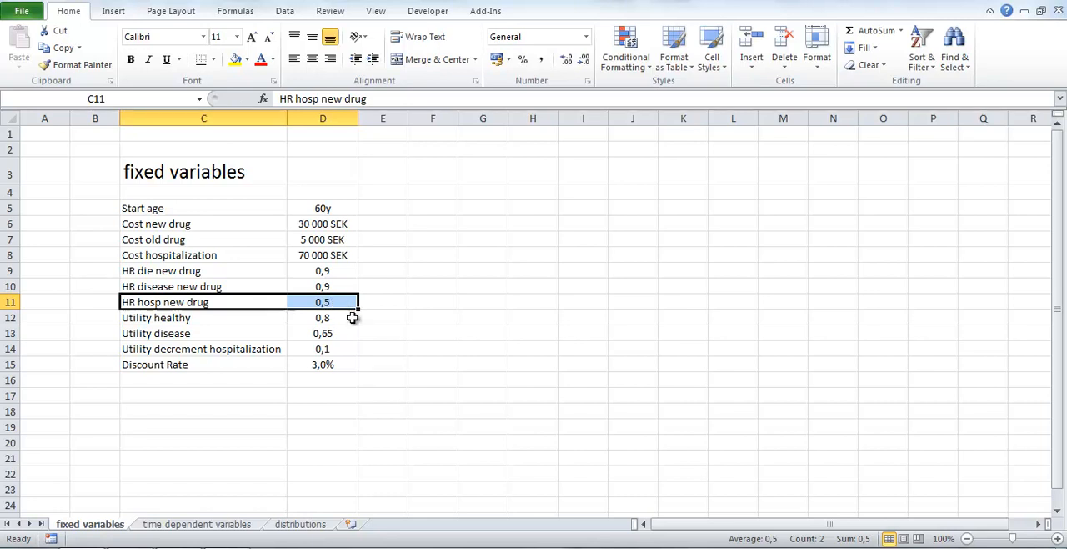
pyautogui.moveTo(161, 511)
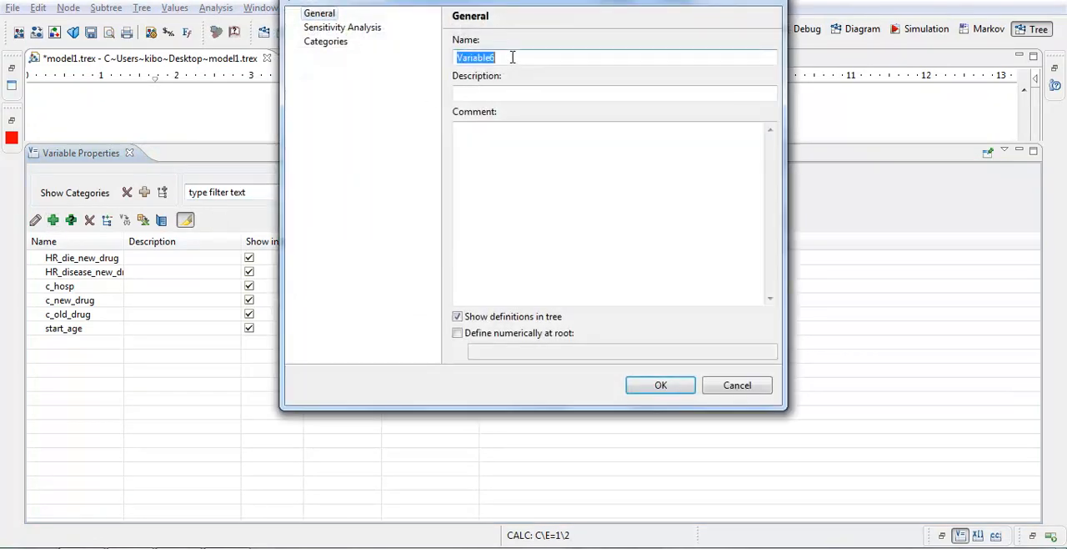
# Add variable HR_hosp_new_drug with a numeric root definition of 0.5
pyautogui.write('HR_hosp')
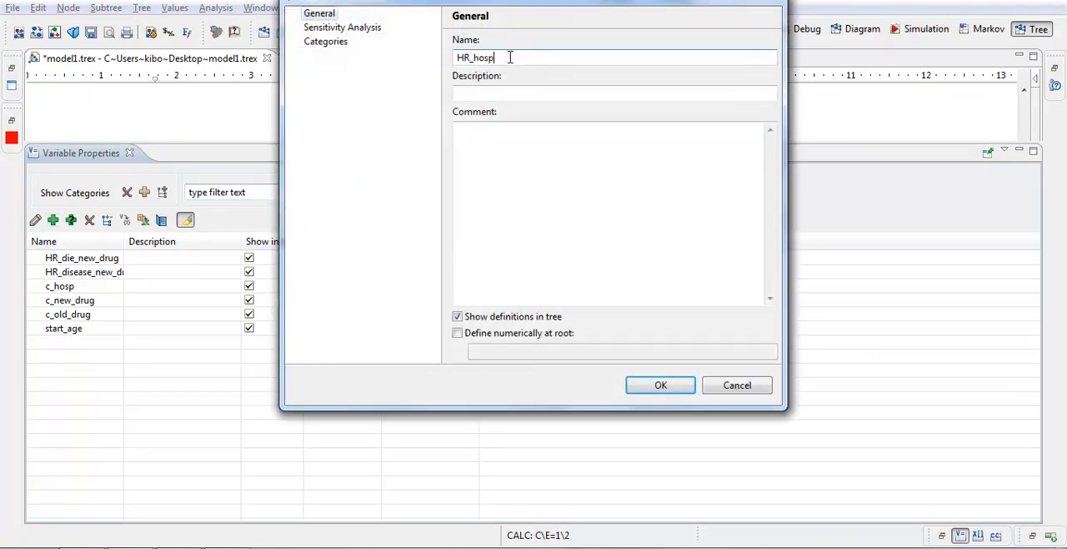
pyautogui.write('_new_drug')
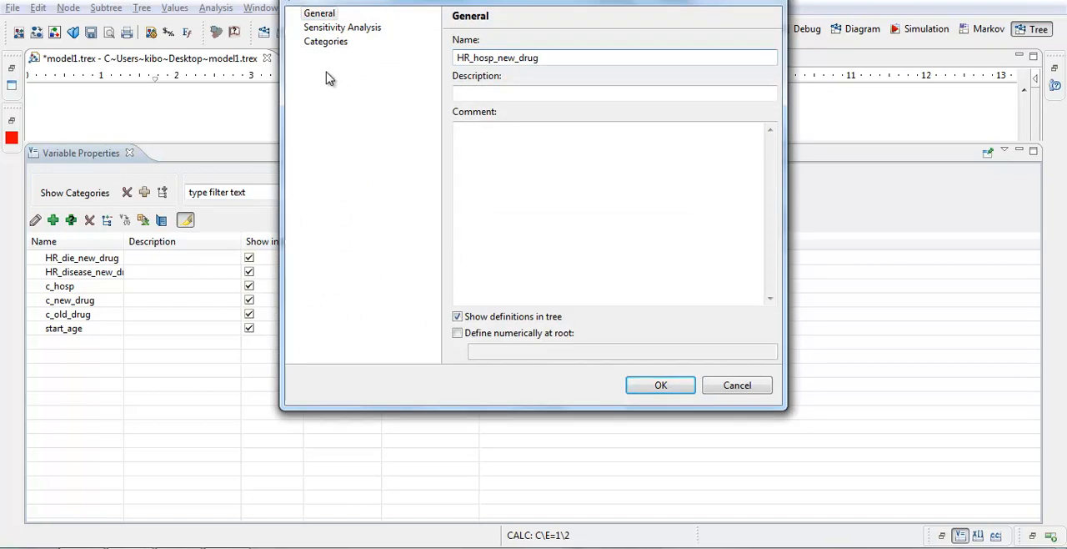
pyautogui.click(457, 333)
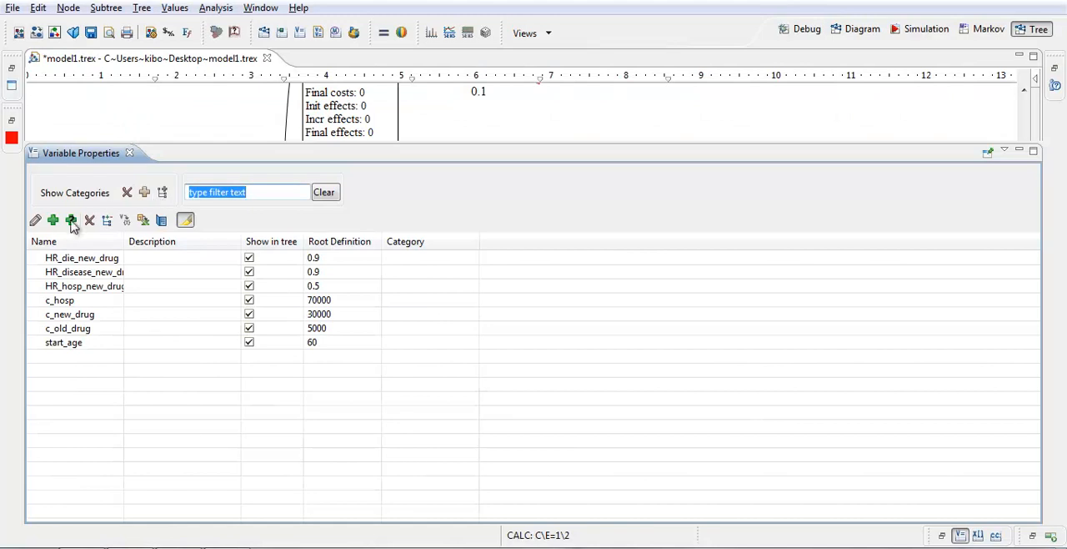
# Add variable u_healthy, defined numerically at root as 0.8
pyautogui.click(62, 220)
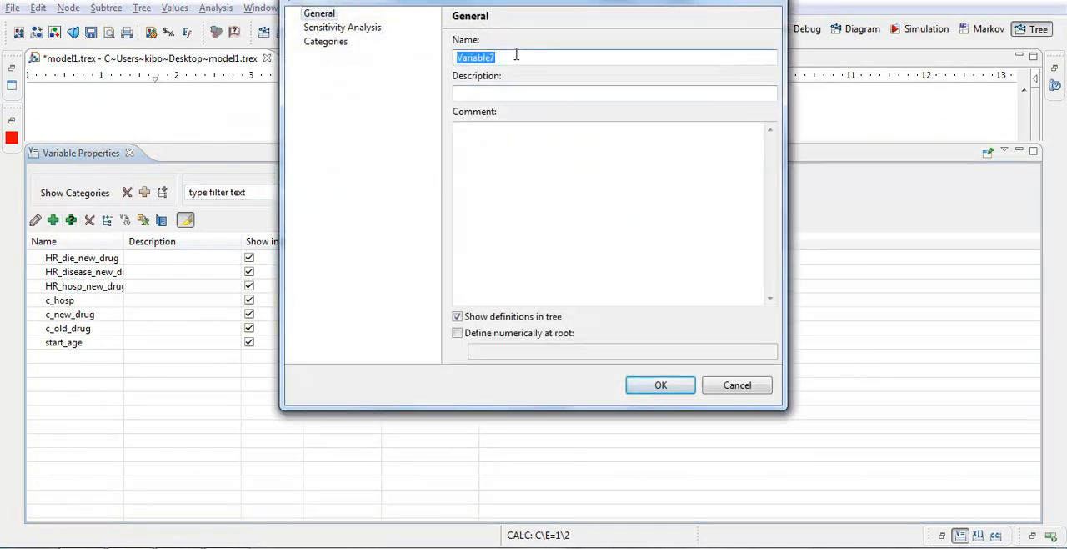
pyautogui.write('u_healthy')
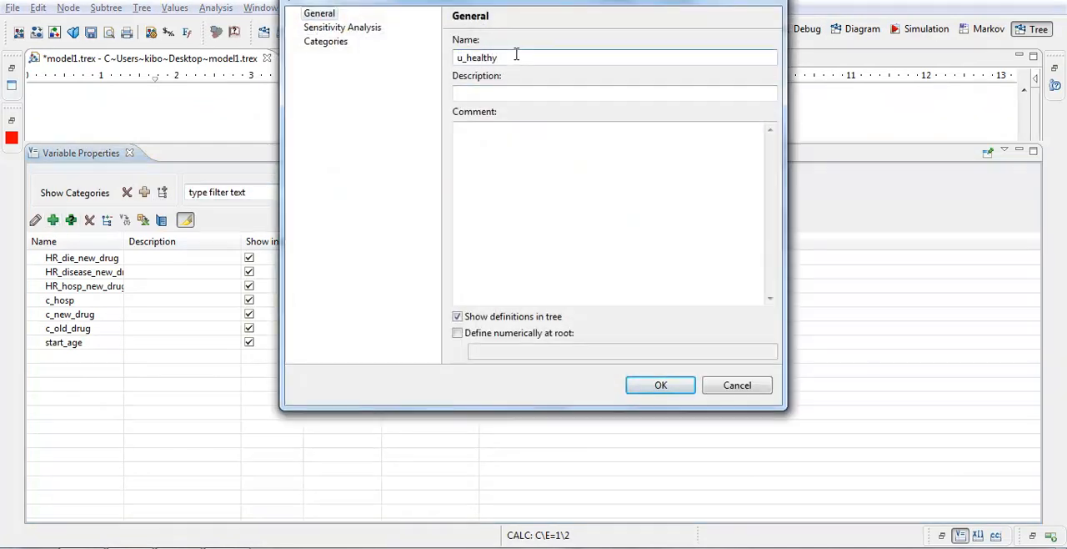
pyautogui.click(457, 333)
pyautogui.write('0.8')
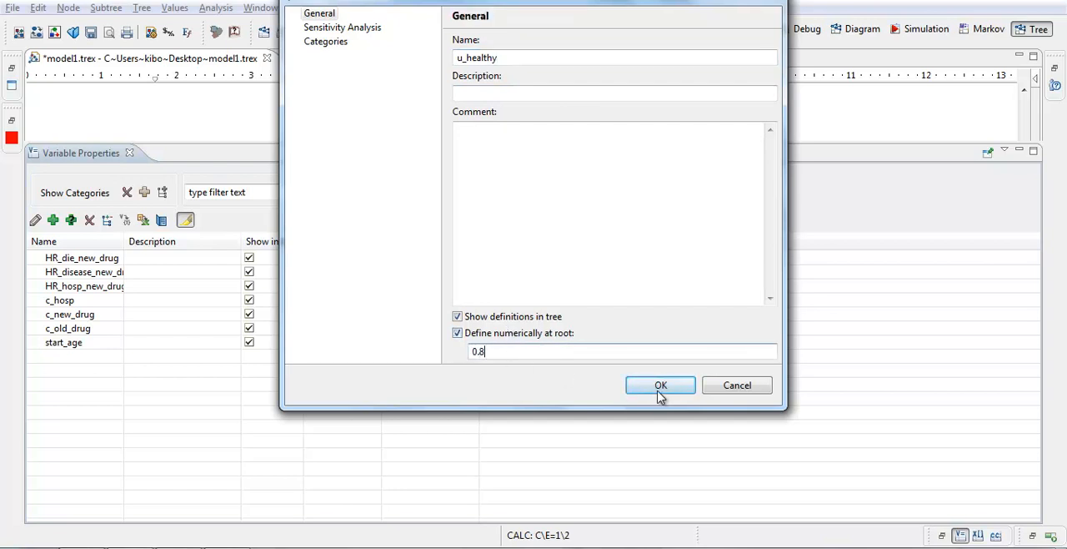
pyautogui.click(660, 384)
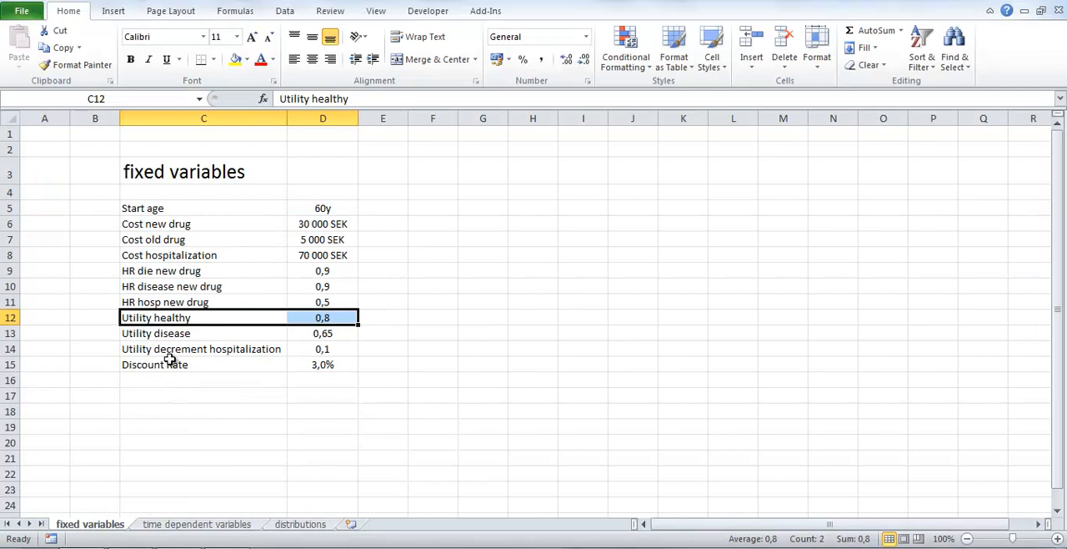
# Check Utility disease in Excel and add variable u_disease as 0.65
pyautogui.click(204, 333)
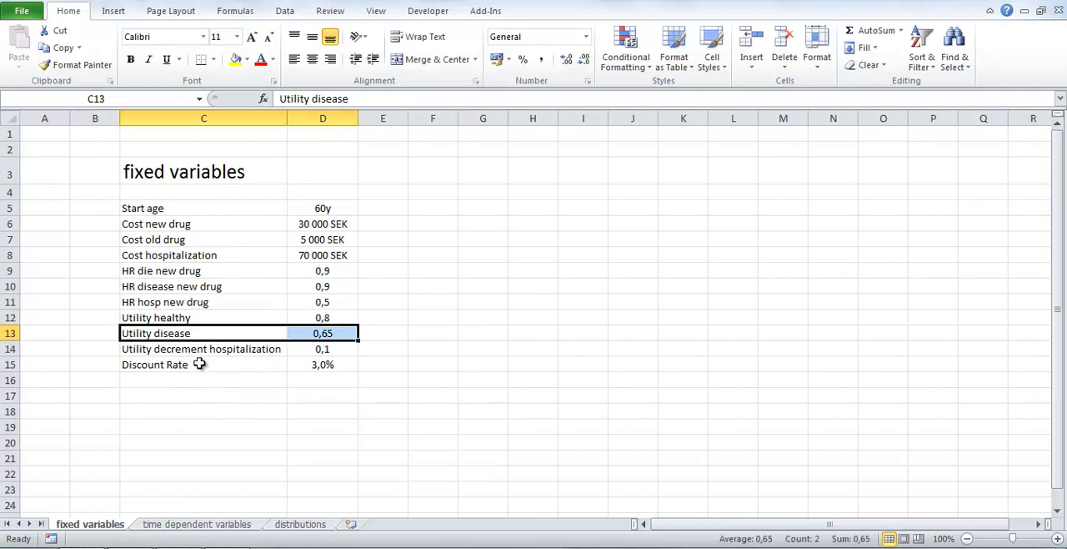
pyautogui.moveTo(322, 348)
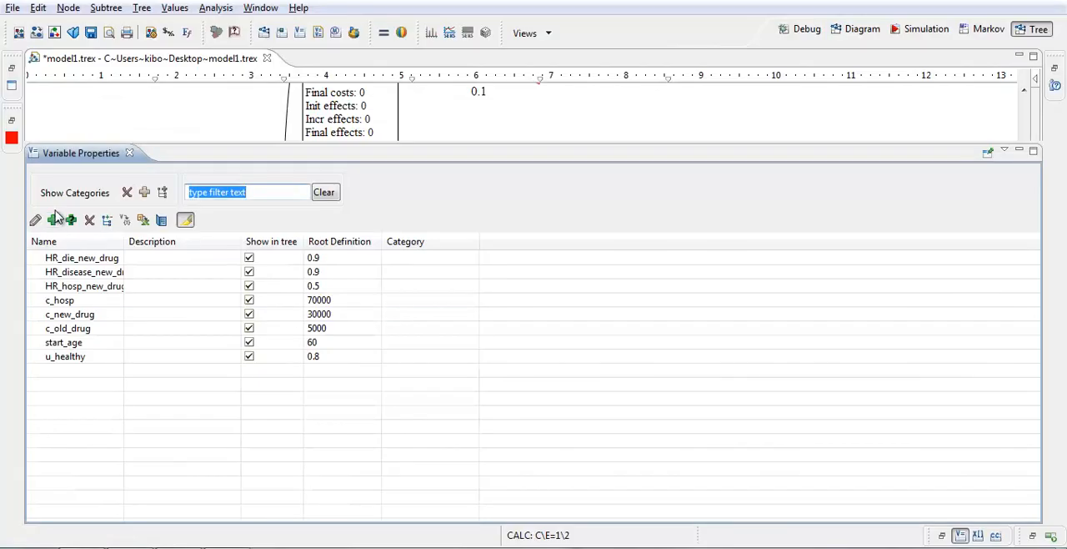
pyautogui.click(53, 220)
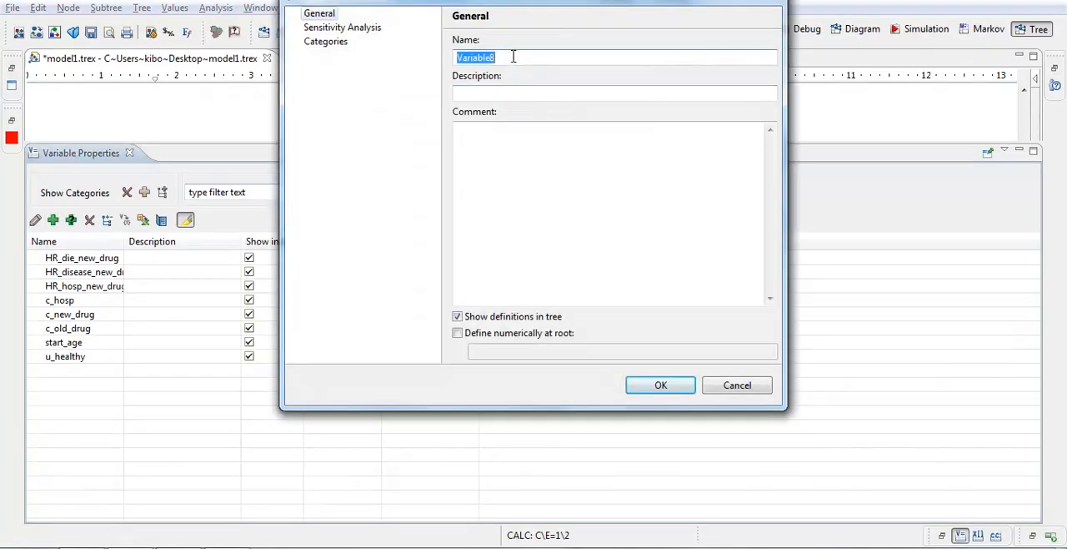
pyautogui.write('u_disease')
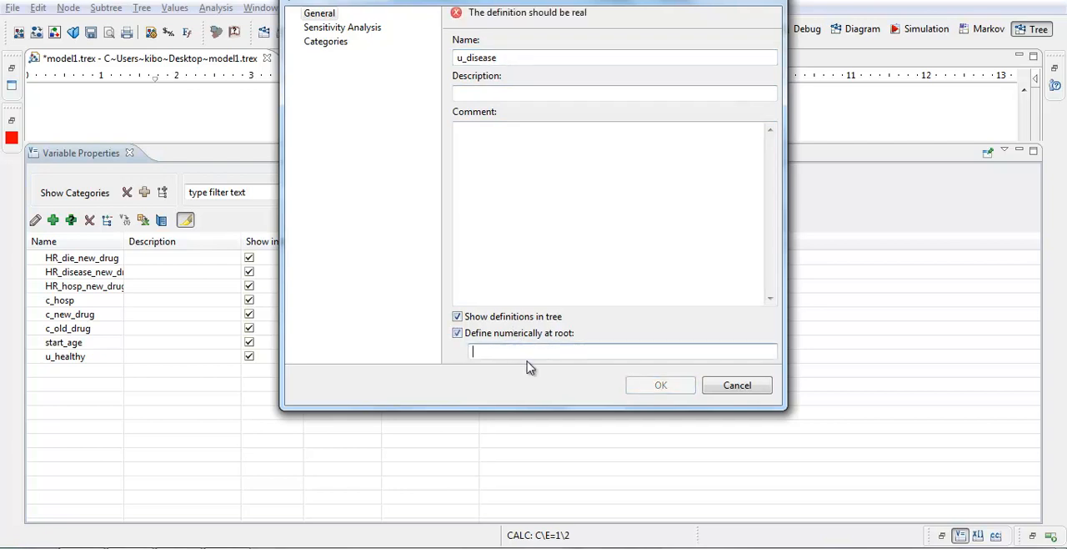
pyautogui.write('0.65')
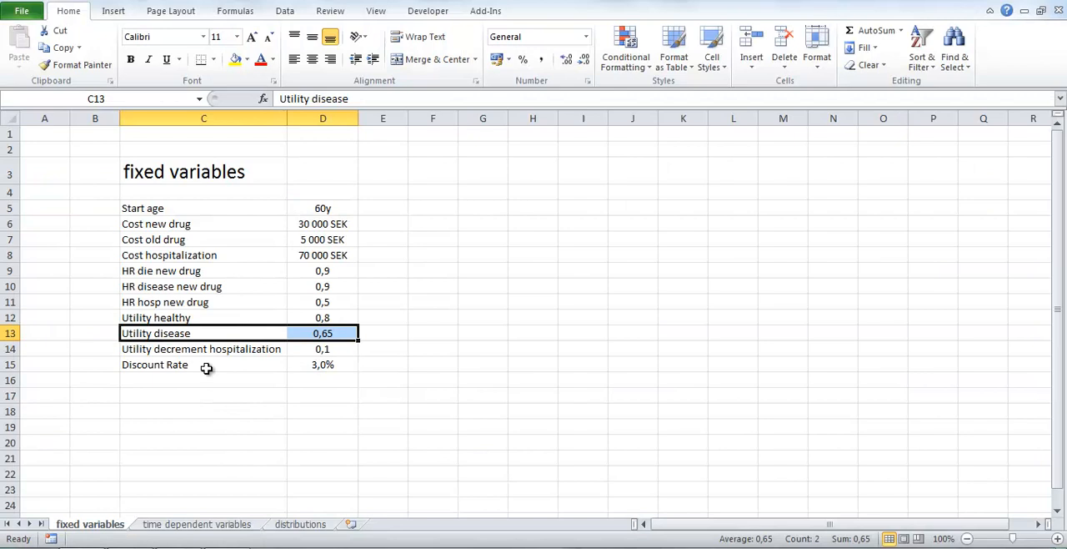
pyautogui.click(204, 349)
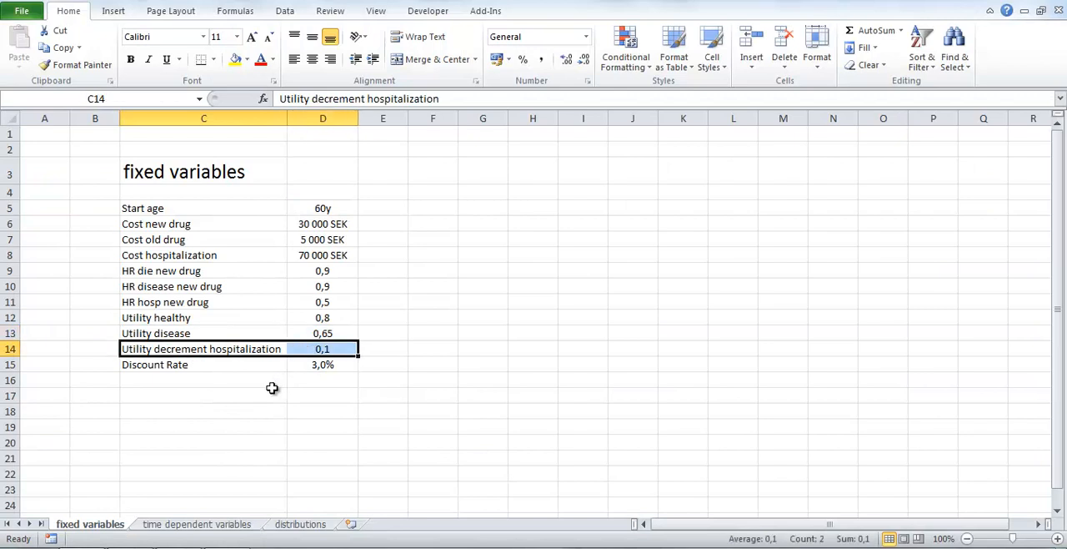
pyautogui.moveTo(190, 365)
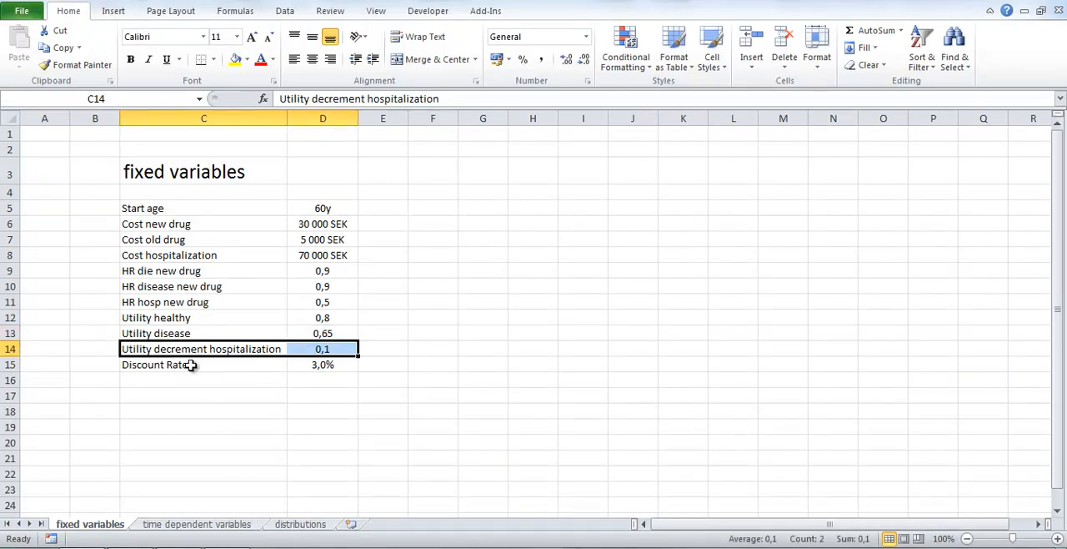
pyautogui.moveTo(303, 362)
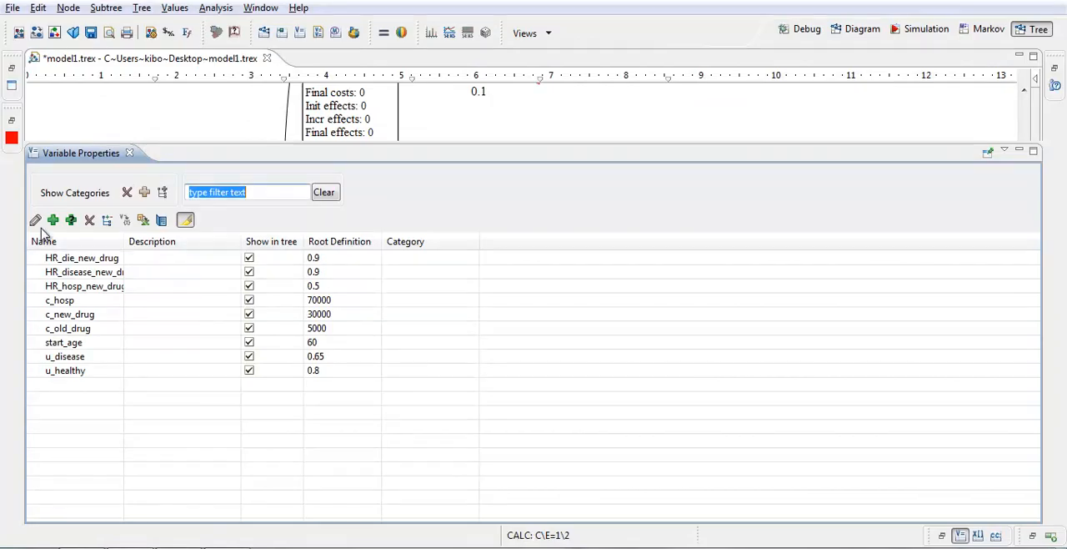
# Add variable u_decr_hosp with root value 0.1
pyautogui.click(52, 220)
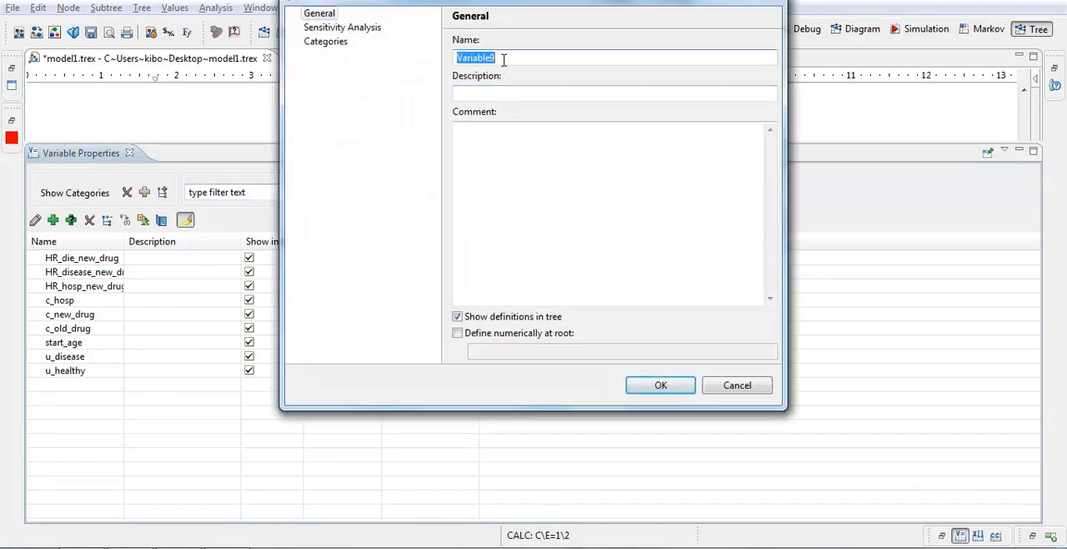
pyautogui.write('u_decr_hosp')
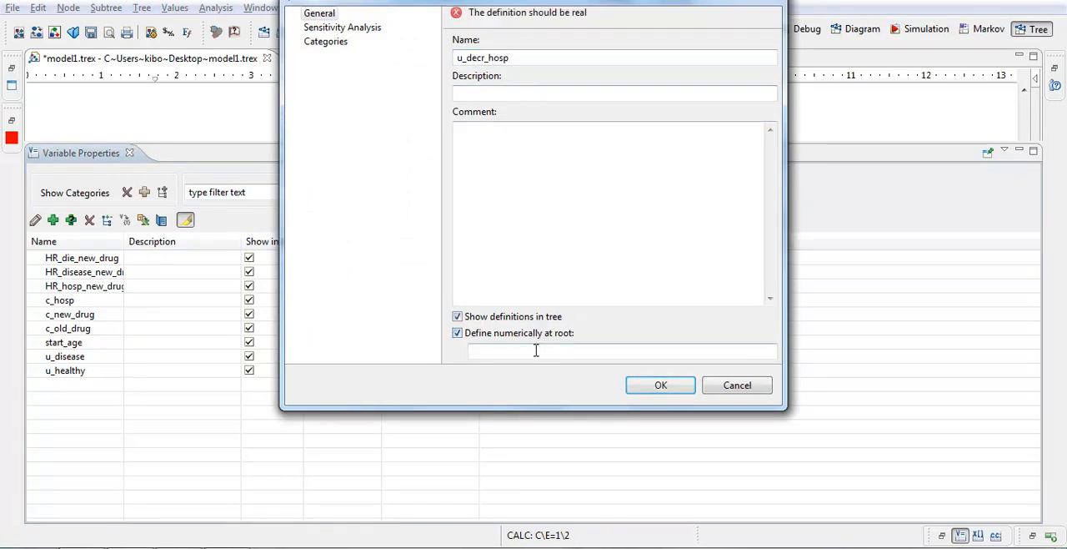
pyautogui.write('0.1')
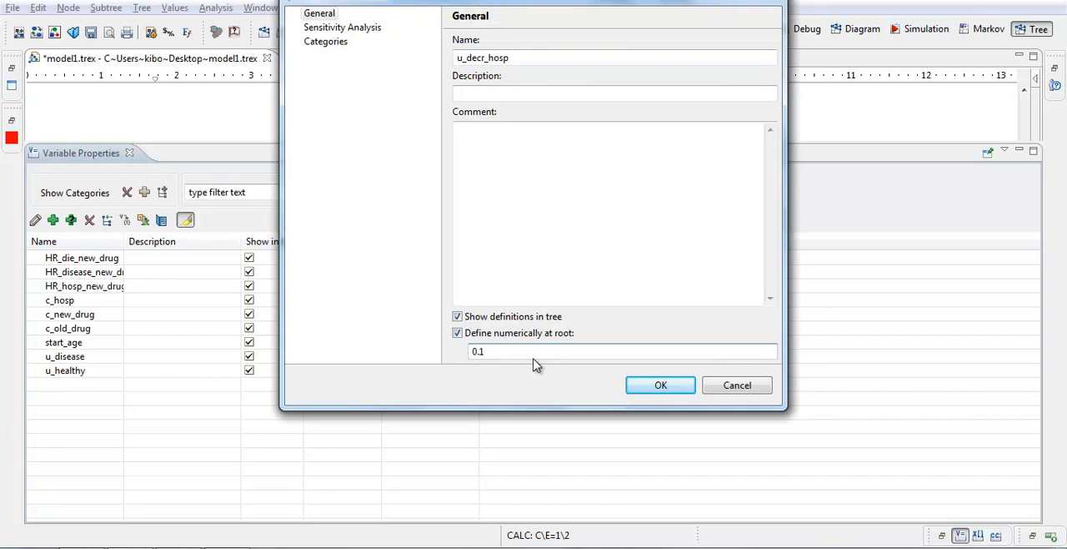
pyautogui.click(504, 351)
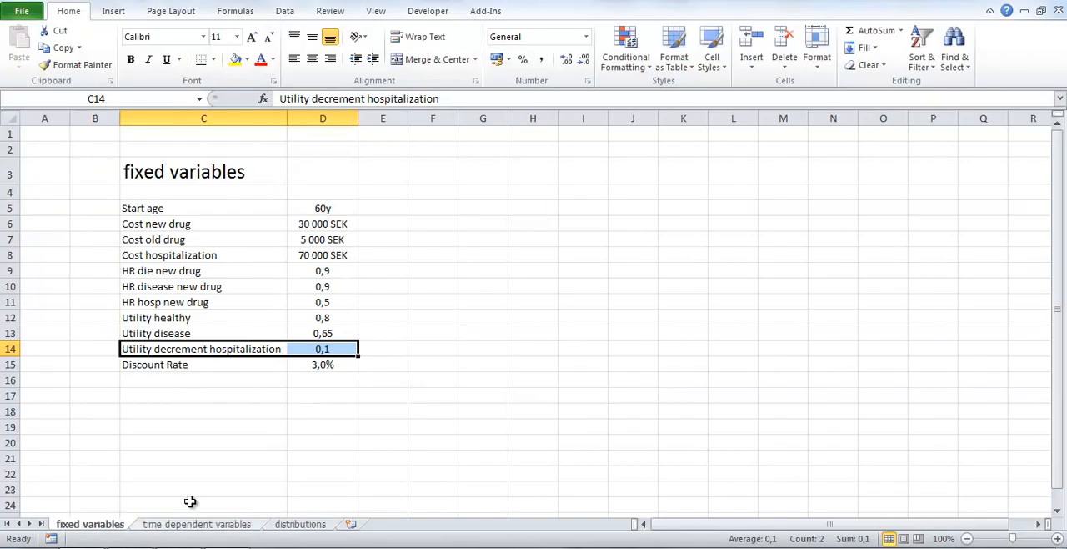
pyautogui.click(203, 365)
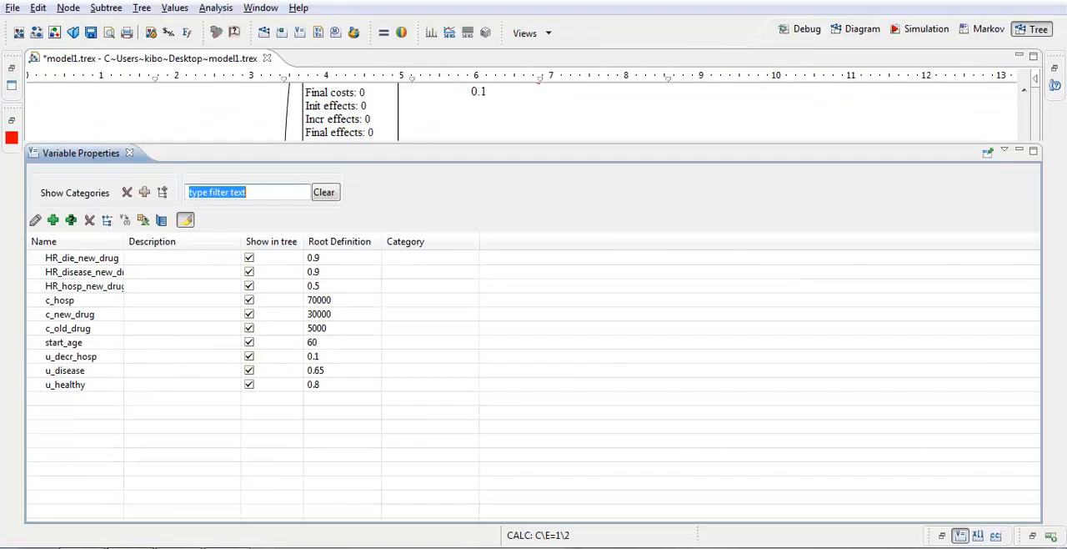
# Add a discount_rate variable defined numerically at the root as 0.03
pyautogui.click(53, 219)
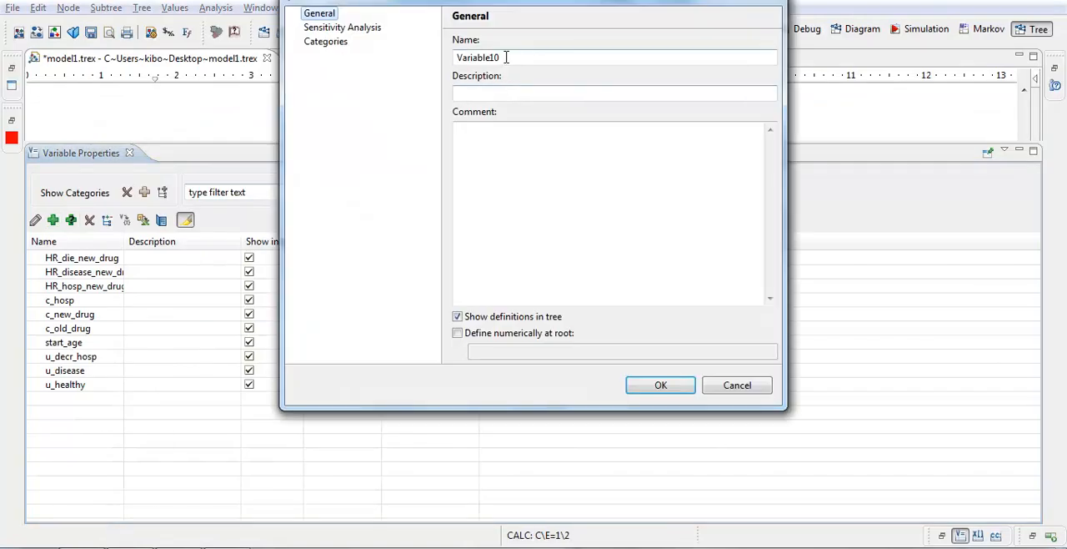
pyautogui.write('discount')
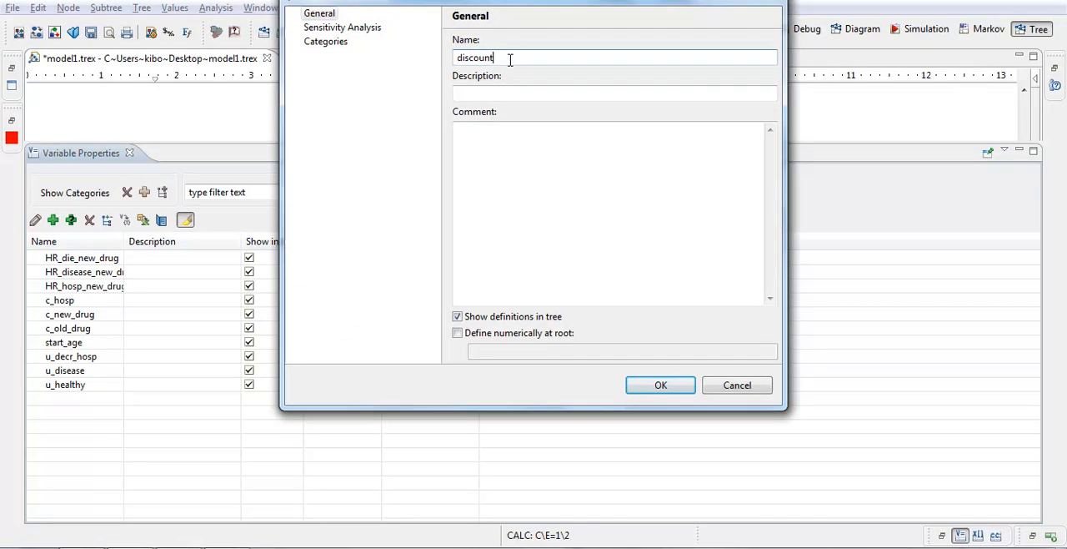
pyautogui.write('_rate')
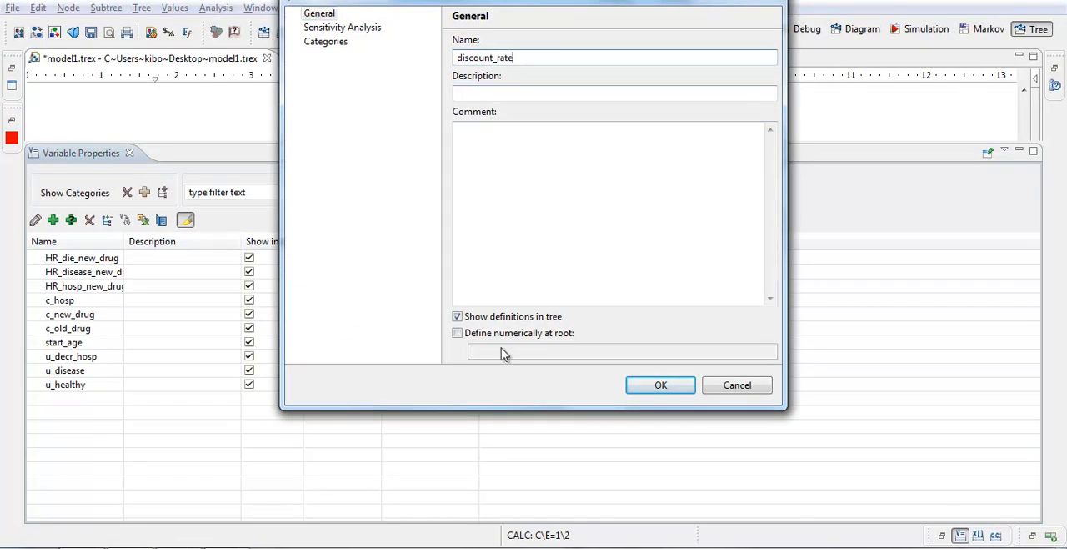
pyautogui.click(457, 333)
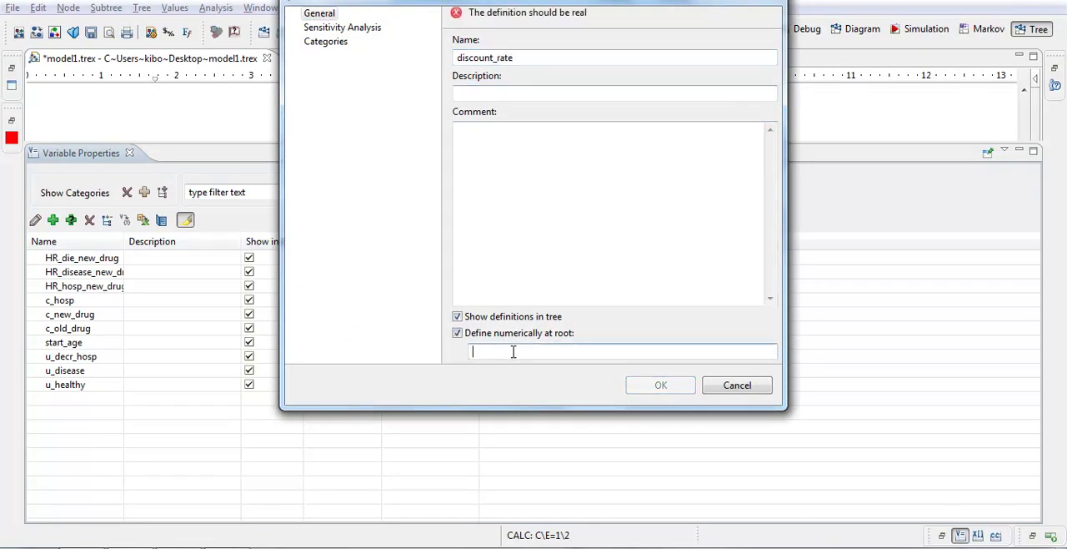
pyautogui.write('0.03')
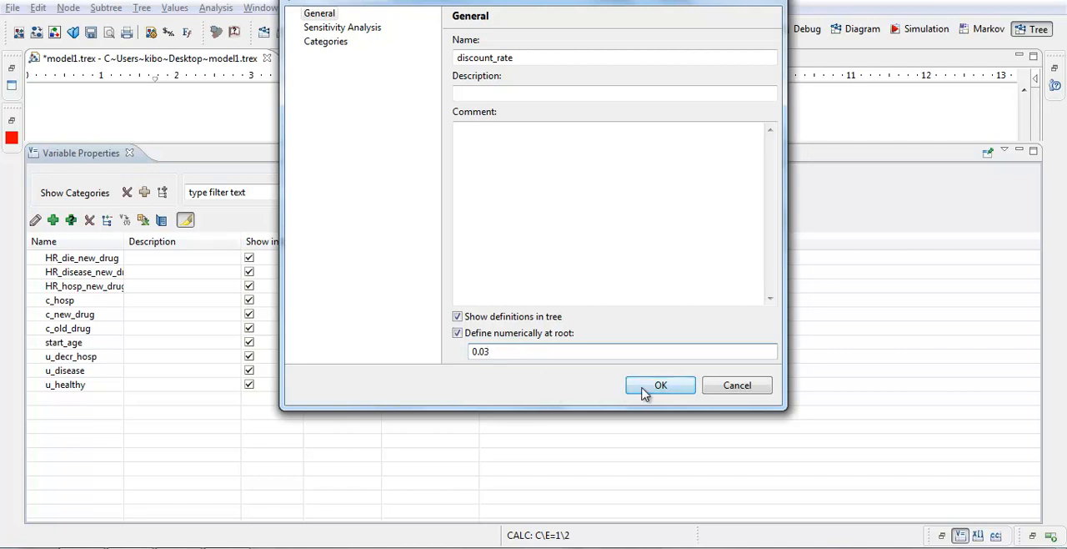
pyautogui.click(660, 384)
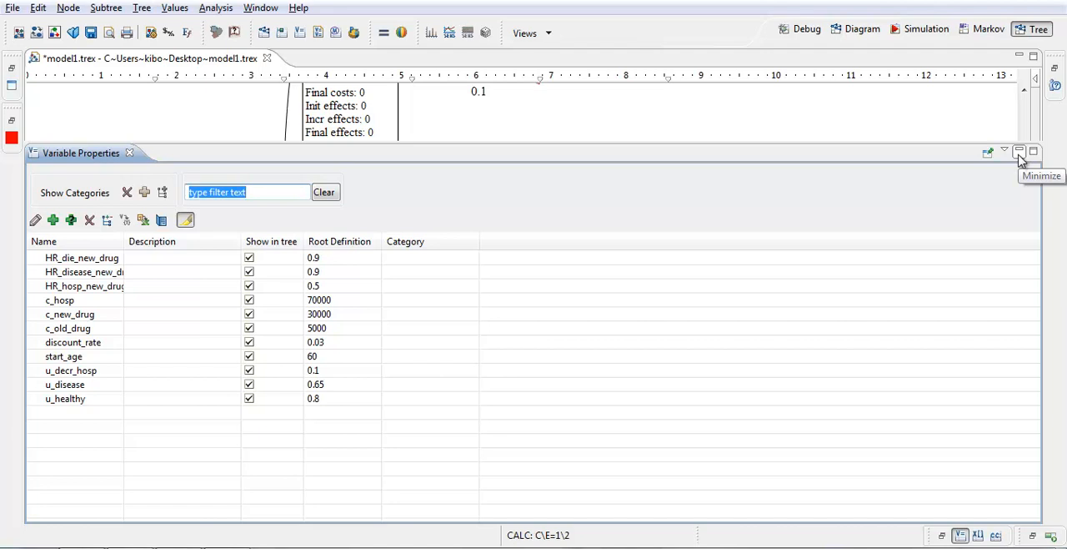
# Minimize the Variable Properties view and scroll the tree to the root node
pyautogui.click(1020, 149)
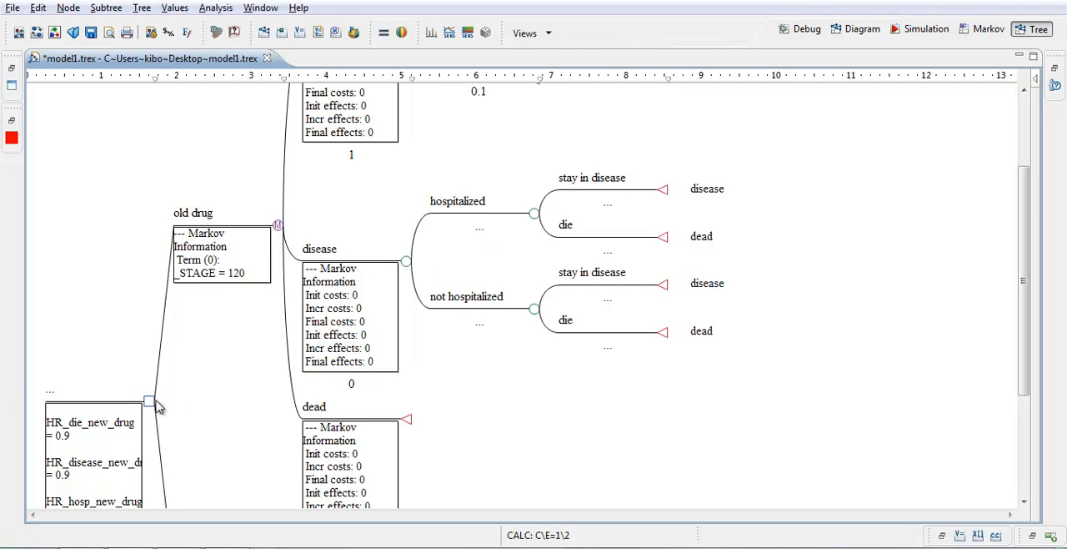
pyautogui.scroll(-3)
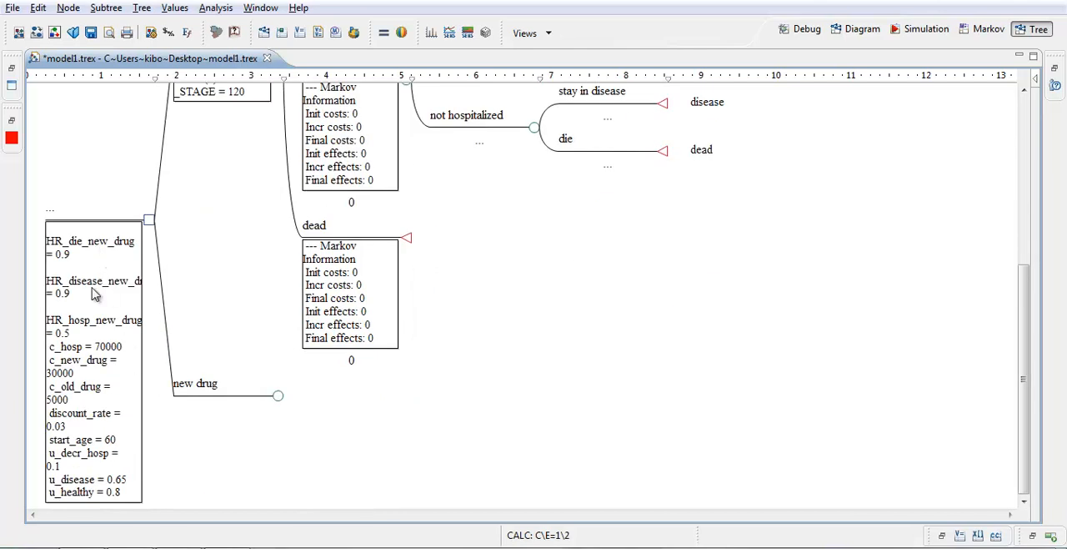
pyautogui.moveTo(118, 256)
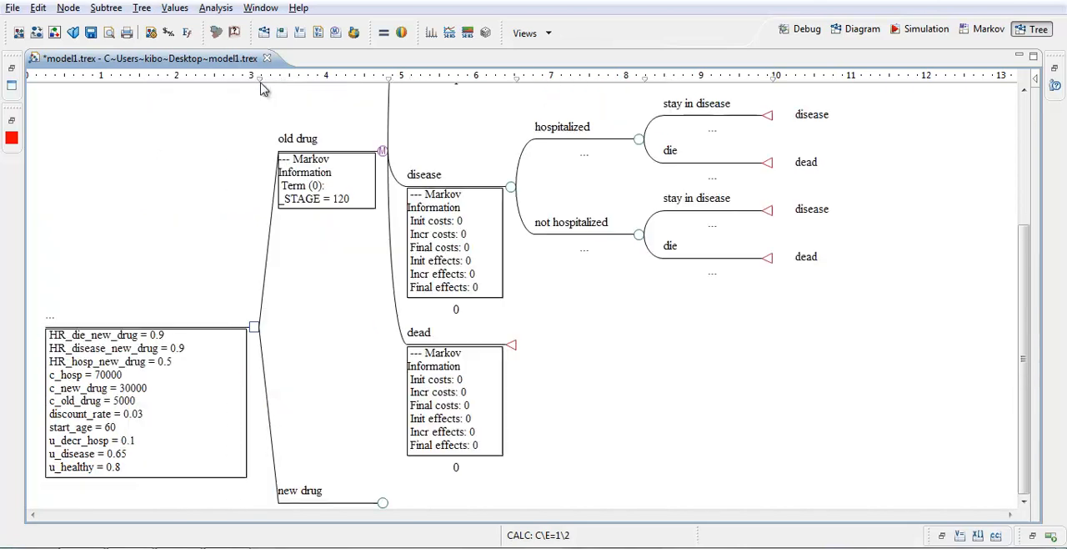
pyautogui.moveTo(171, 397)
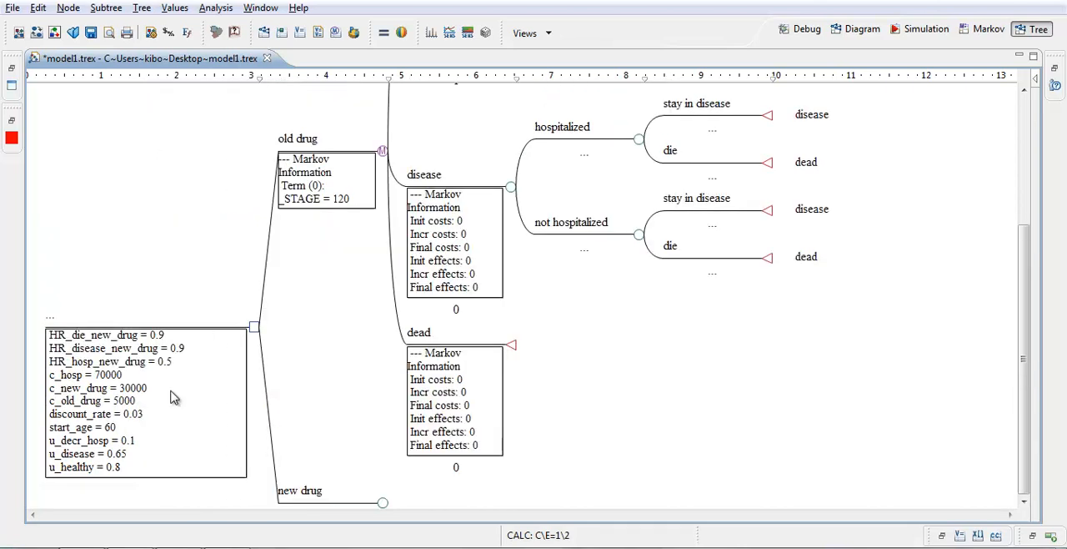
pyautogui.moveTo(269, 349)
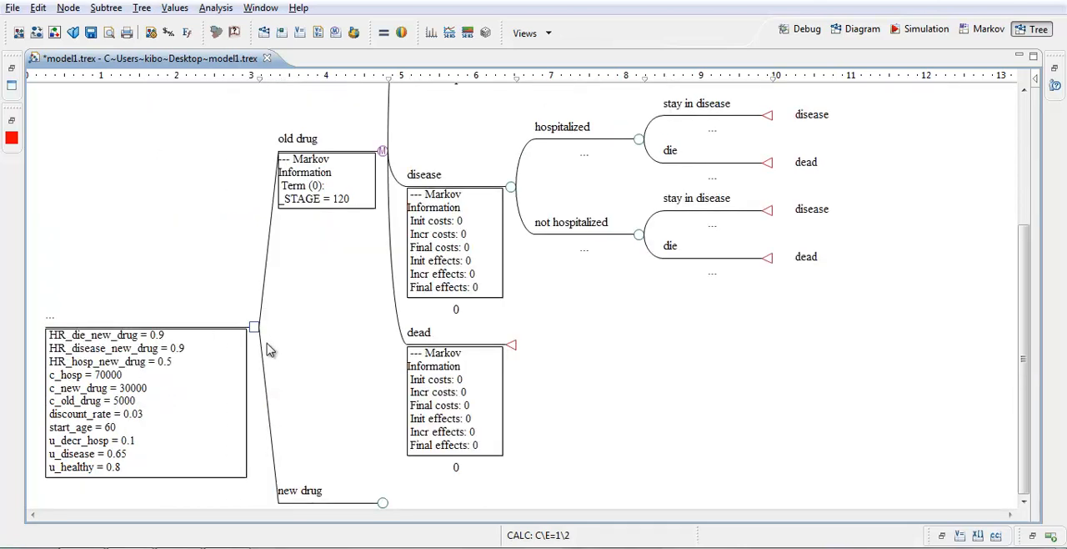
pyautogui.moveTo(171, 397)
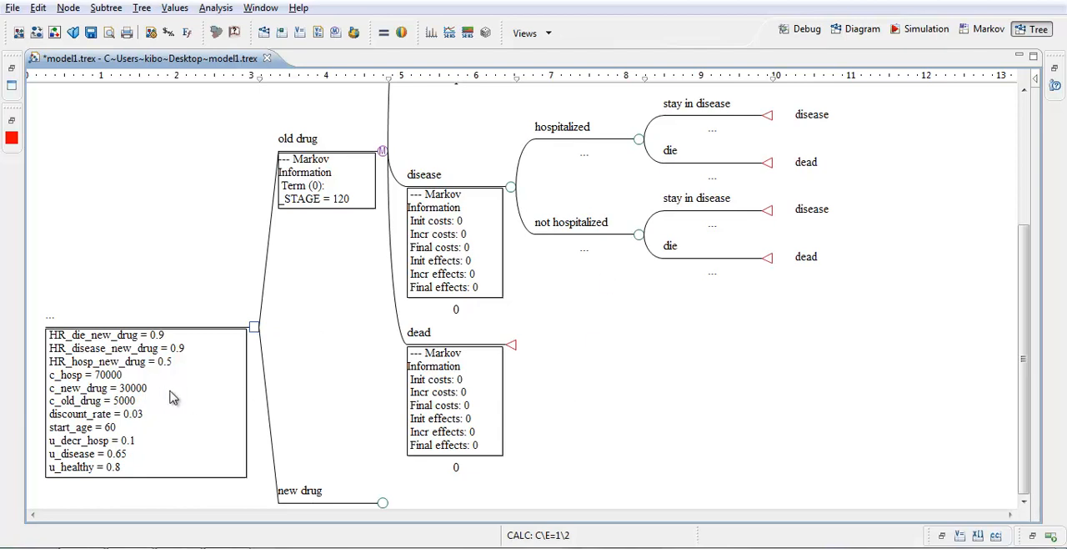
pyautogui.moveTo(126, 399)
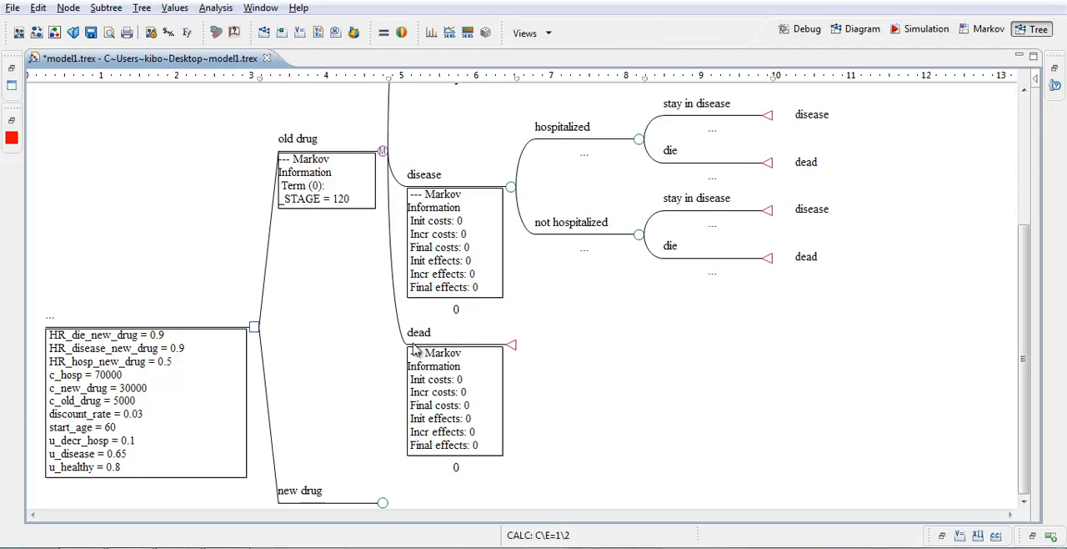
pyautogui.moveTo(450, 358)
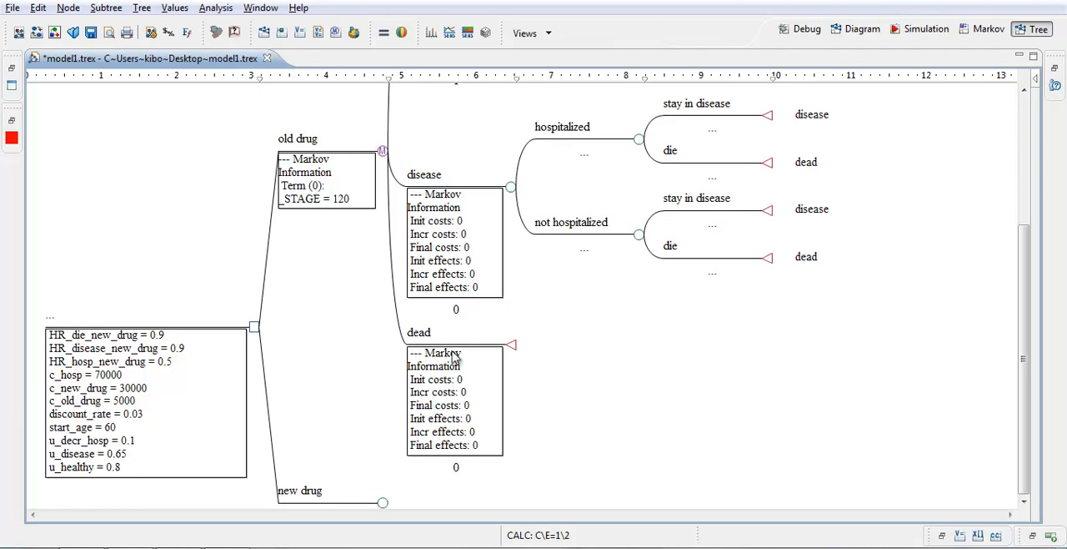
pyautogui.moveTo(933, 483)
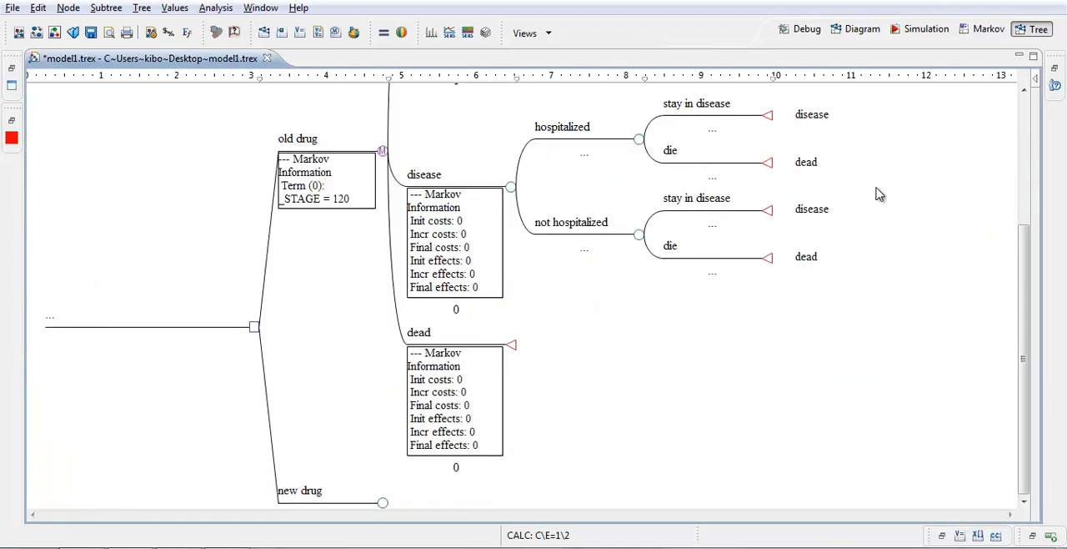
pyautogui.moveTo(279, 347)
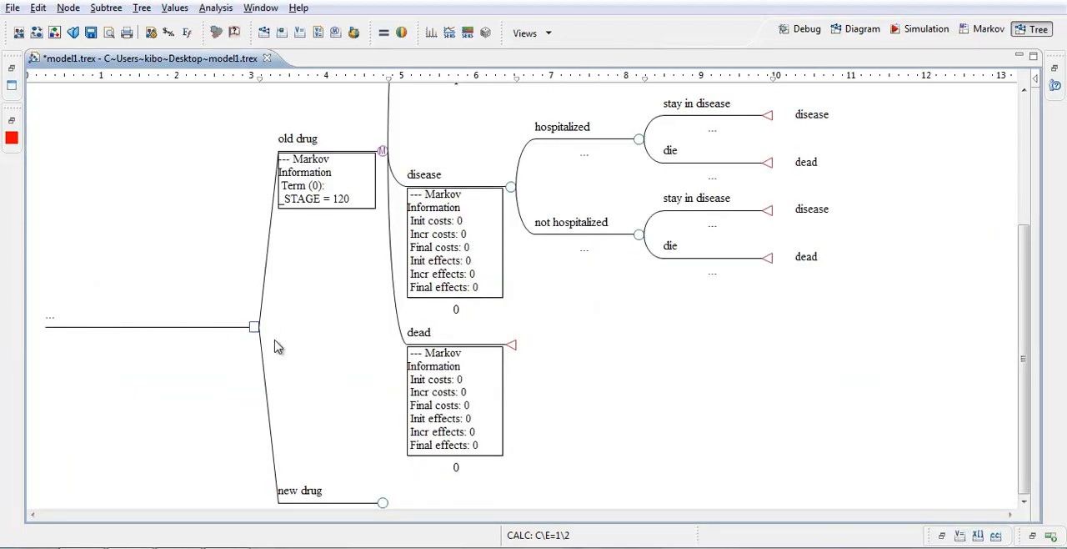